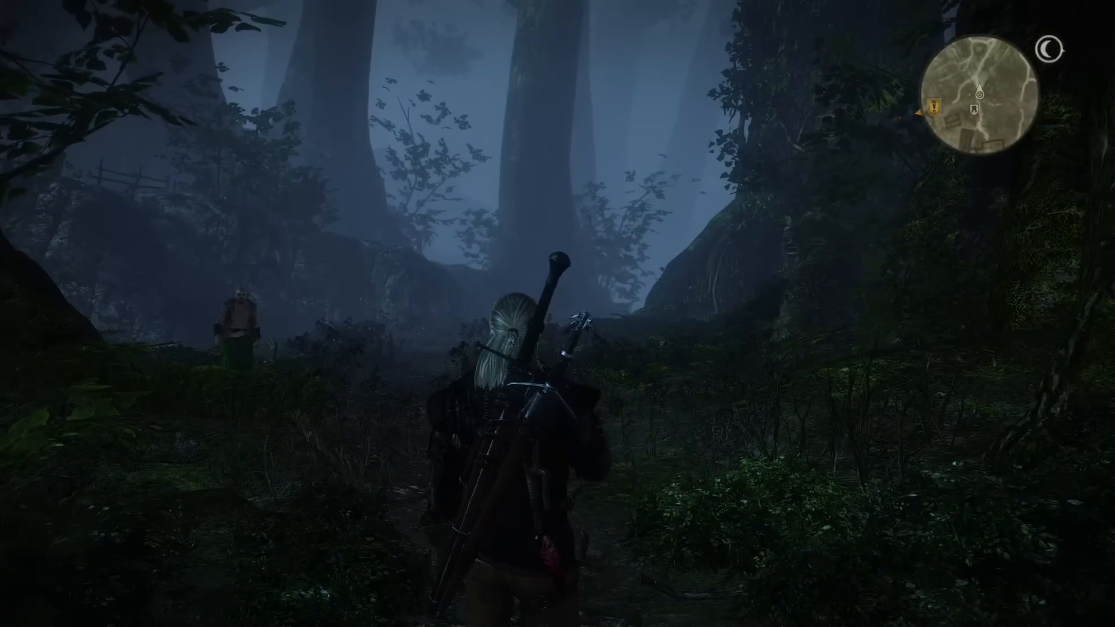
Step: Download the main RED Tools file from its Nexus Mods page
key("w")
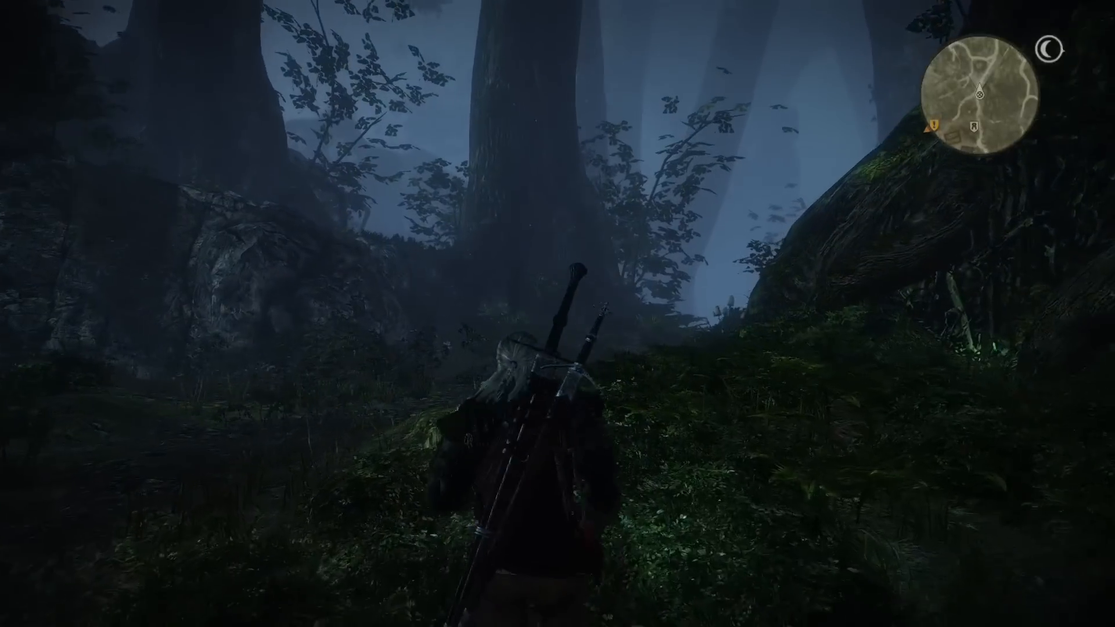
key("w")
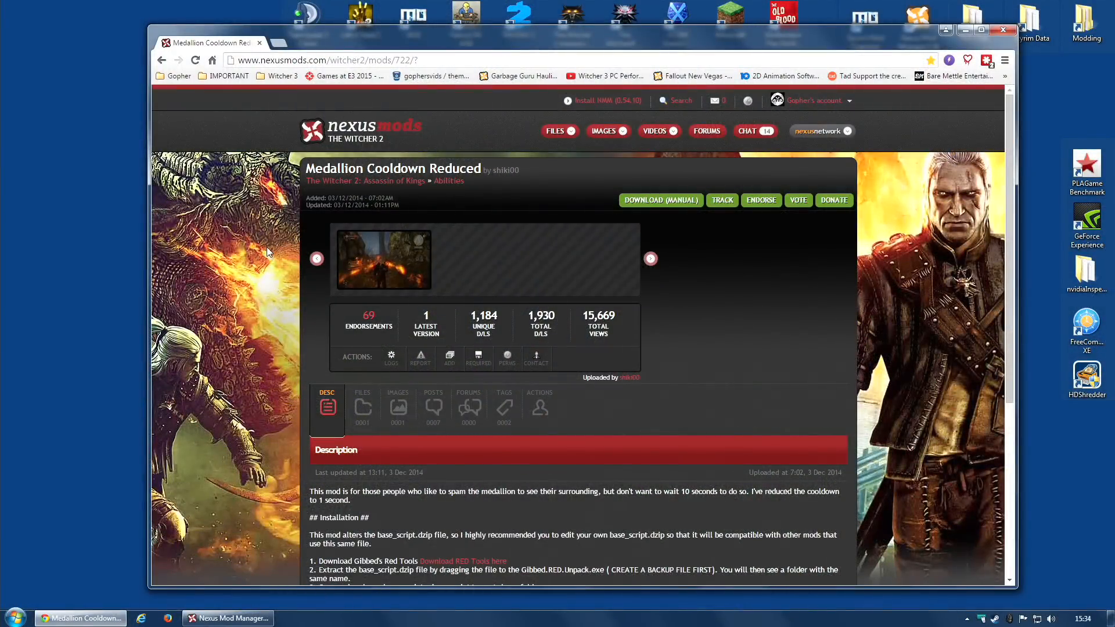
scroll("down", 3)
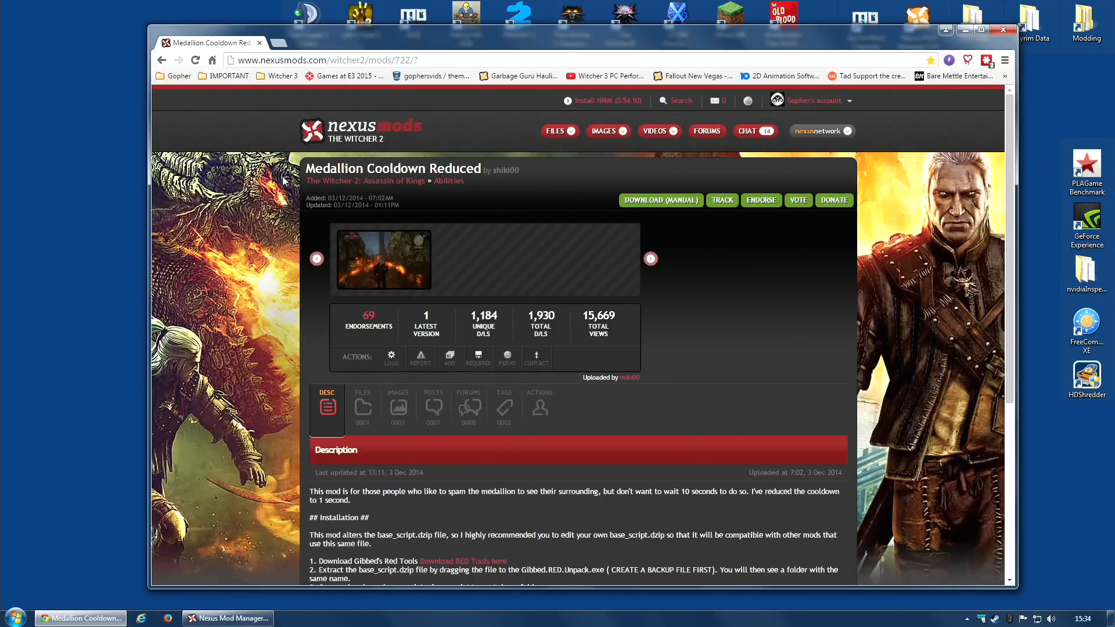
scroll("down", 3)
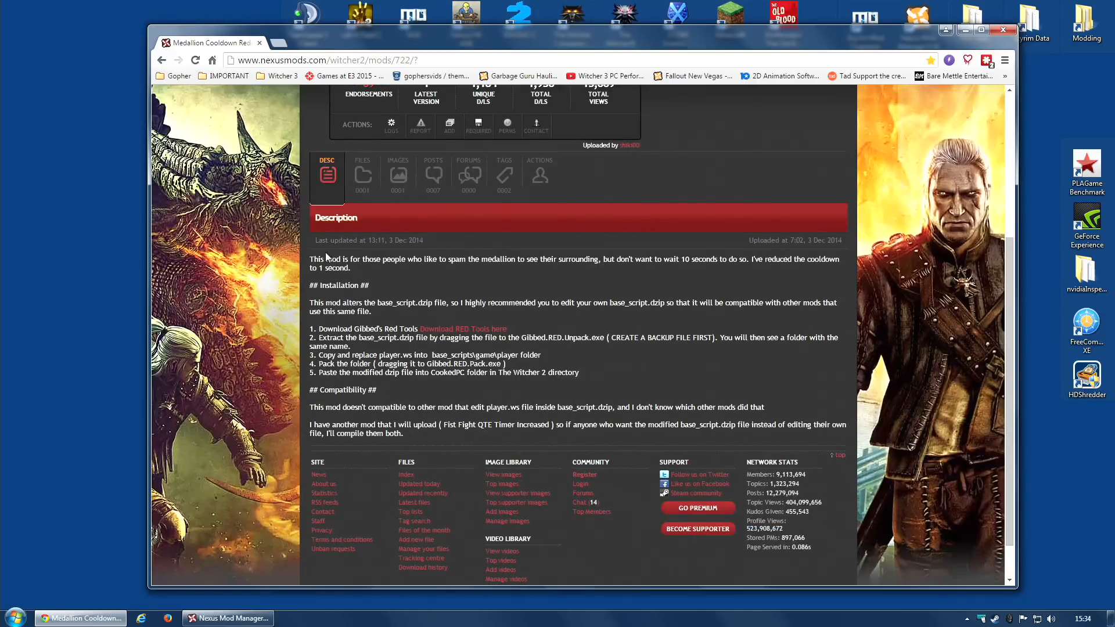
mouse_move(391, 300)
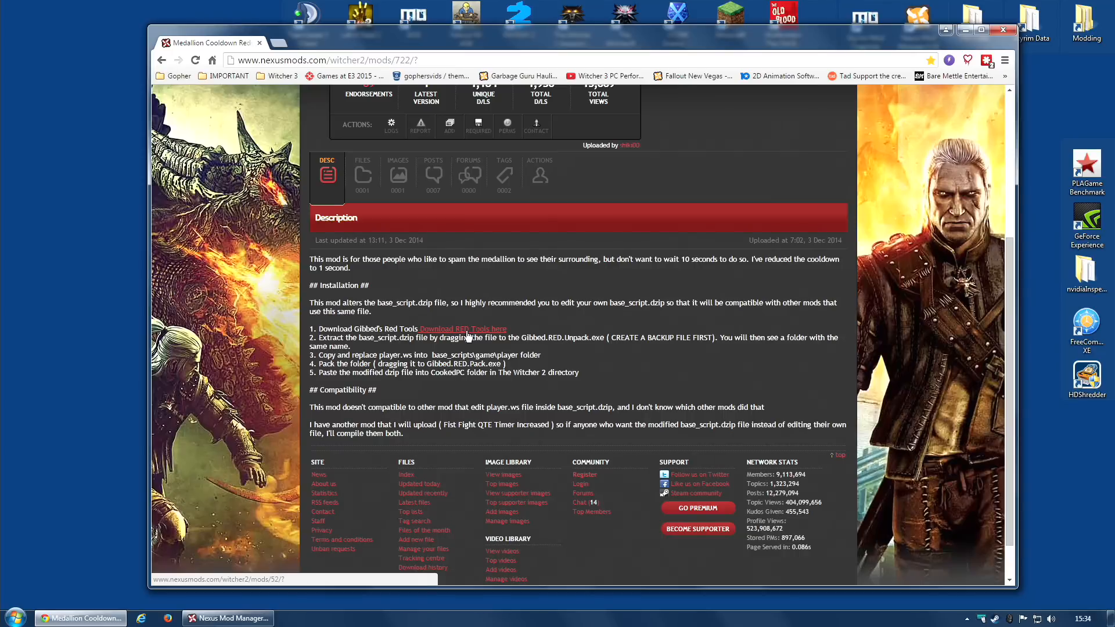
left_click(463, 329)
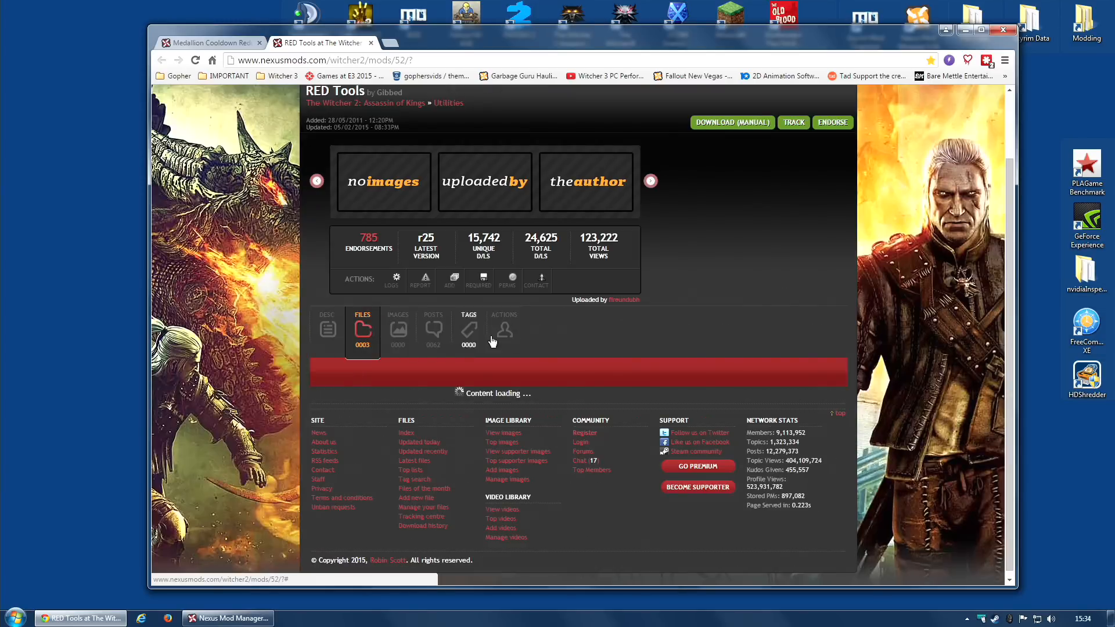
left_click(362, 331)
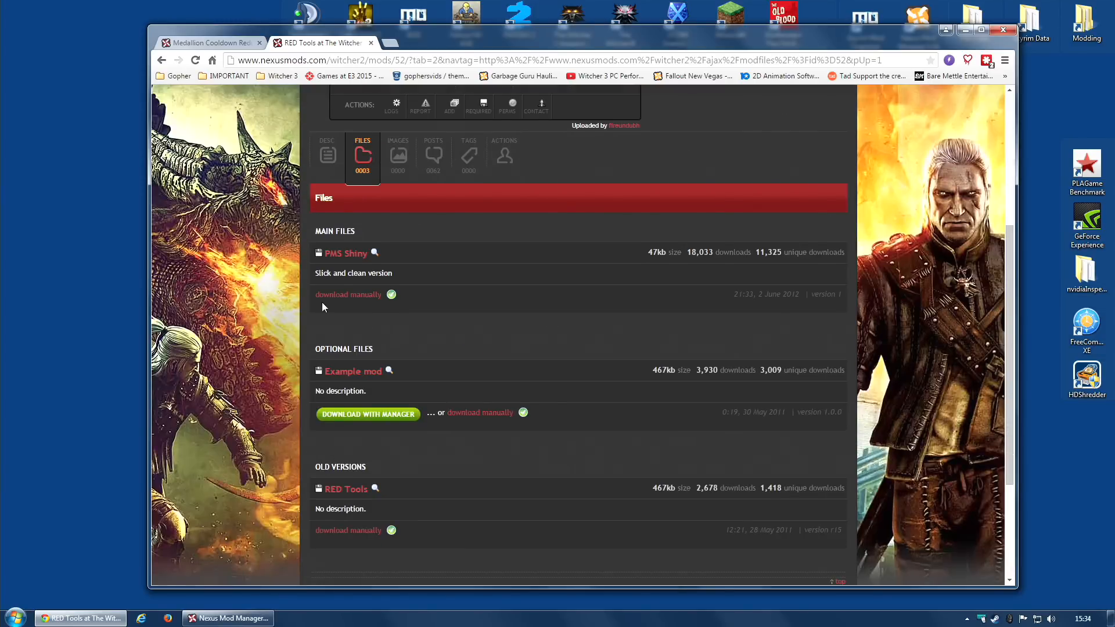
left_click(348, 295)
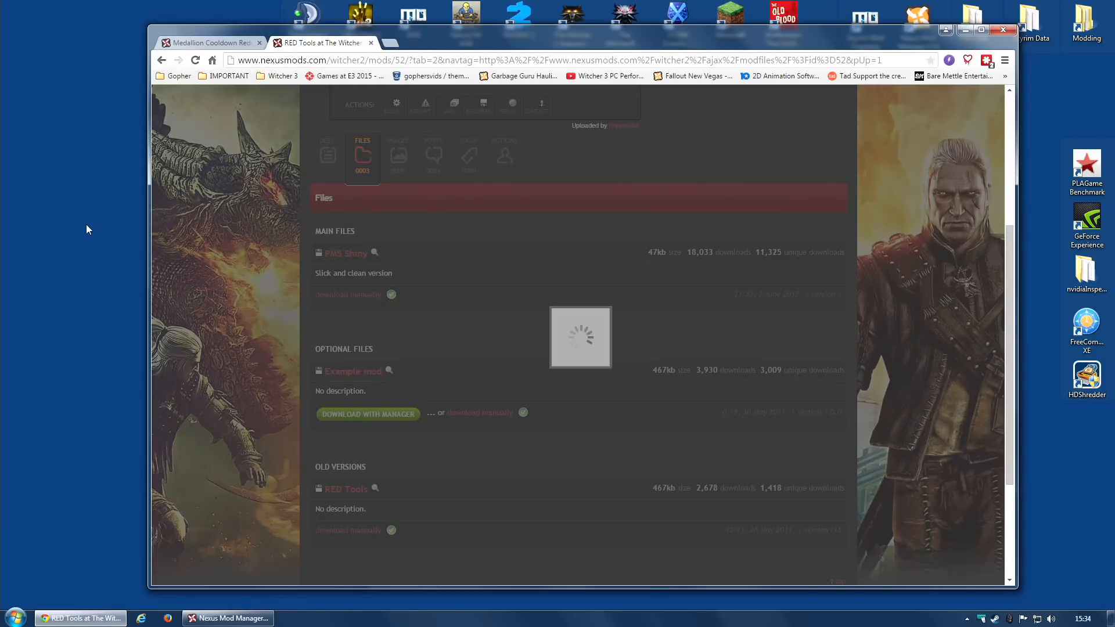
Step: Download the Medallion Cooldown Reduced player file from the mod's Files list
left_click(368, 414)
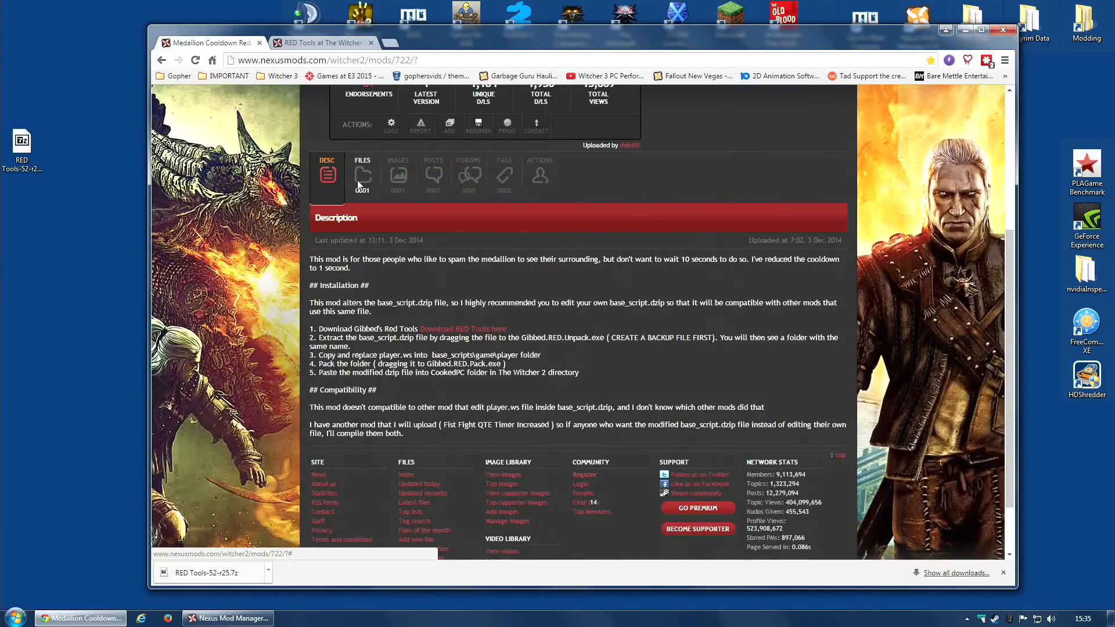
left_click(362, 174)
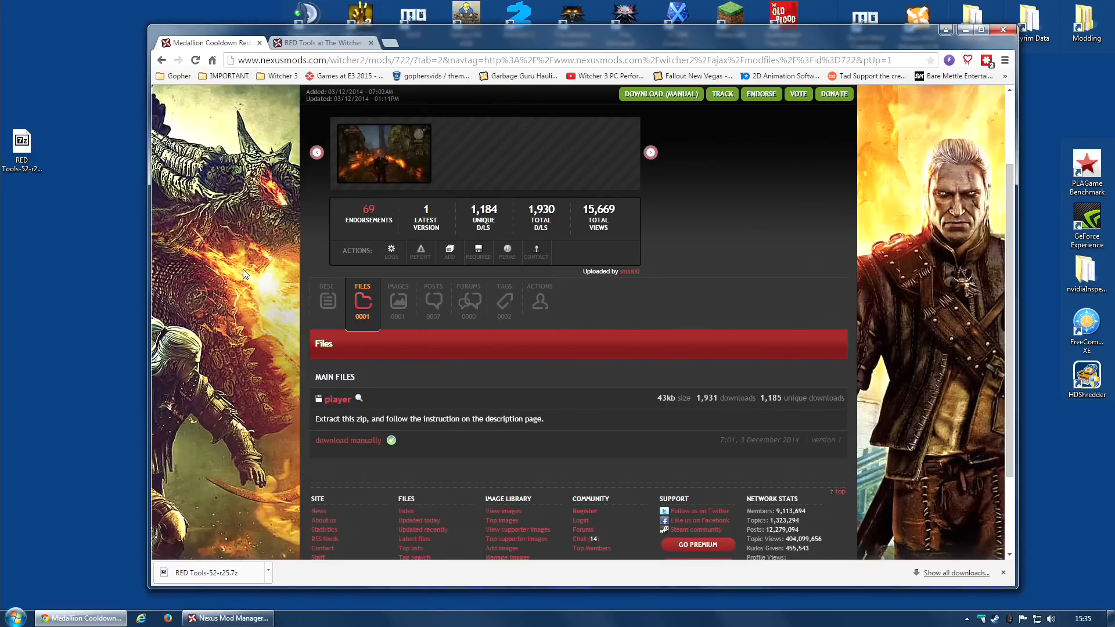
scroll("down", 3)
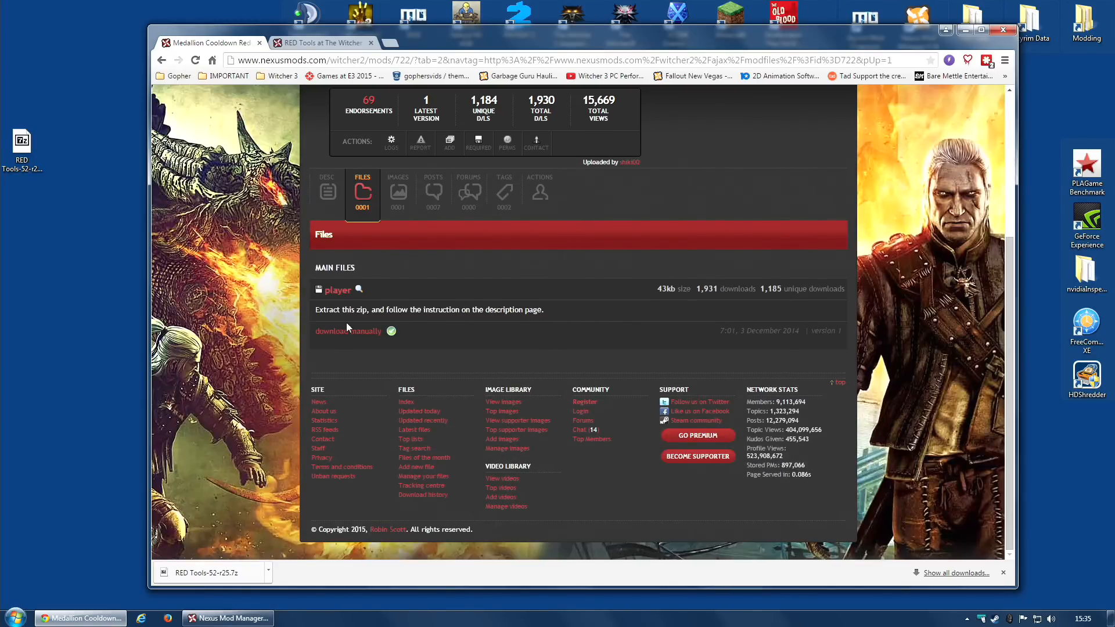
mouse_move(364, 289)
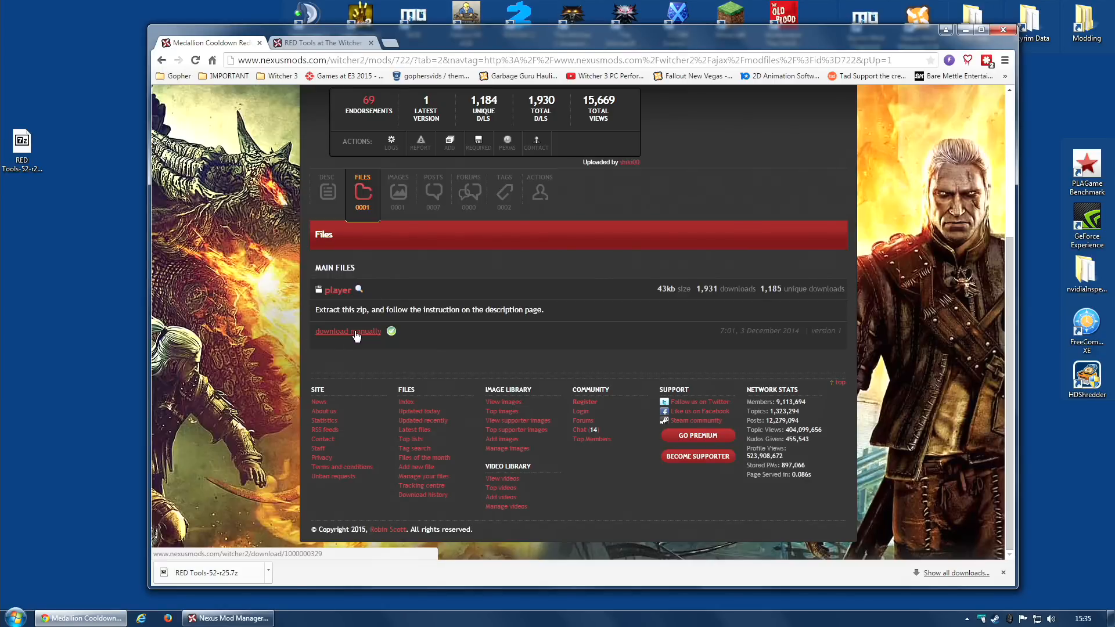
left_click(348, 331)
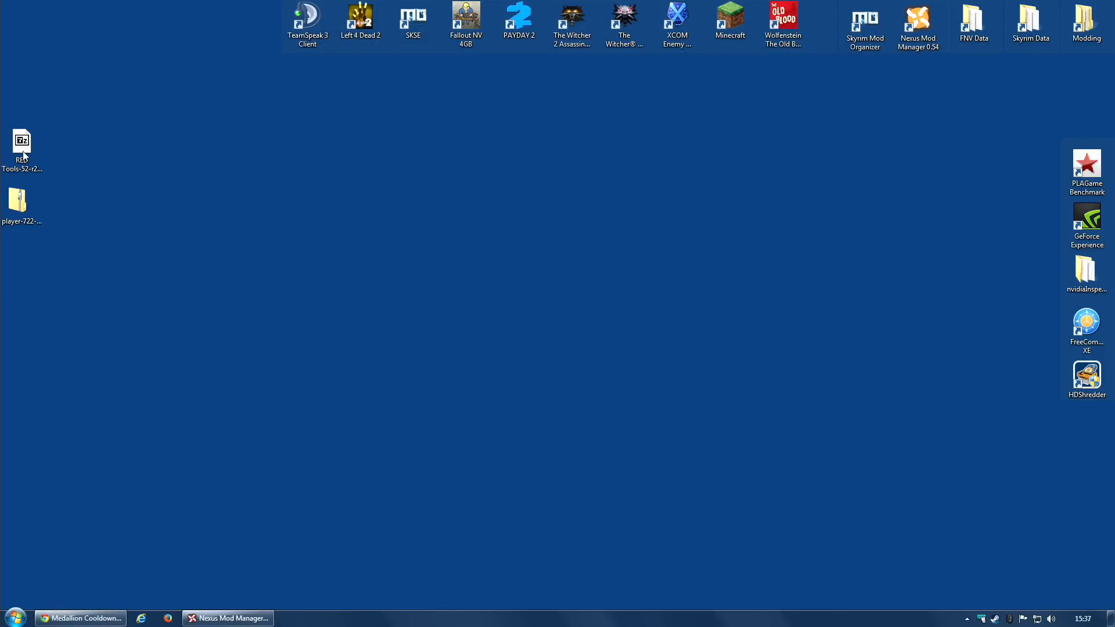
Step: Extract the RED Tools archive to RED Tools-52-r25 and the player zip to player-722-1
right_click(22, 142)
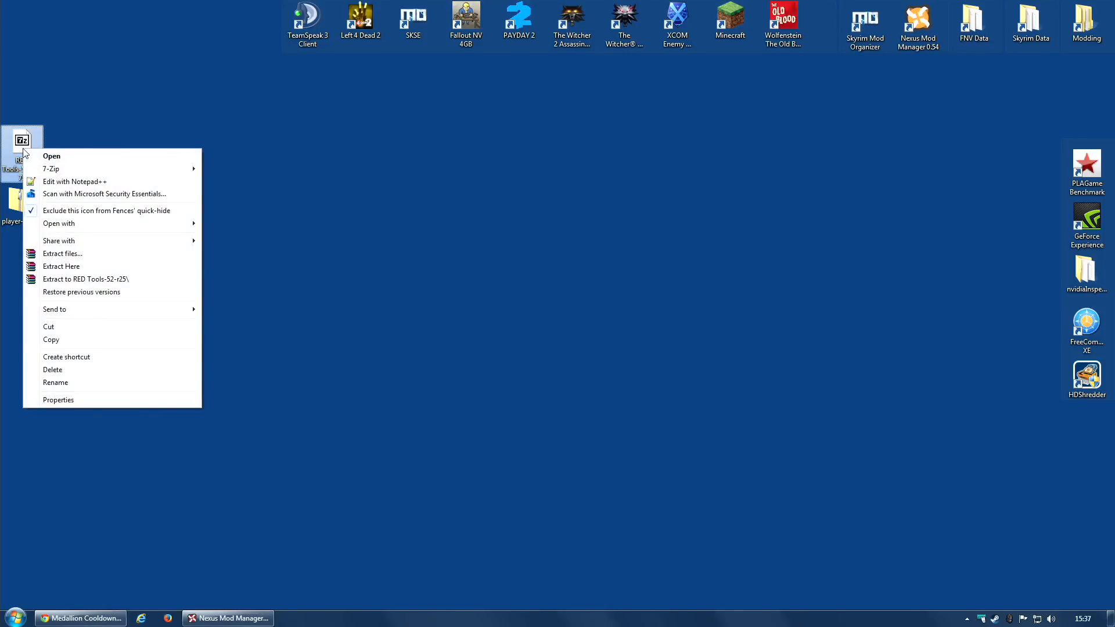
mouse_move(86, 279)
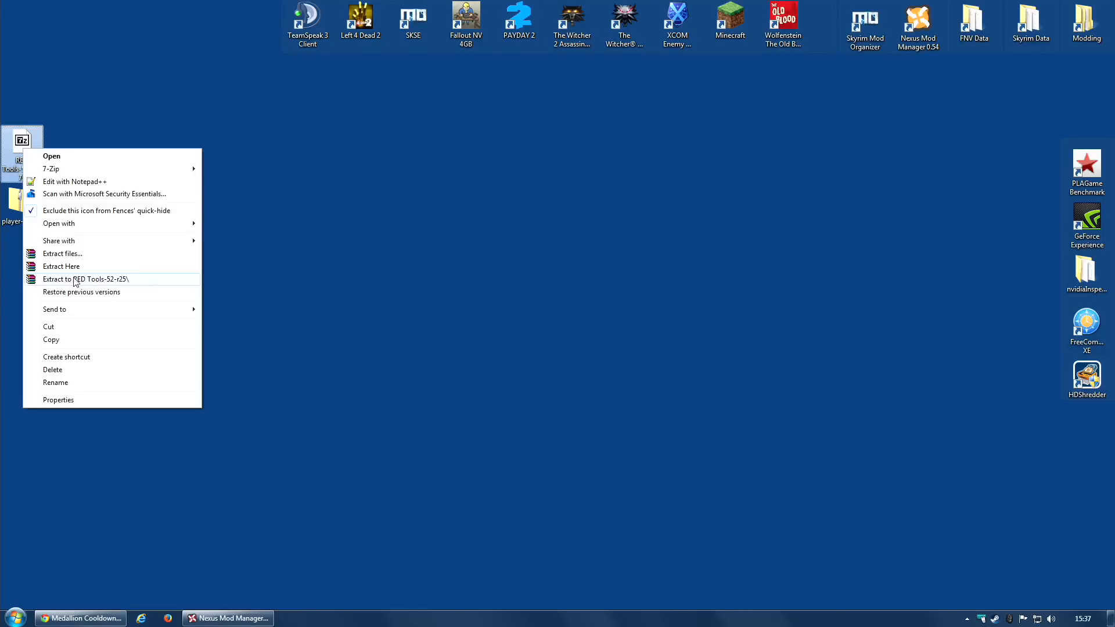
mouse_move(117, 283)
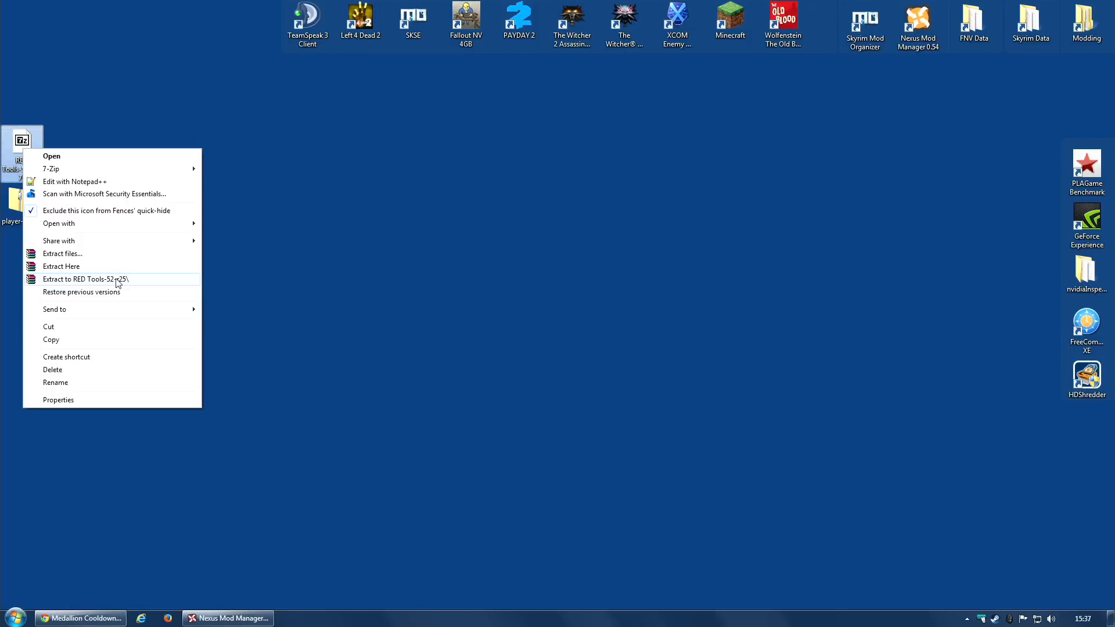
mouse_move(127, 290)
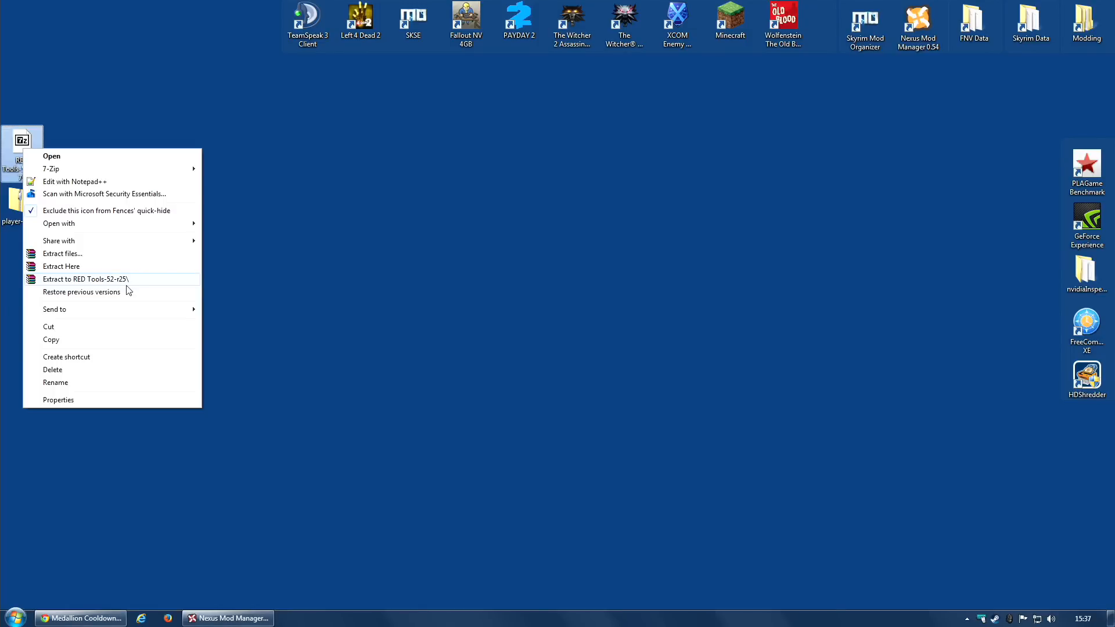
left_click(85, 278)
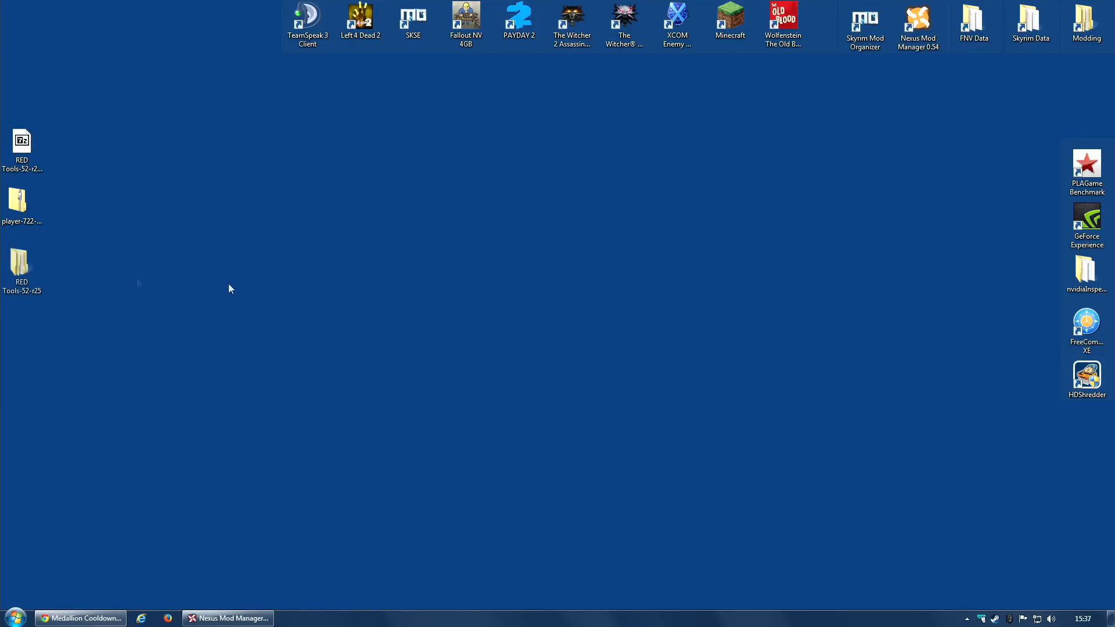
left_click(22, 203)
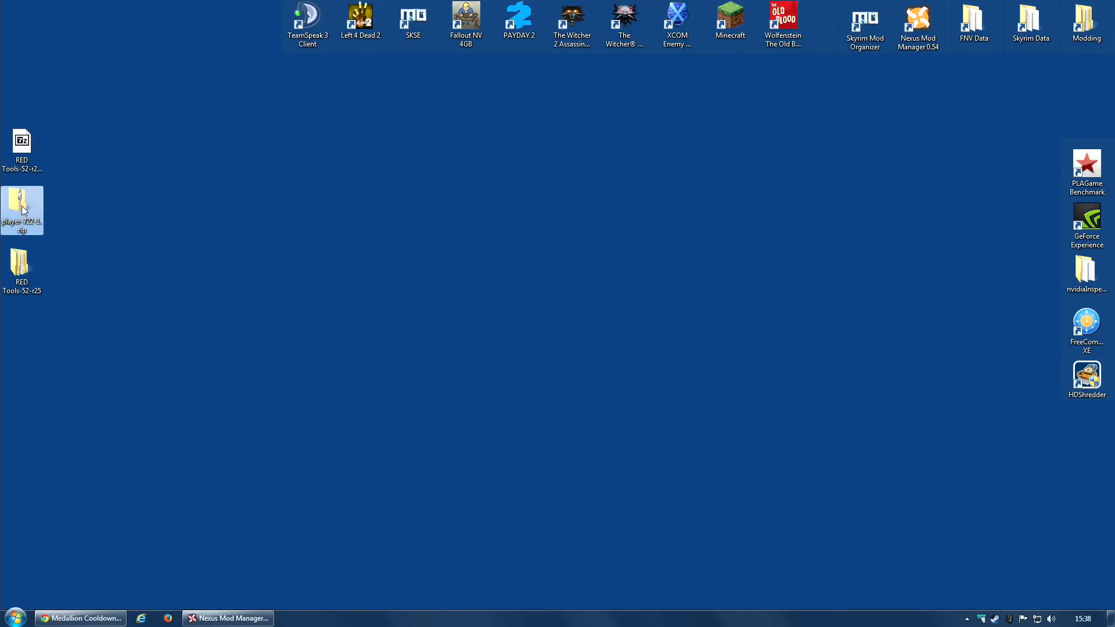
mouse_move(19, 201)
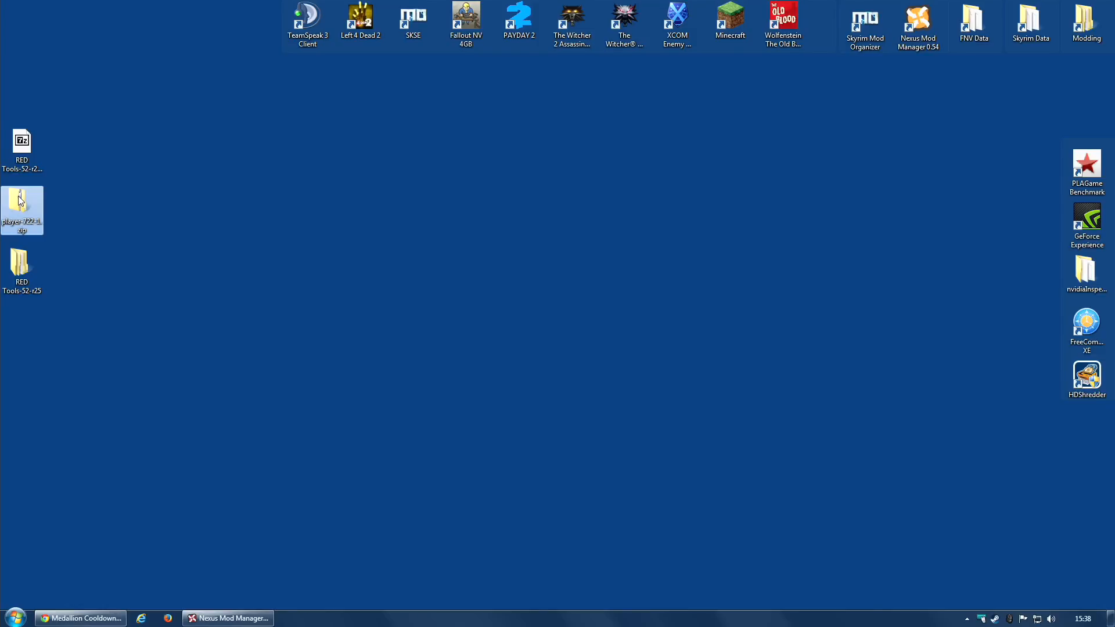
right_click(21, 207)
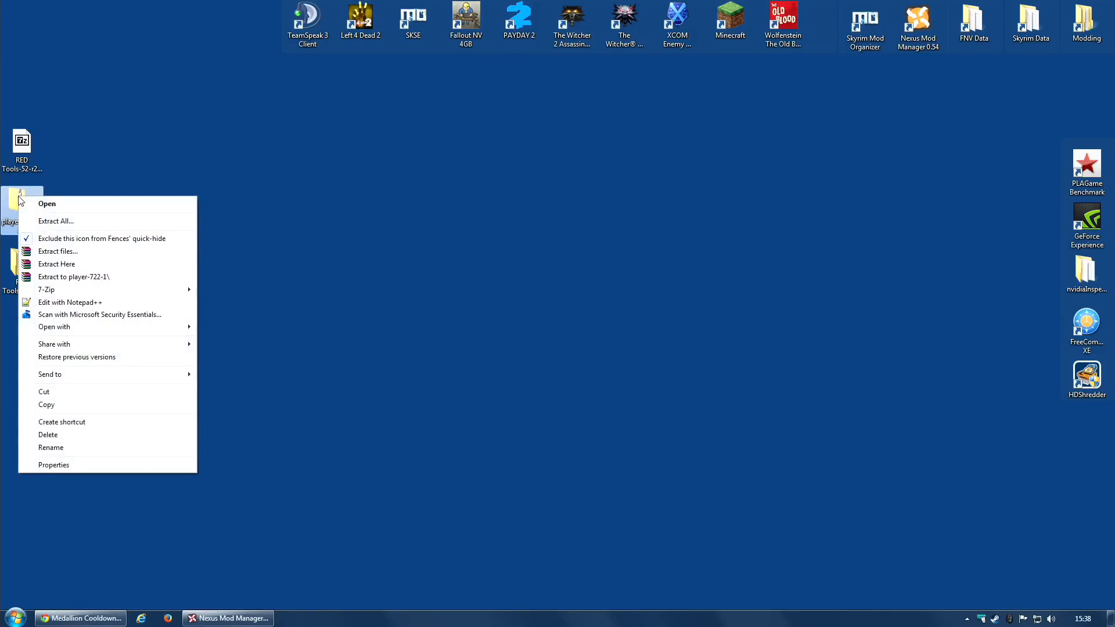
mouse_move(99, 276)
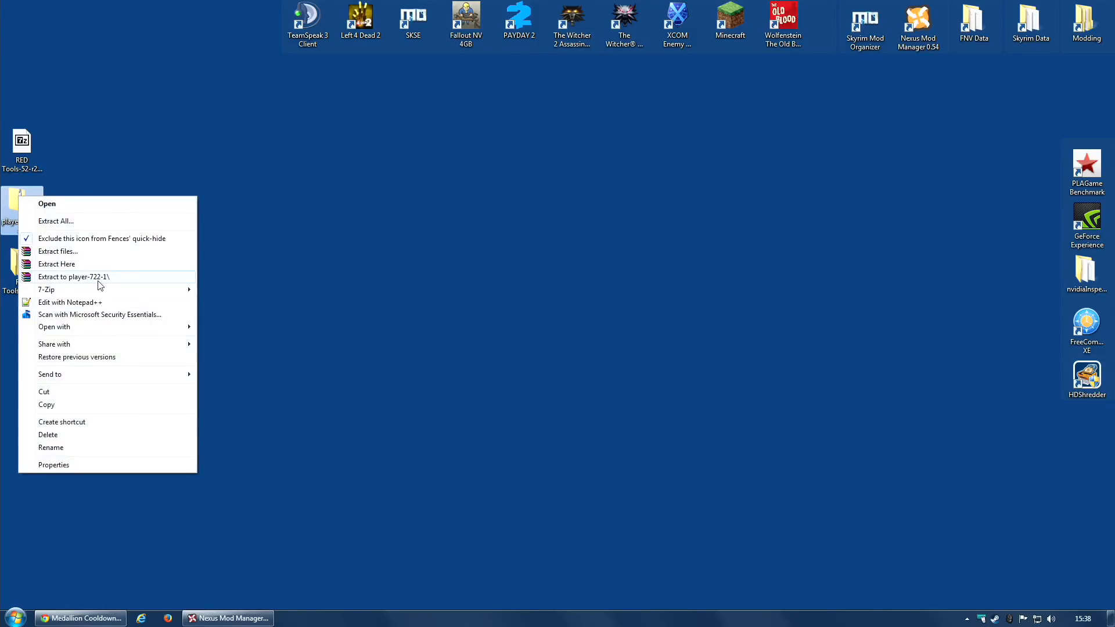
left_click(74, 277)
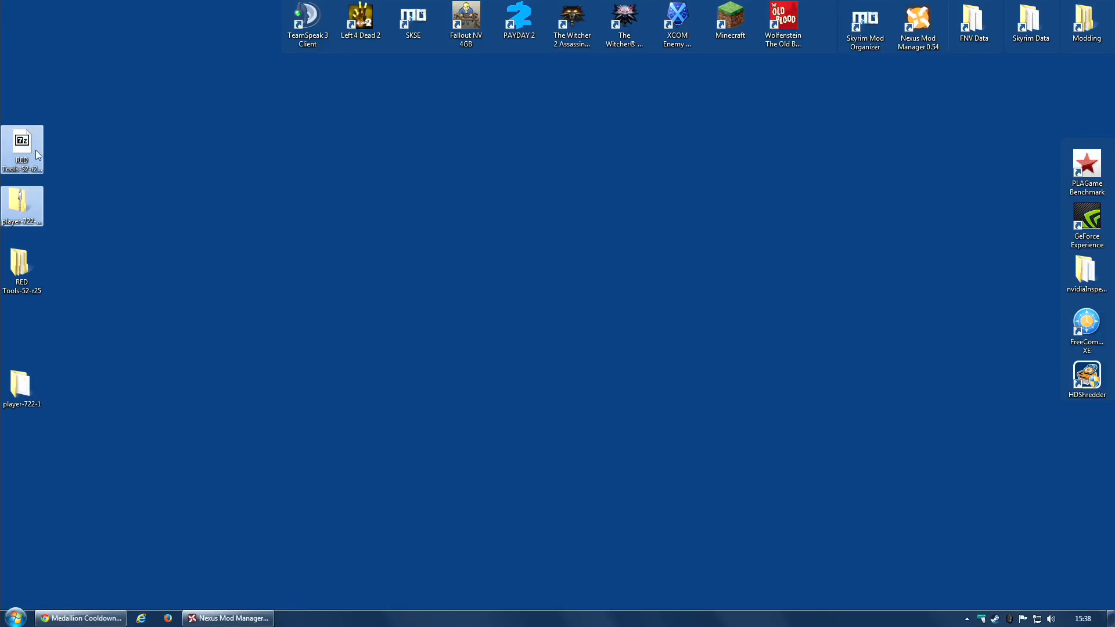
Step: Delete both archives and move the RED Tools and player-722-1 folders to the upper middle
key("Delete")
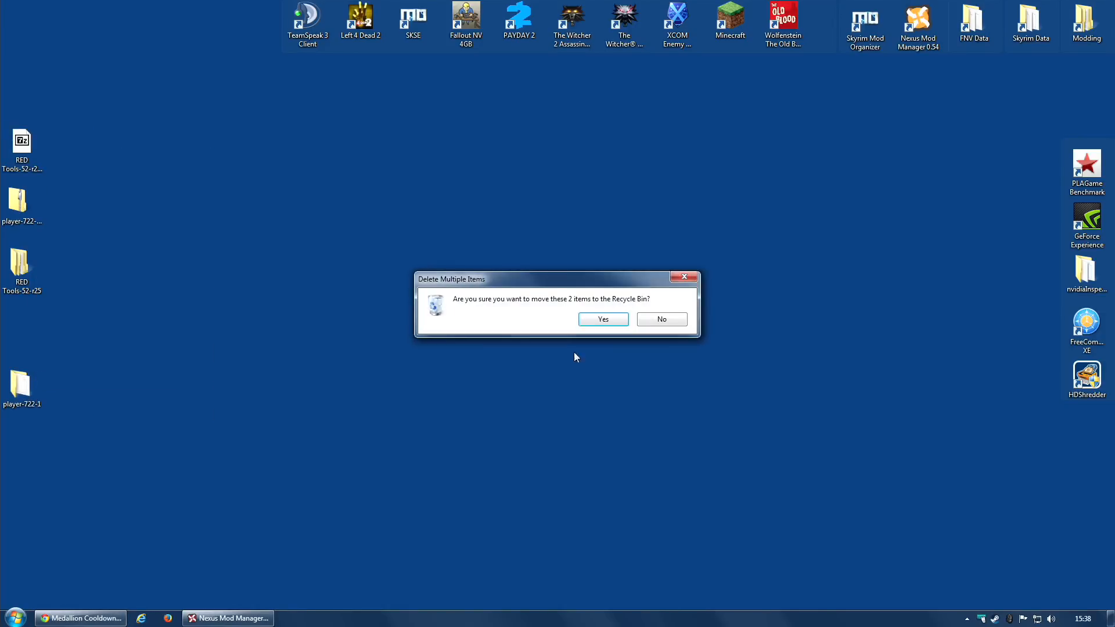
left_click(603, 319)
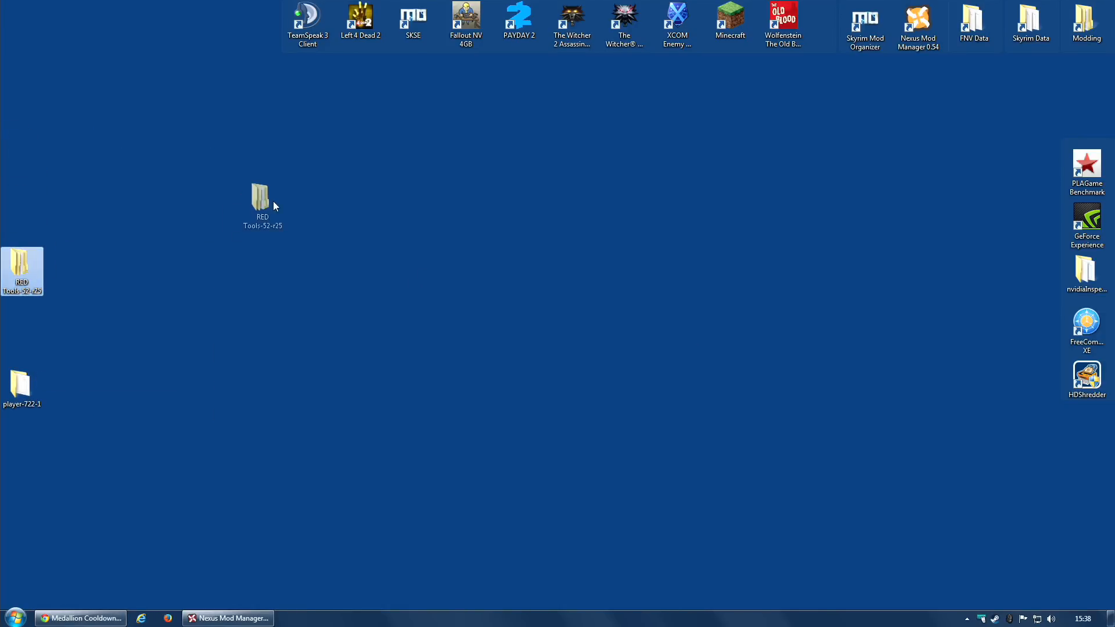
left_click_drag(21, 384, 592, 232)
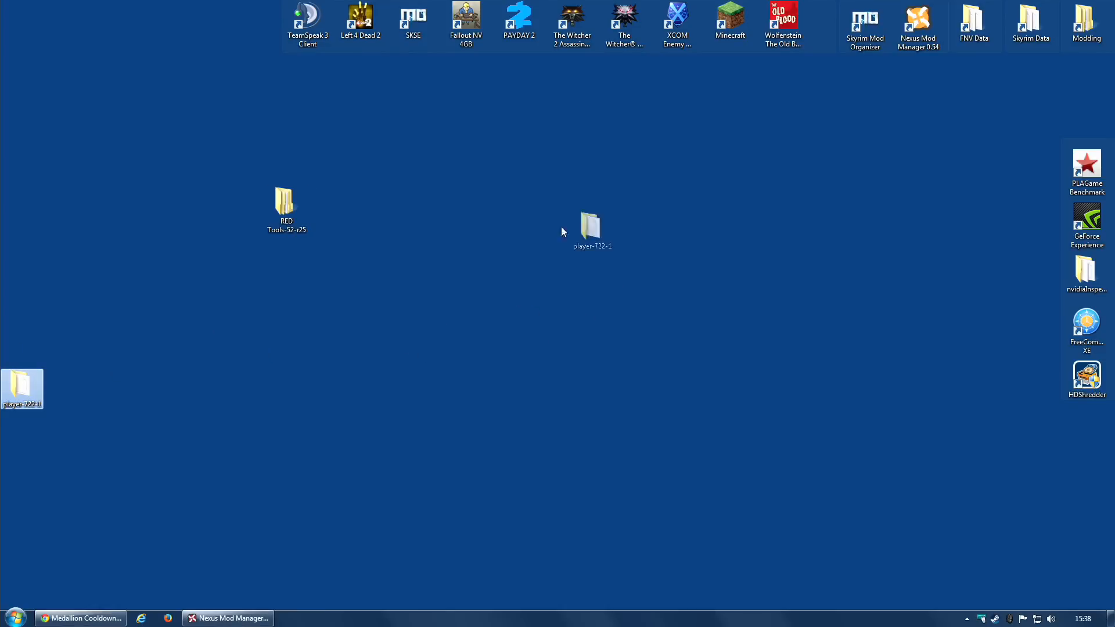
left_click_drag(592, 228, 419, 206)
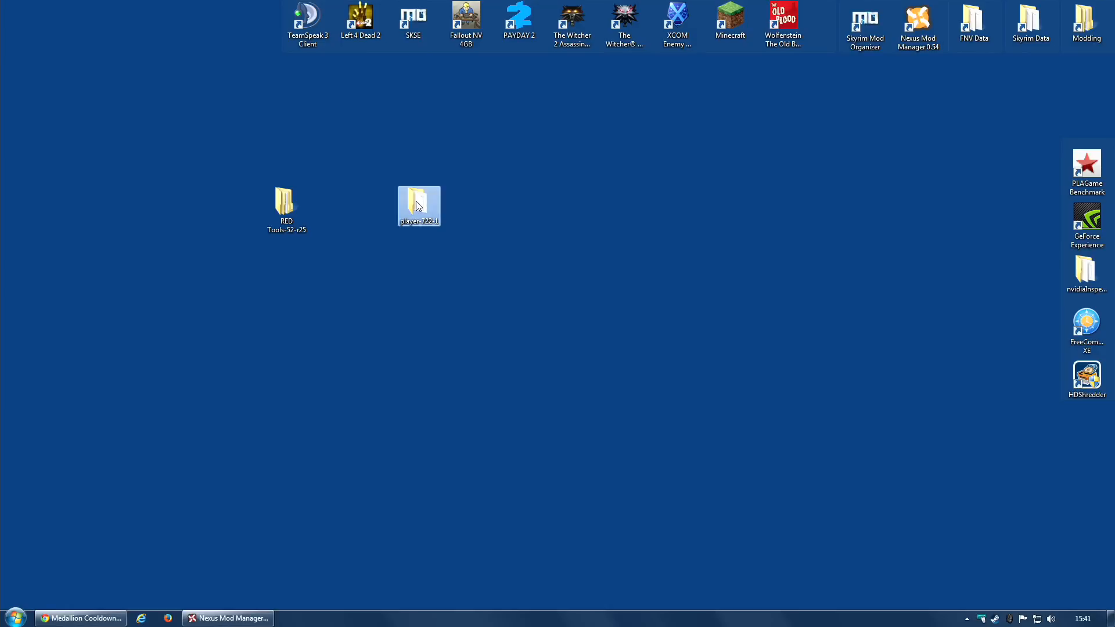
Step: Open player-722-1, then open the game's CookedPC folder and select base_scripts.dzip
double_click(419, 206)
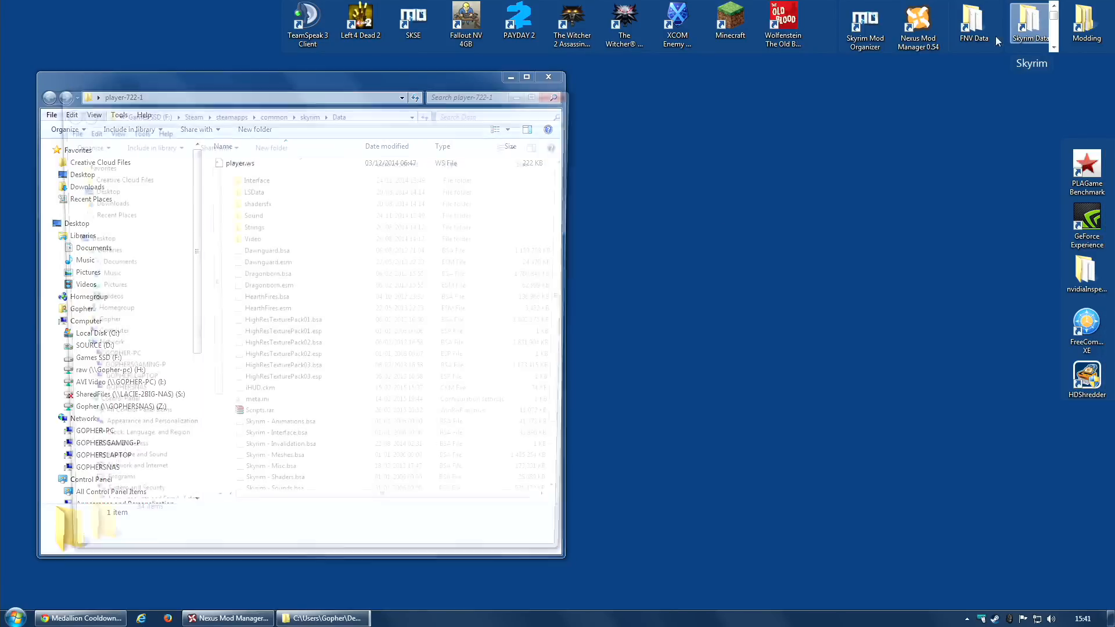
double_click(1032, 21)
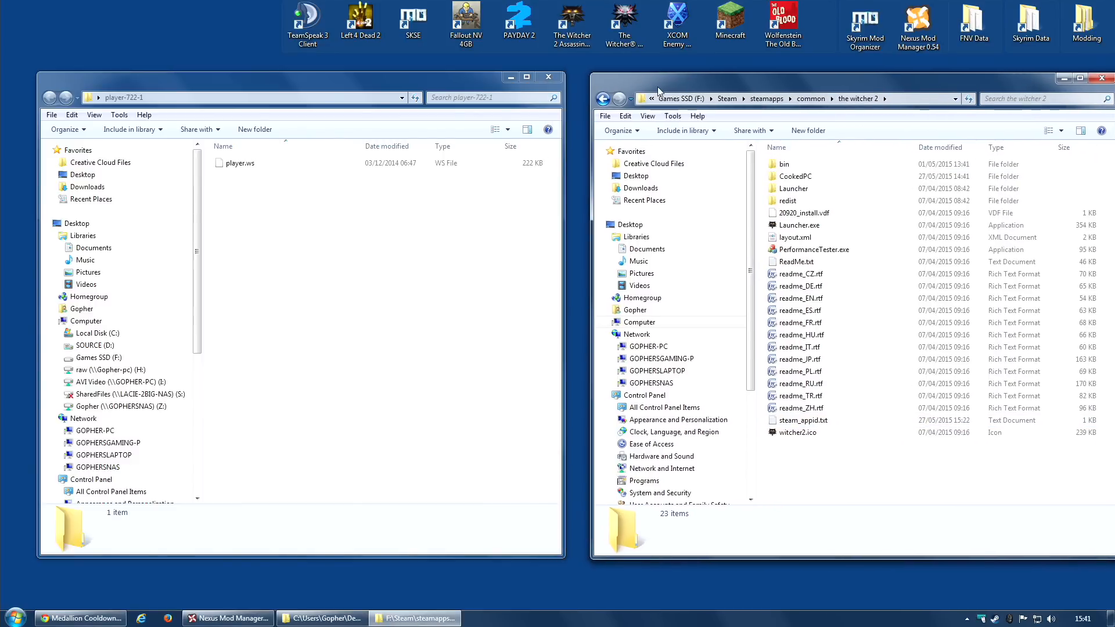
left_click(780, 169)
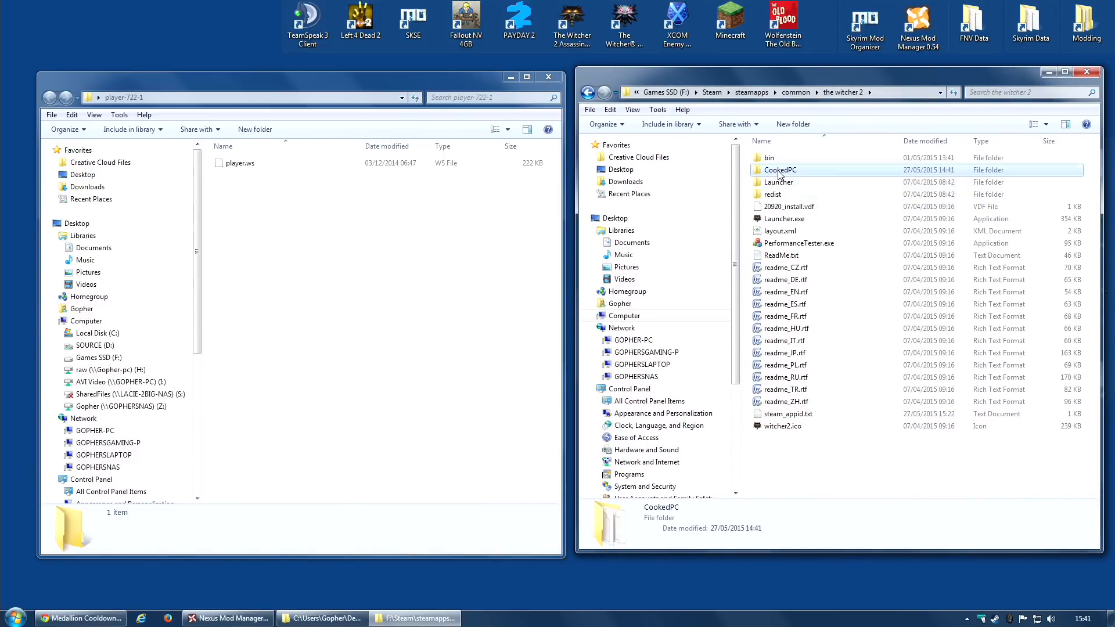
double_click(780, 169)
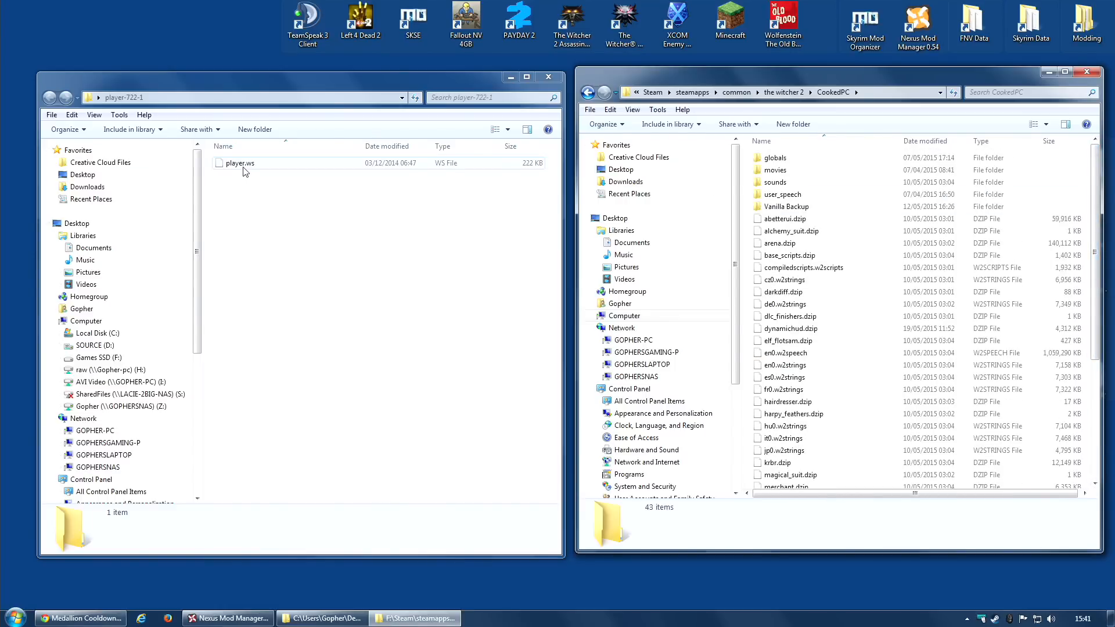
mouse_move(254, 169)
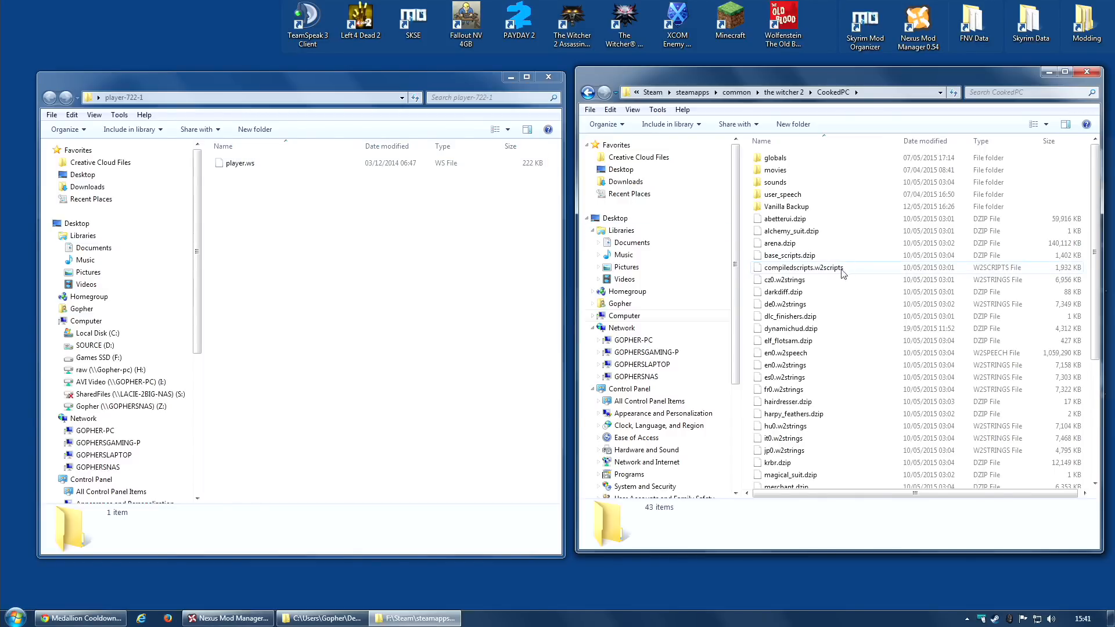
left_click(789, 256)
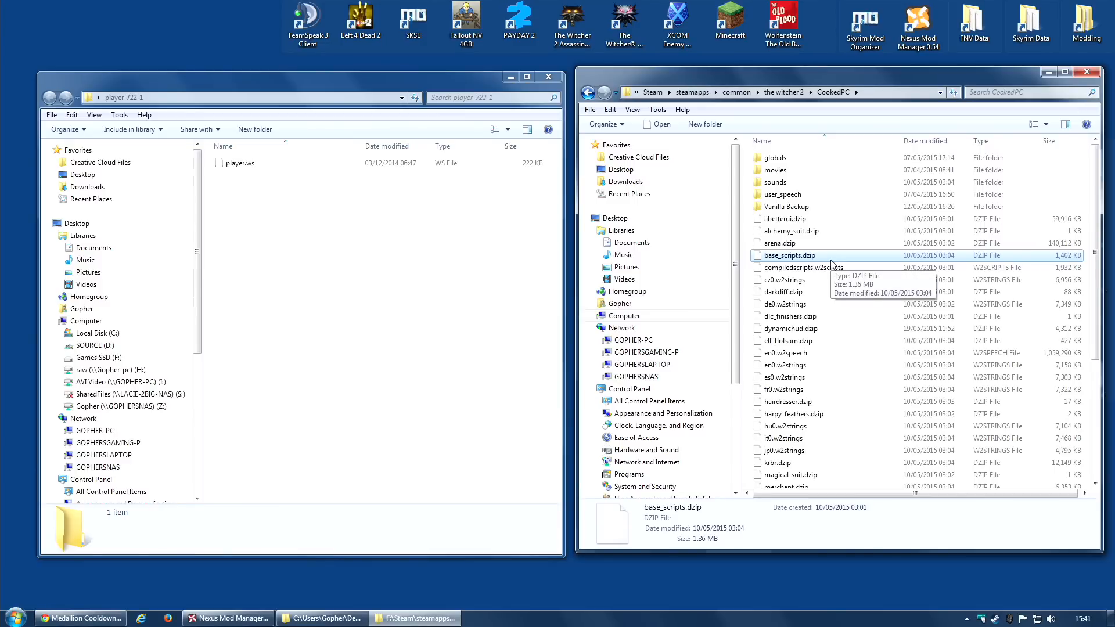
mouse_move(716, 217)
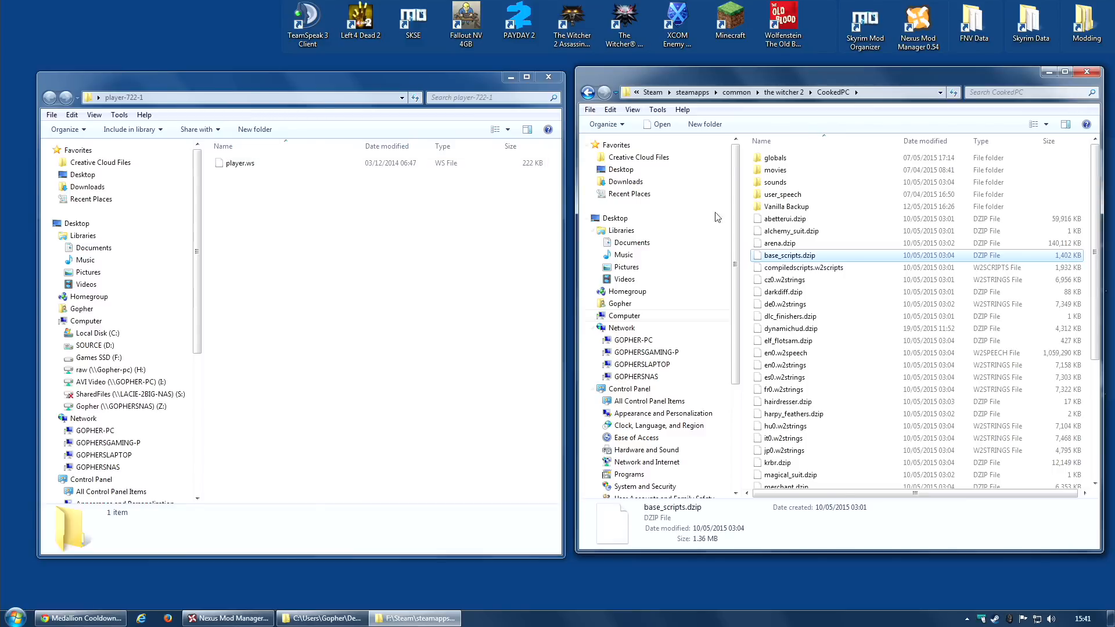
mouse_move(836, 263)
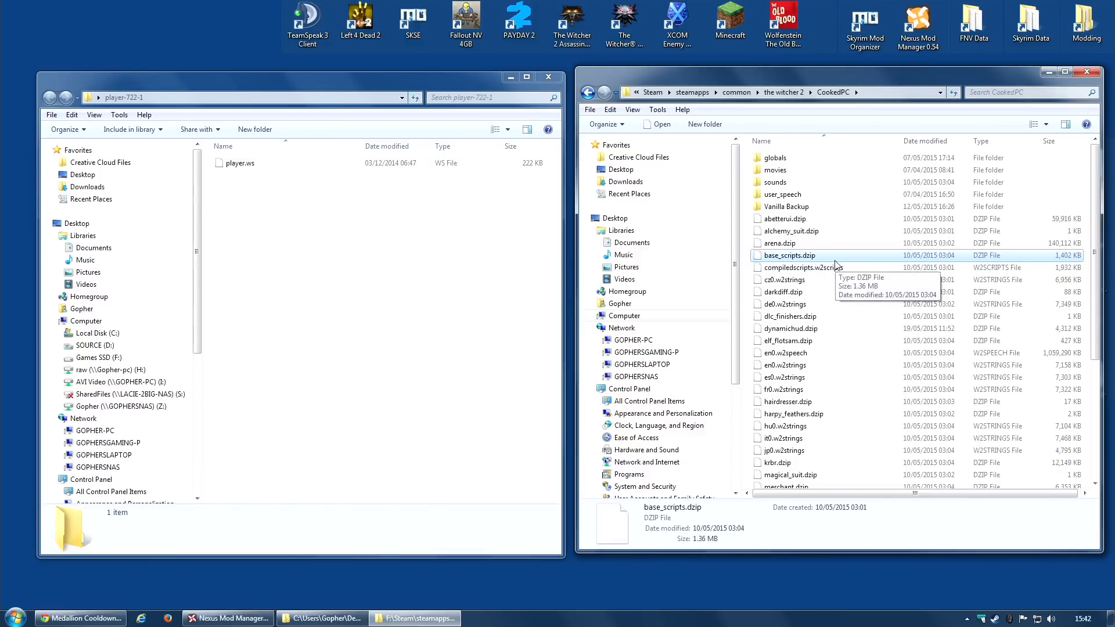
mouse_move(355, 147)
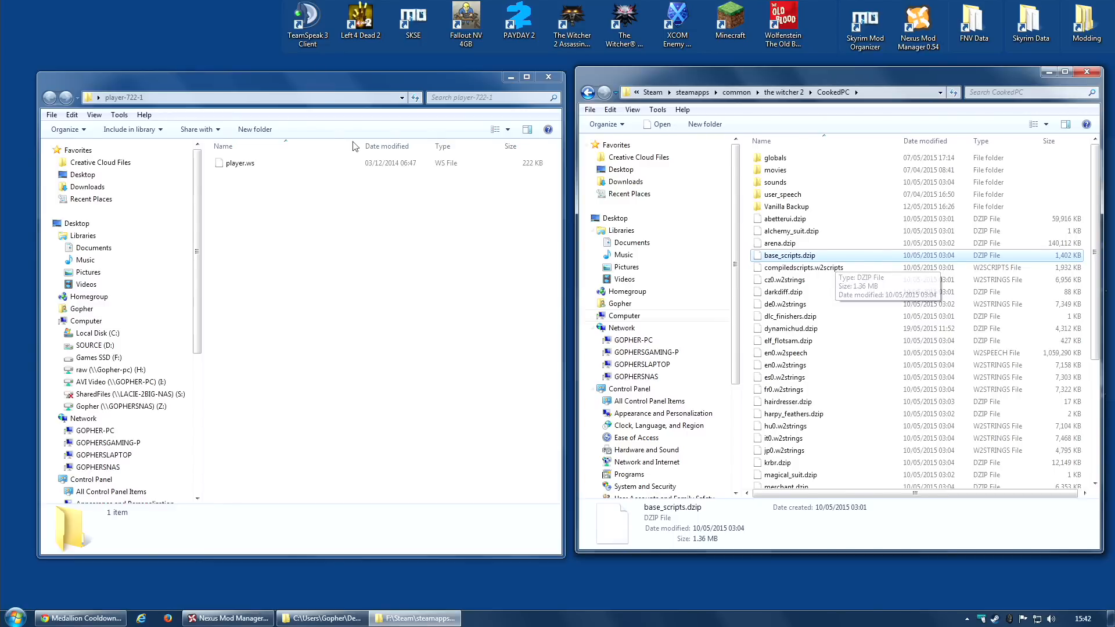
mouse_move(836, 257)
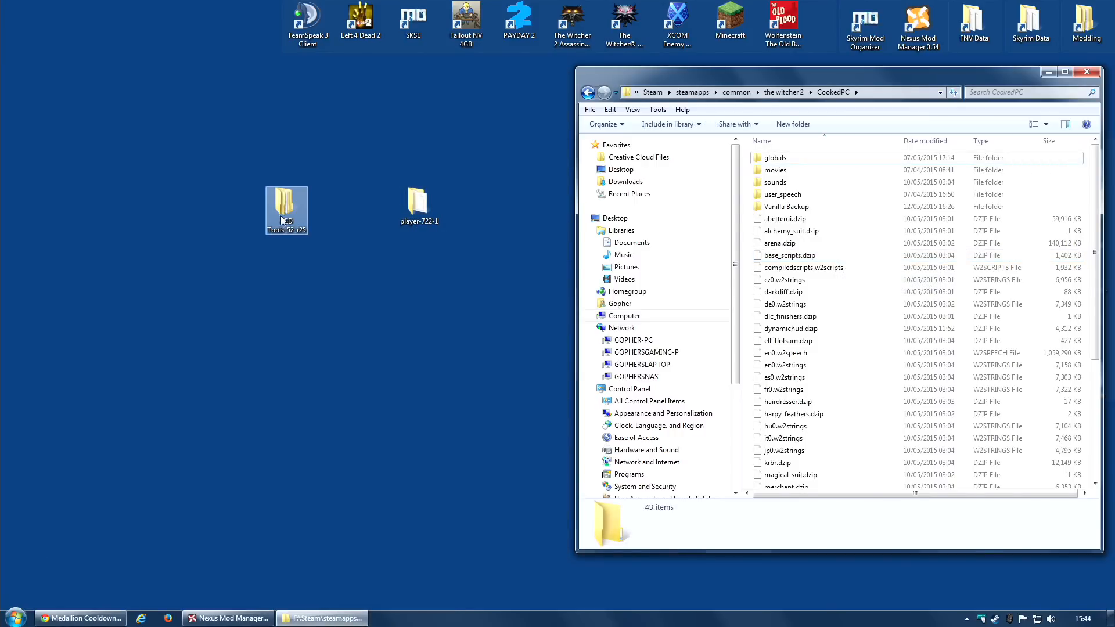
Step: Open the RED Tools-52-r25 folder, then its Gibbed's RED Tools subfolder
double_click(286, 205)
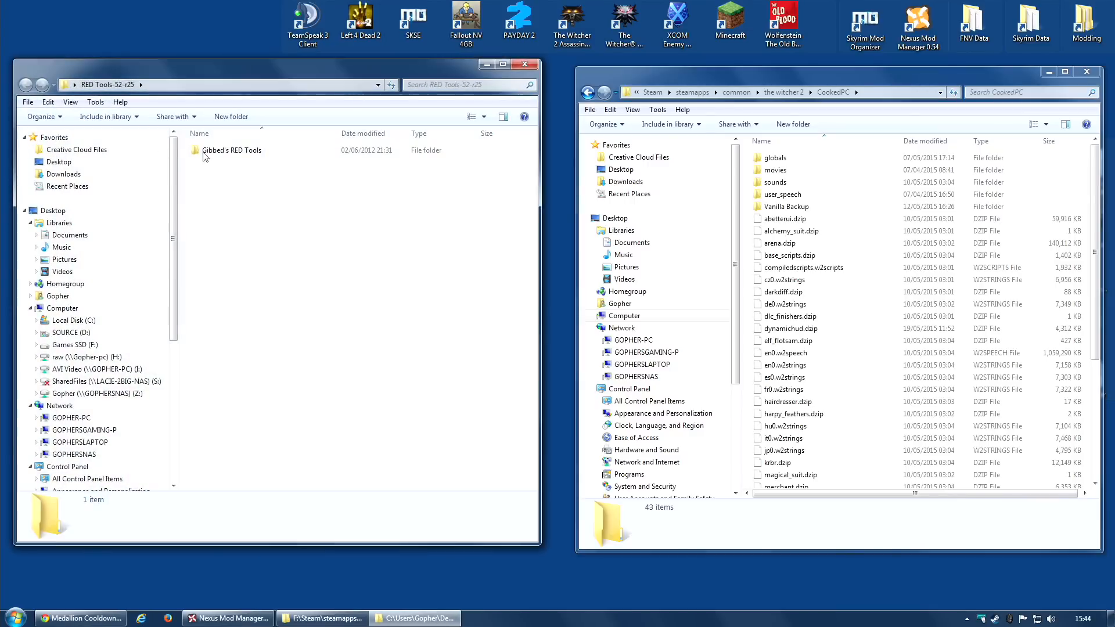
mouse_move(247, 162)
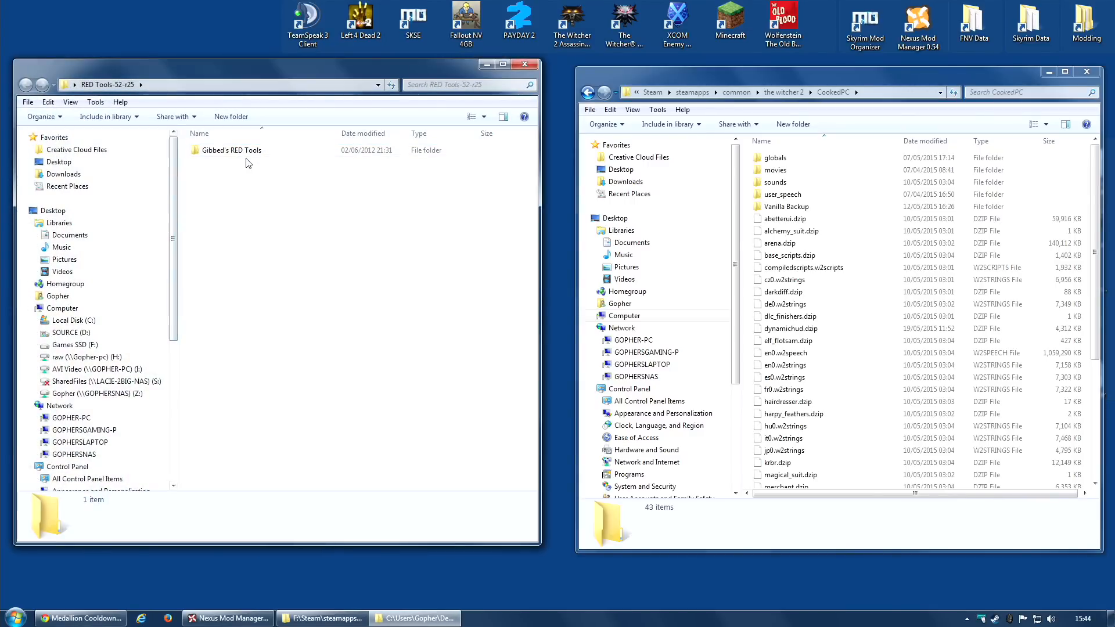
double_click(232, 150)
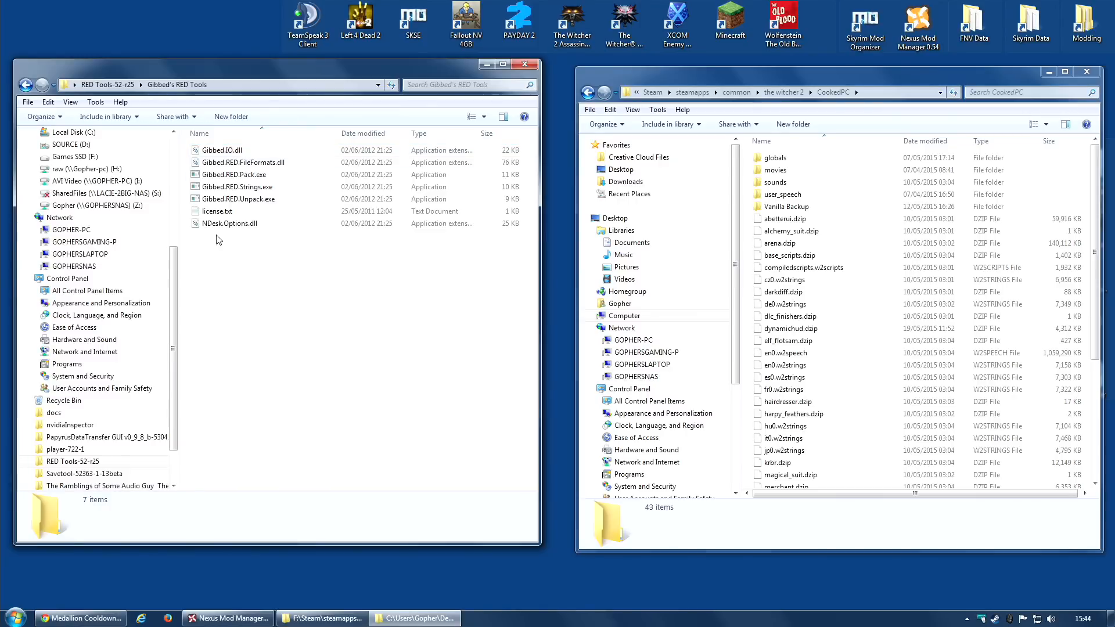
mouse_move(265, 292)
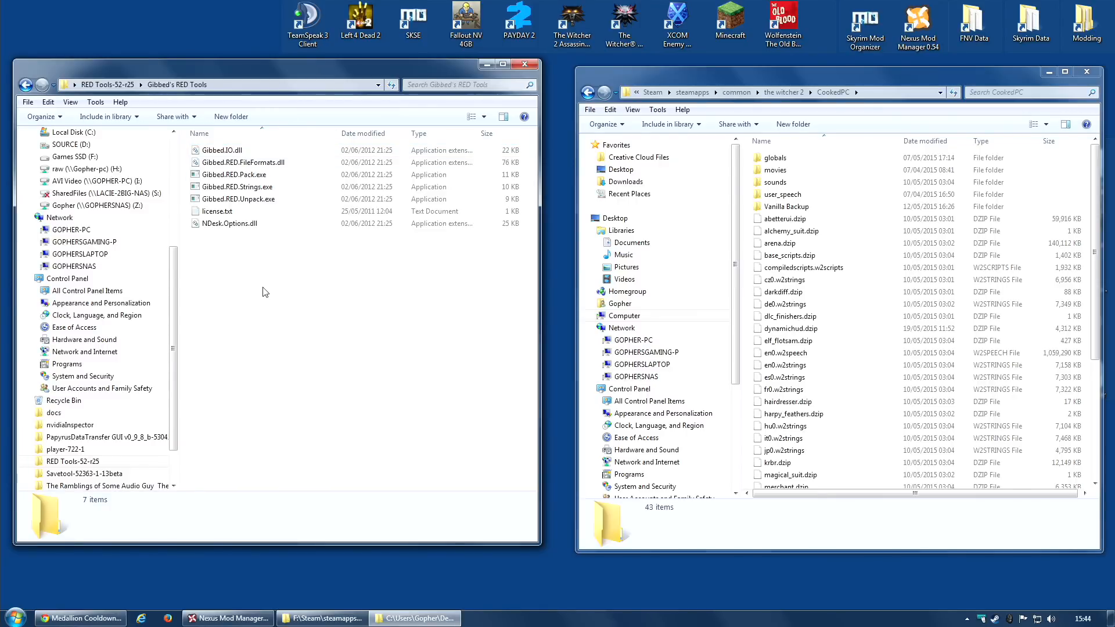
mouse_move(295, 301)
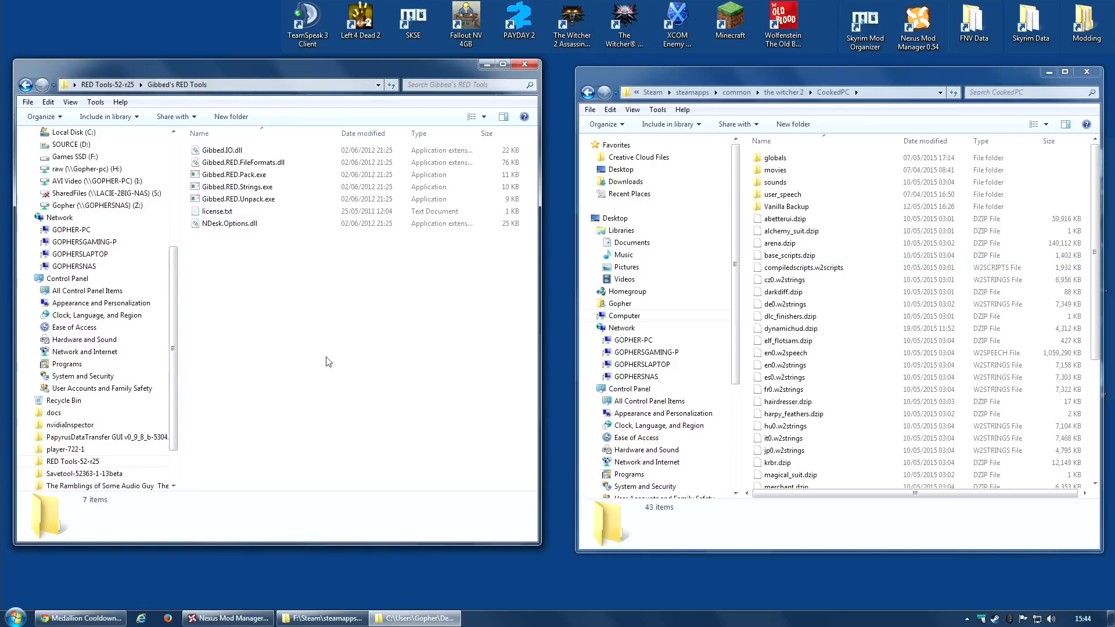
mouse_move(267, 354)
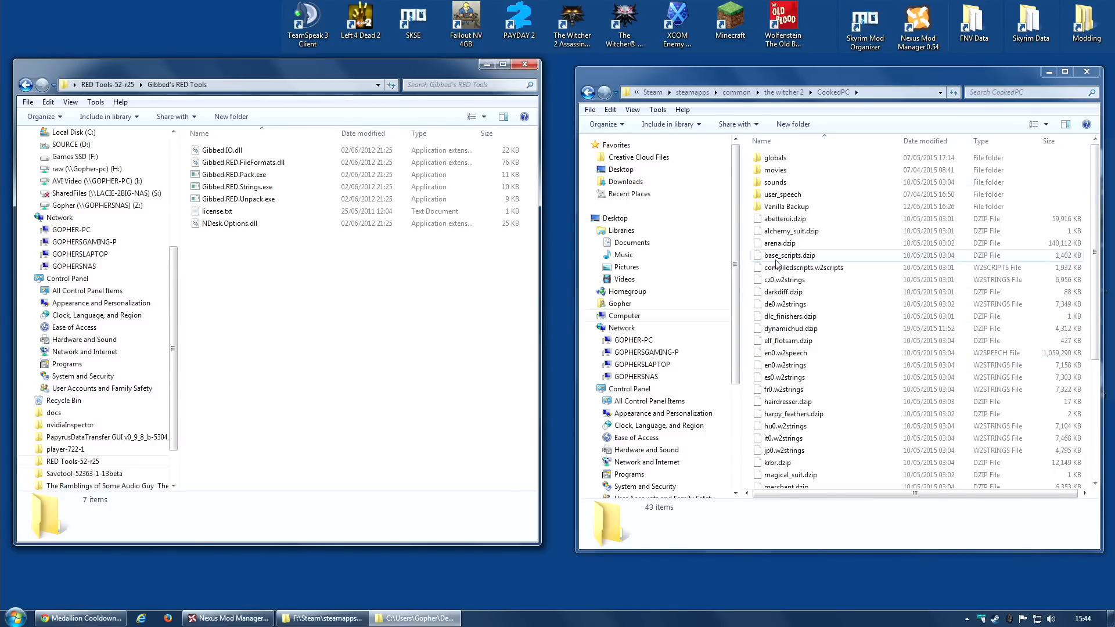
mouse_move(805, 265)
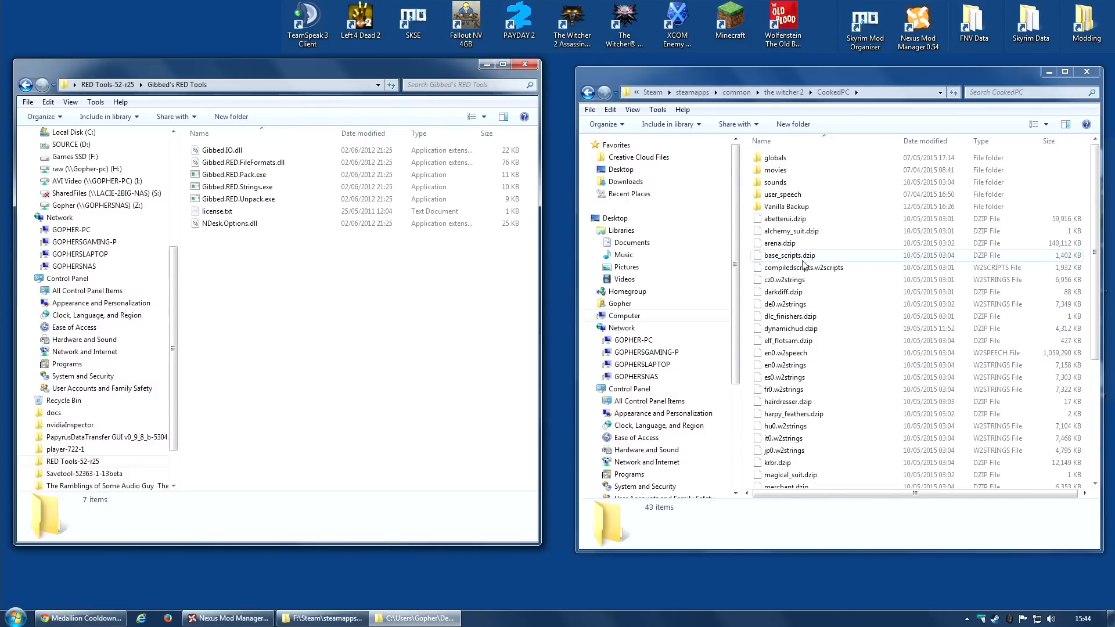
mouse_move(821, 265)
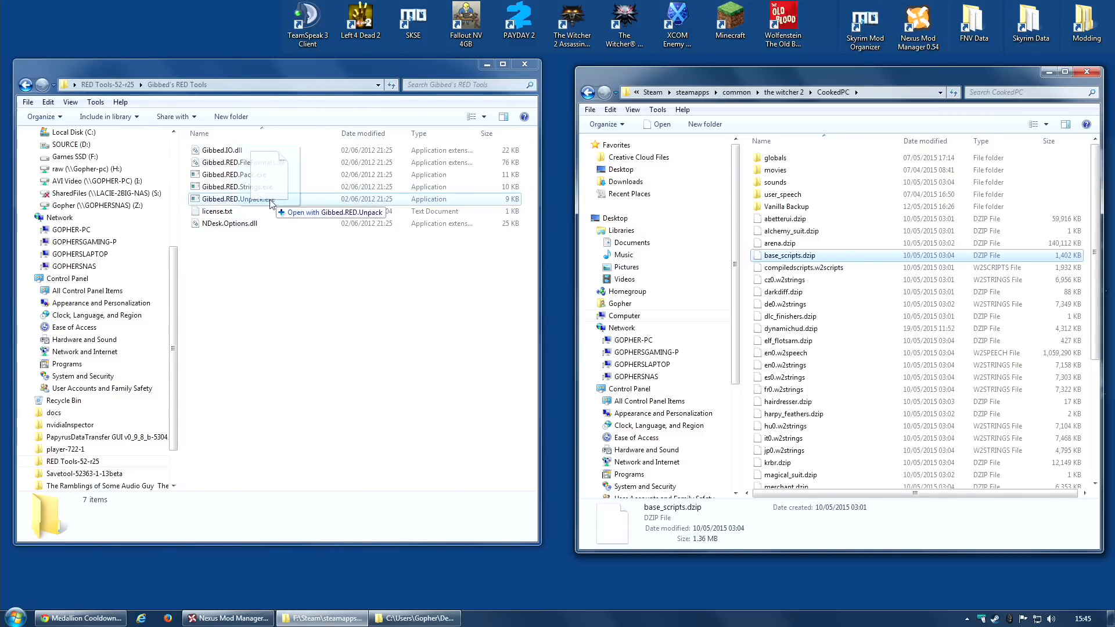
double_click(238, 199)
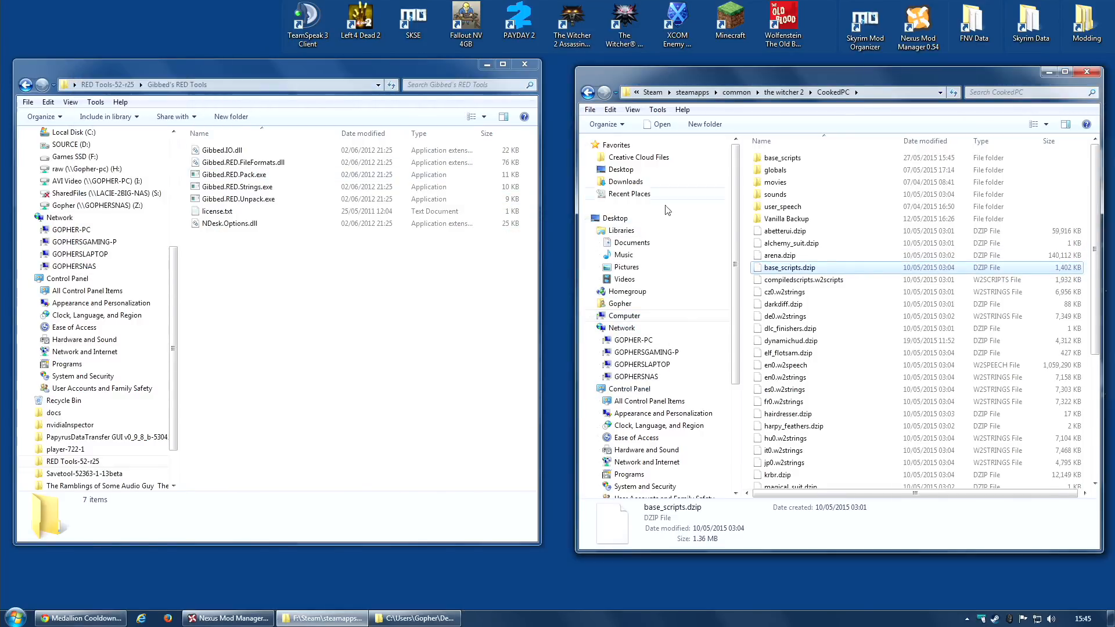
mouse_move(783, 158)
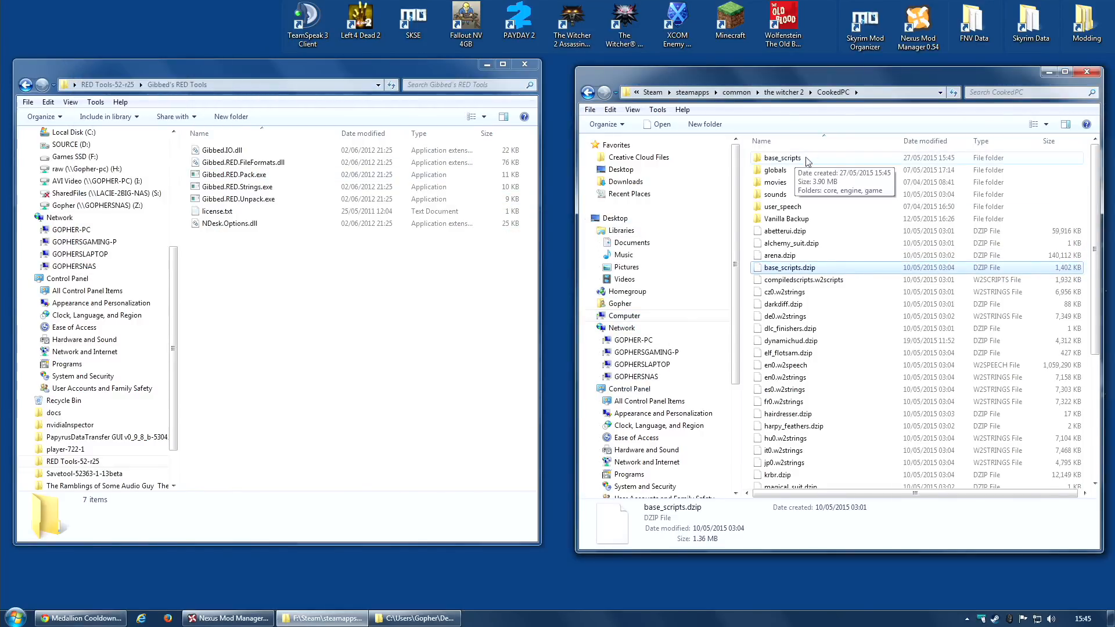
mouse_move(804, 158)
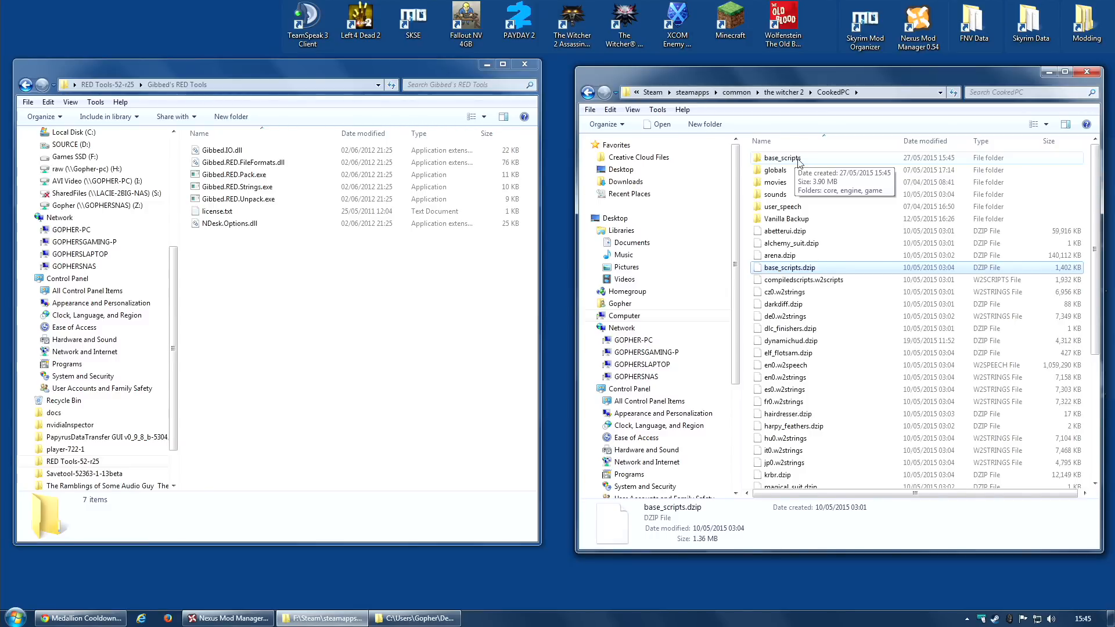
right_click(782, 157)
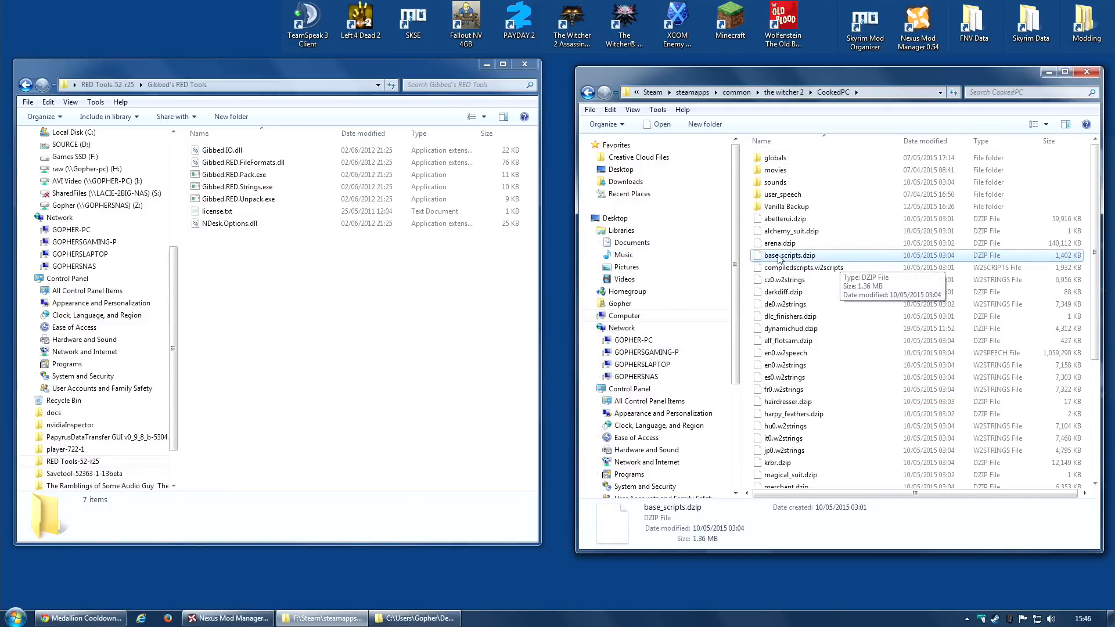
Step: Bring up the context menu on base_scripts.dzip in CookedPC to copy it
right_click(789, 254)
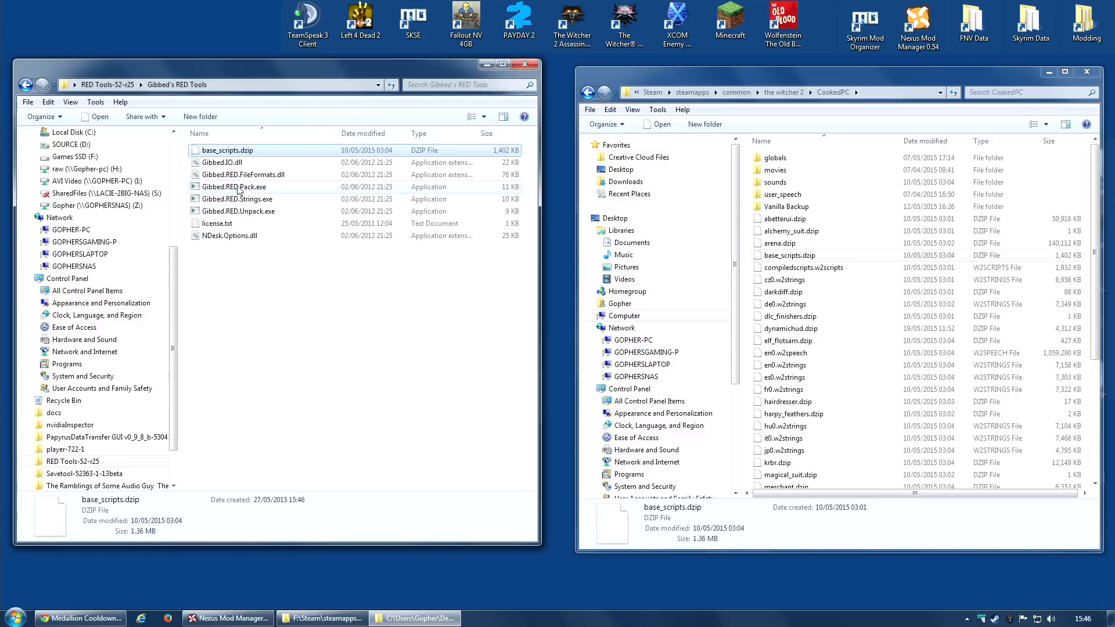
mouse_move(238, 211)
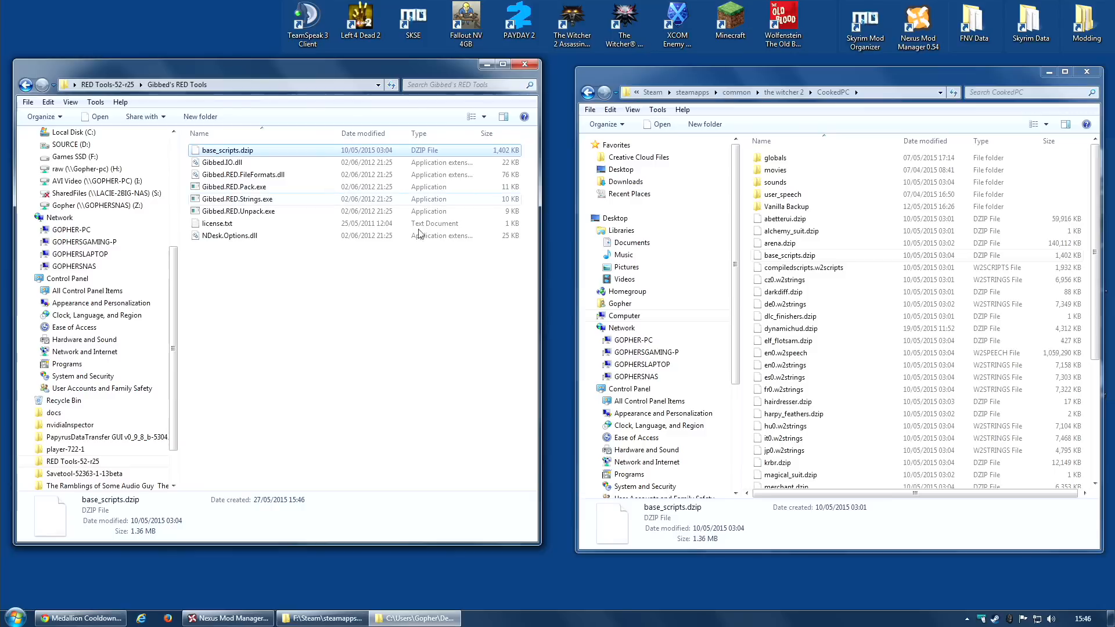
mouse_move(884, 396)
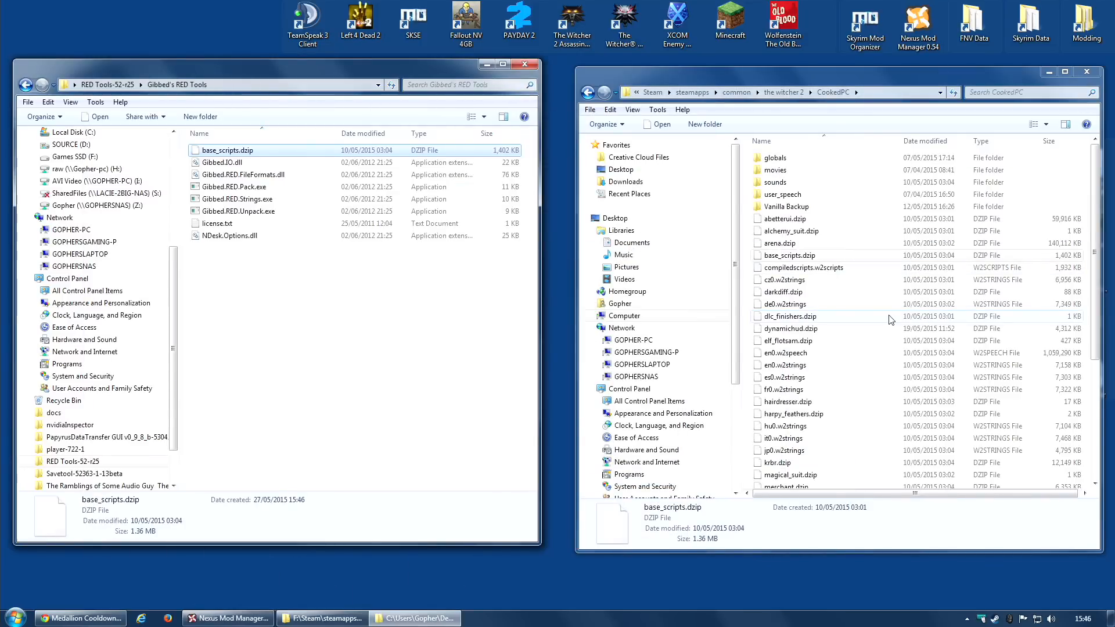
mouse_move(880, 433)
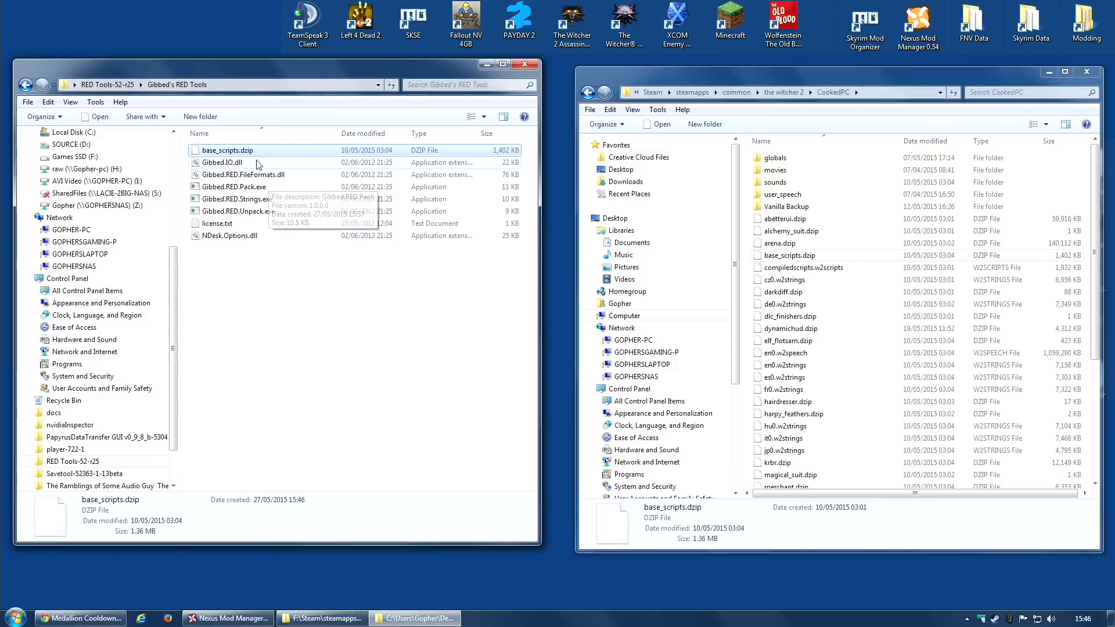
mouse_move(863, 400)
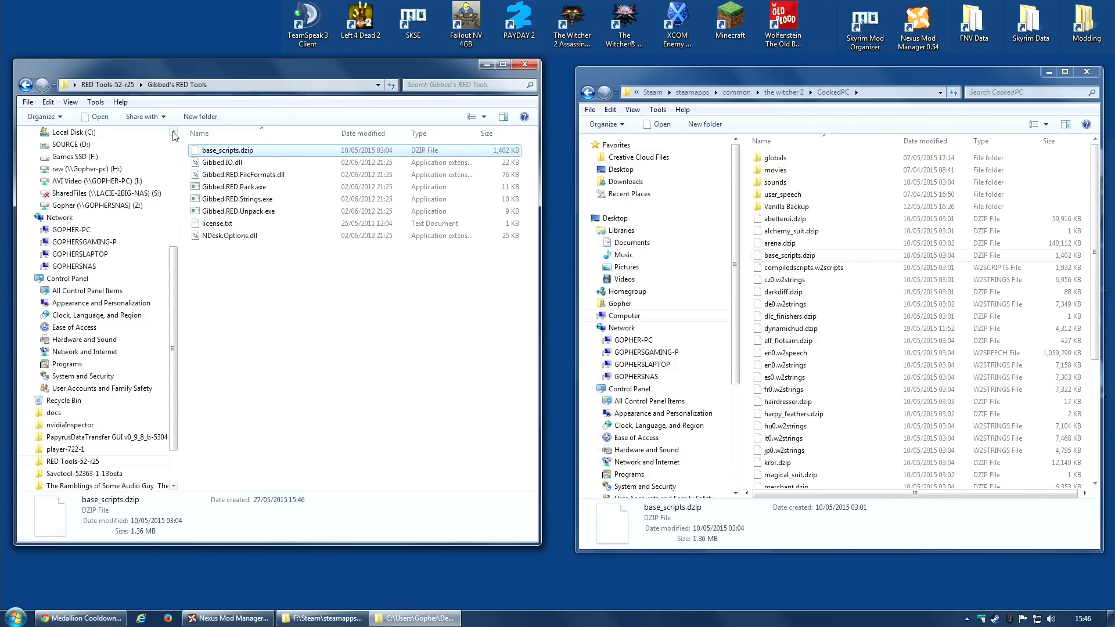
mouse_move(237, 153)
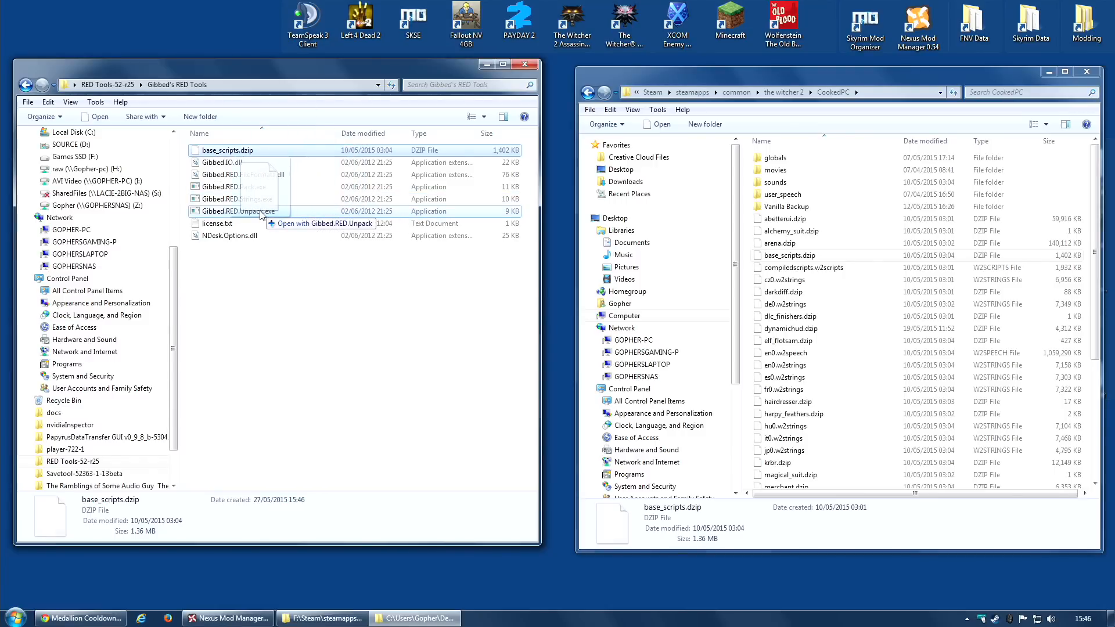
Step: Unpack the copied base_scripts.dzip with Gibbed.RED.Unpack, then start deleting the dzip copy
double_click(238, 211)
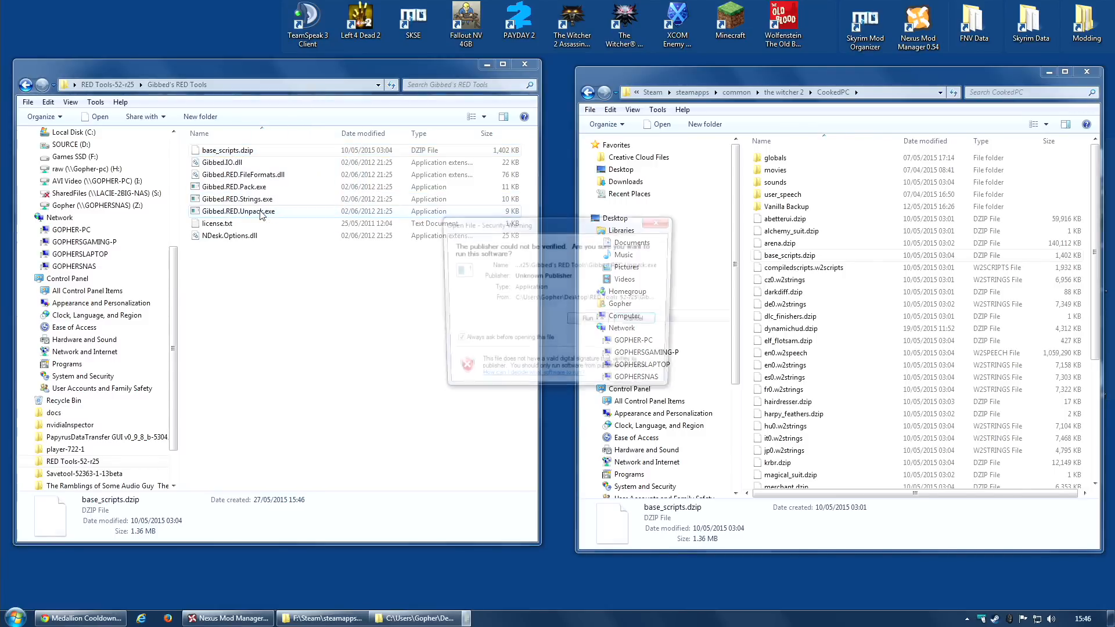
left_click(577, 319)
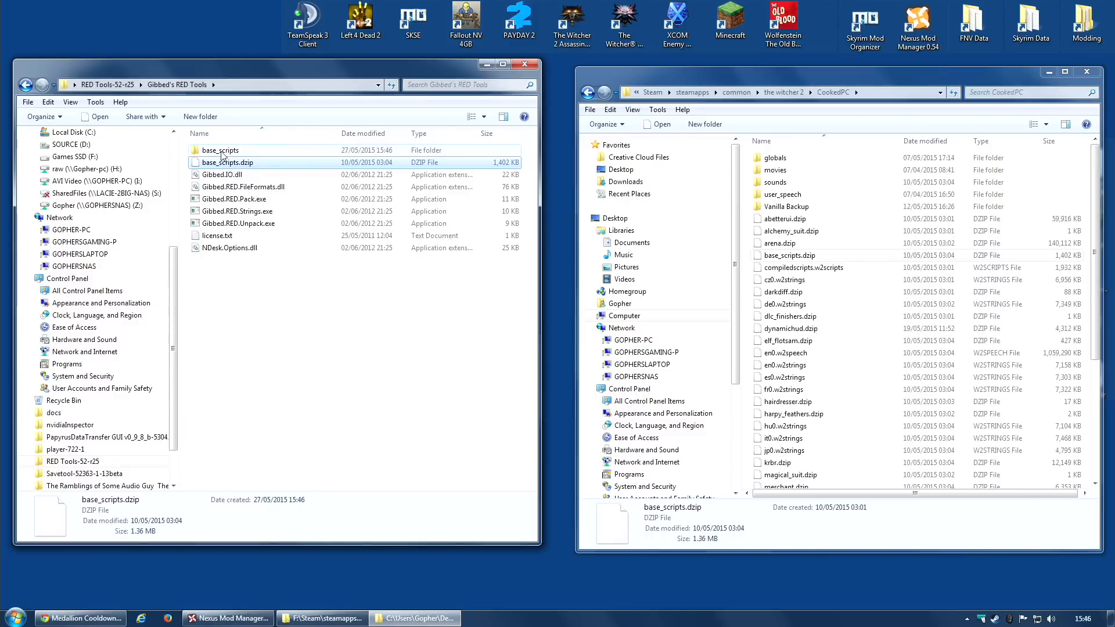
right_click(229, 162)
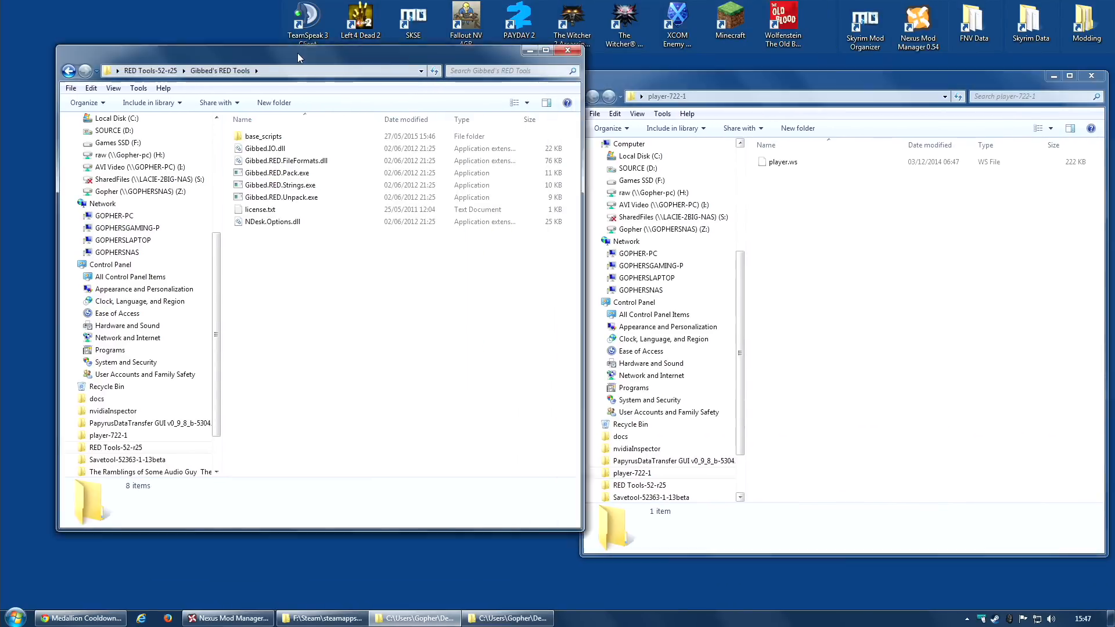
Step: Open base_scripts\game\player and paste the modded player.ws over the original
double_click(263, 136)
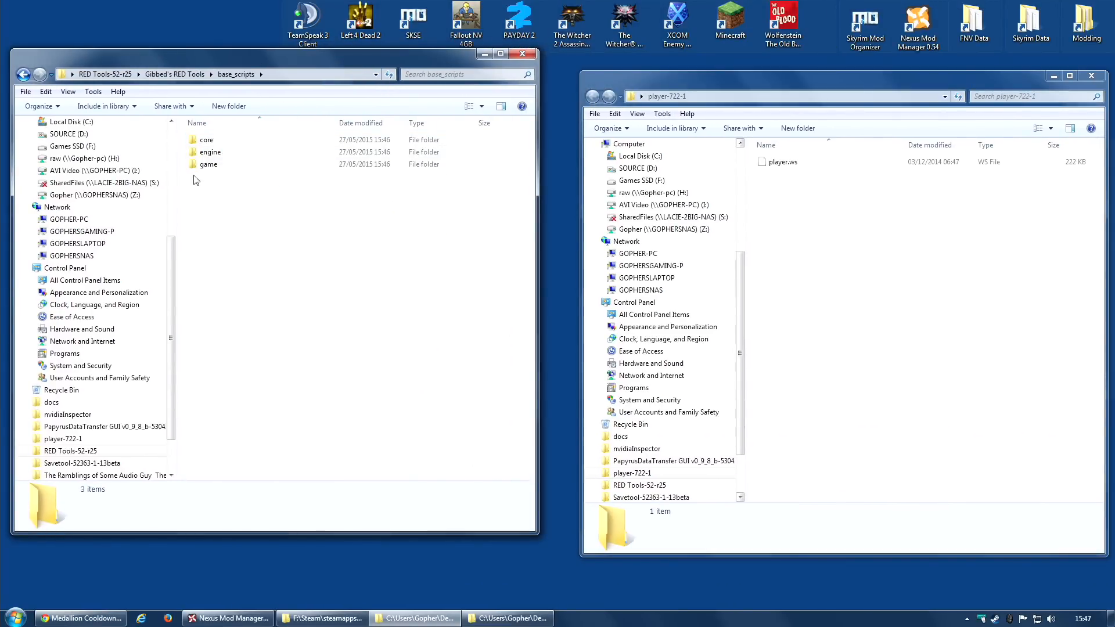
double_click(209, 164)
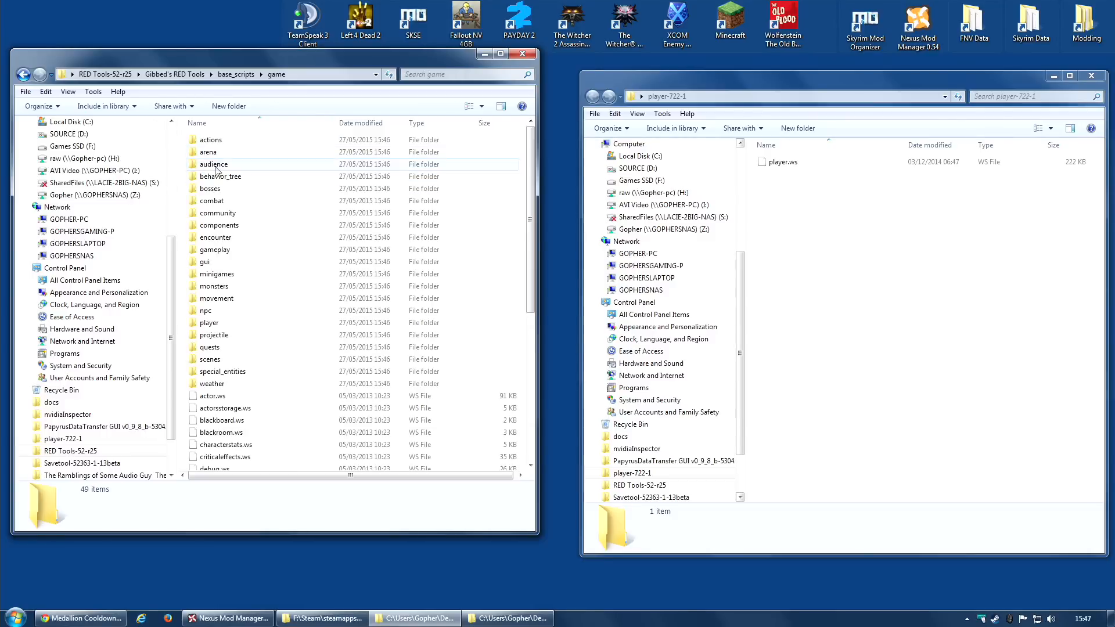
scroll("down", 3)
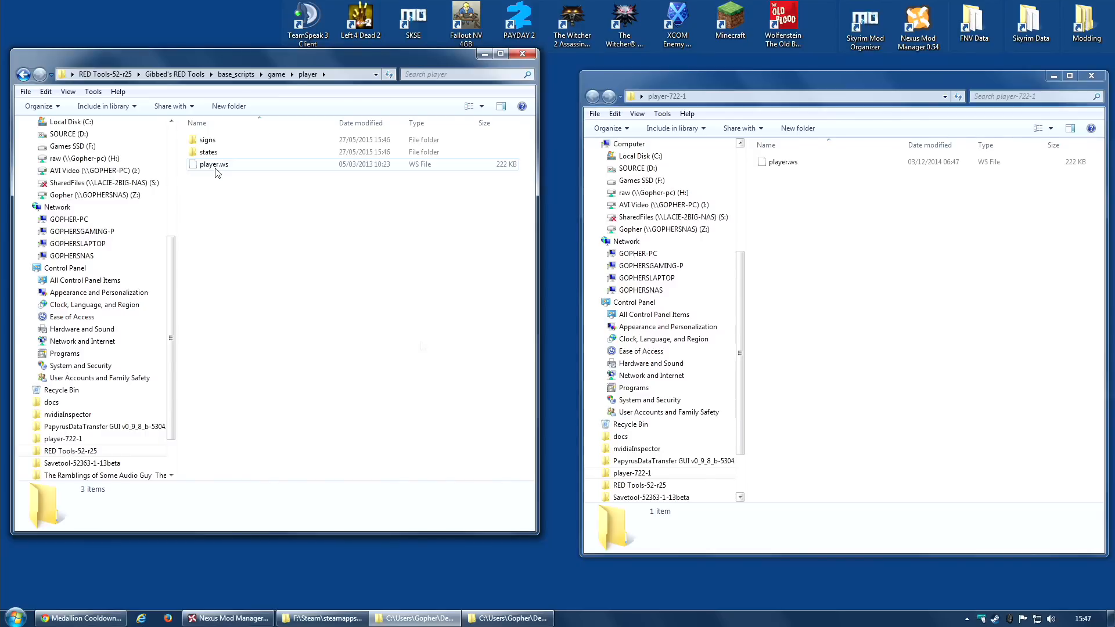
right_click(782, 162)
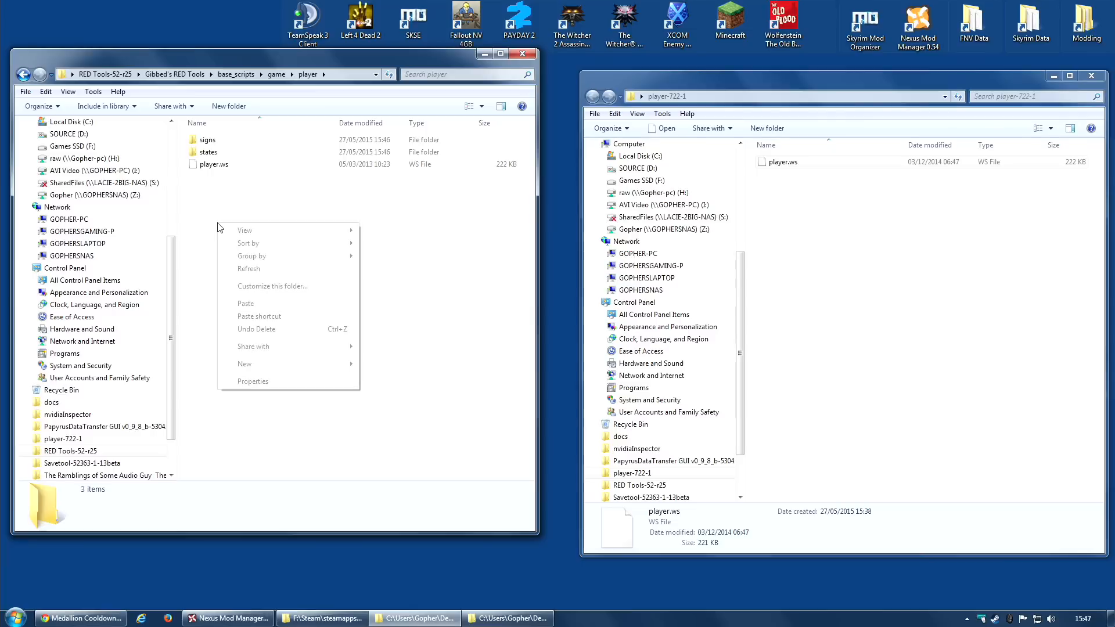
left_click(245, 303)
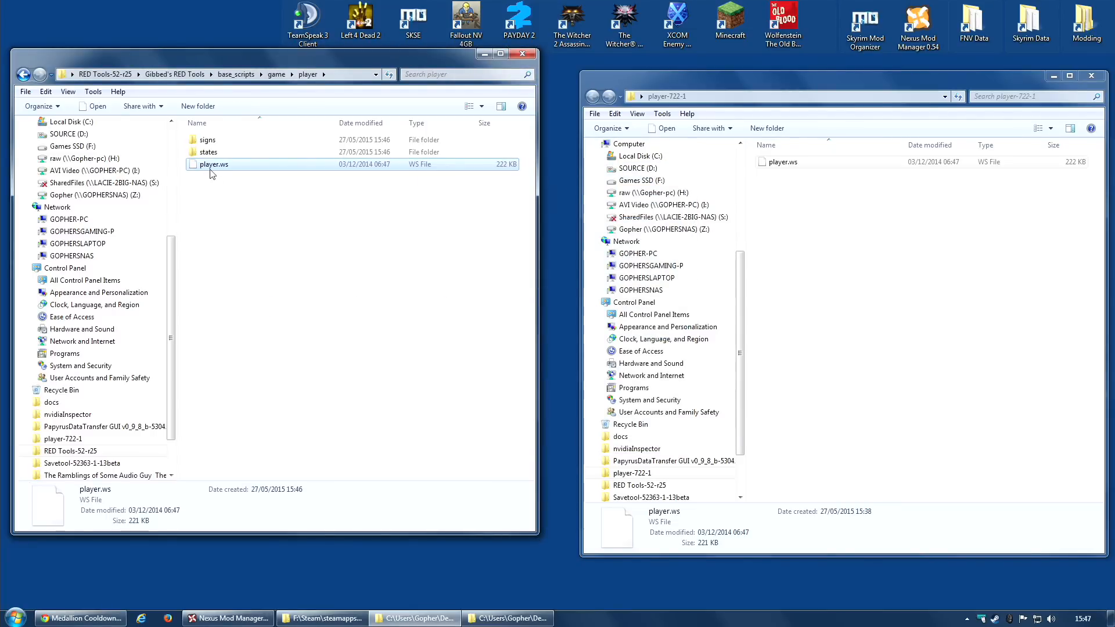
mouse_move(231, 177)
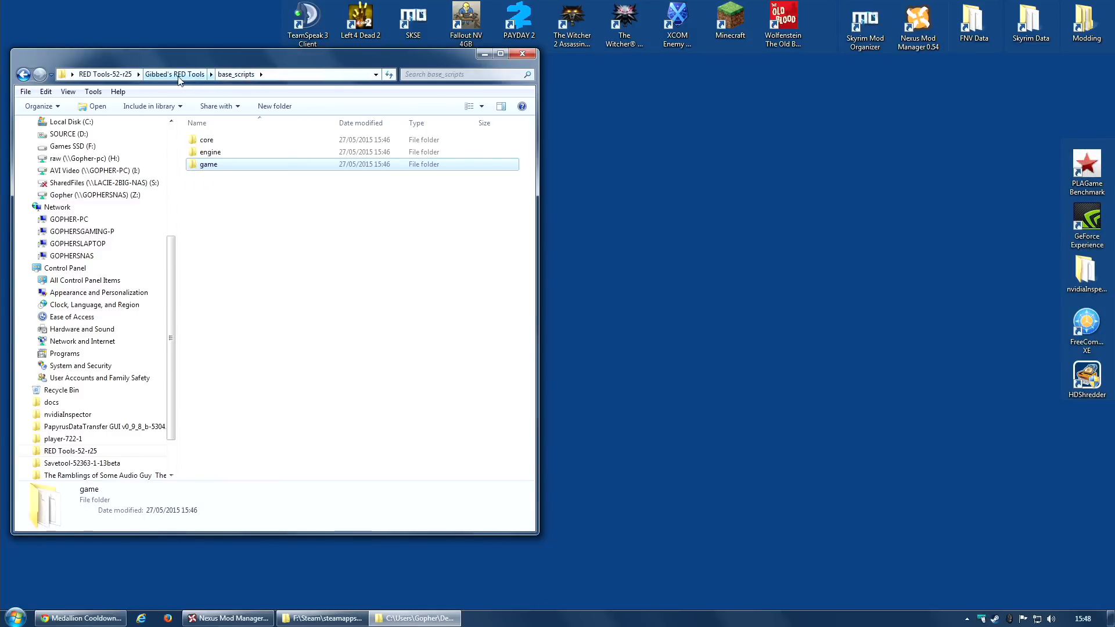
Step: Pack base_scripts with Gibbed.RED.Pack.exe and select the resulting base_scripts.dzip
left_click(175, 74)
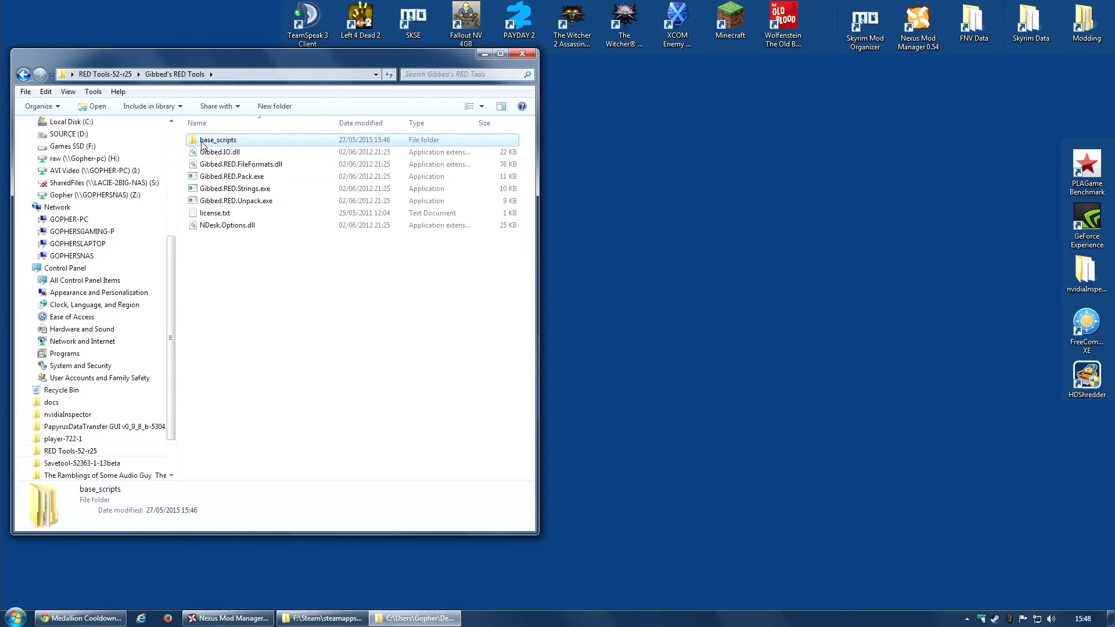
left_click_drag(218, 139, 232, 177)
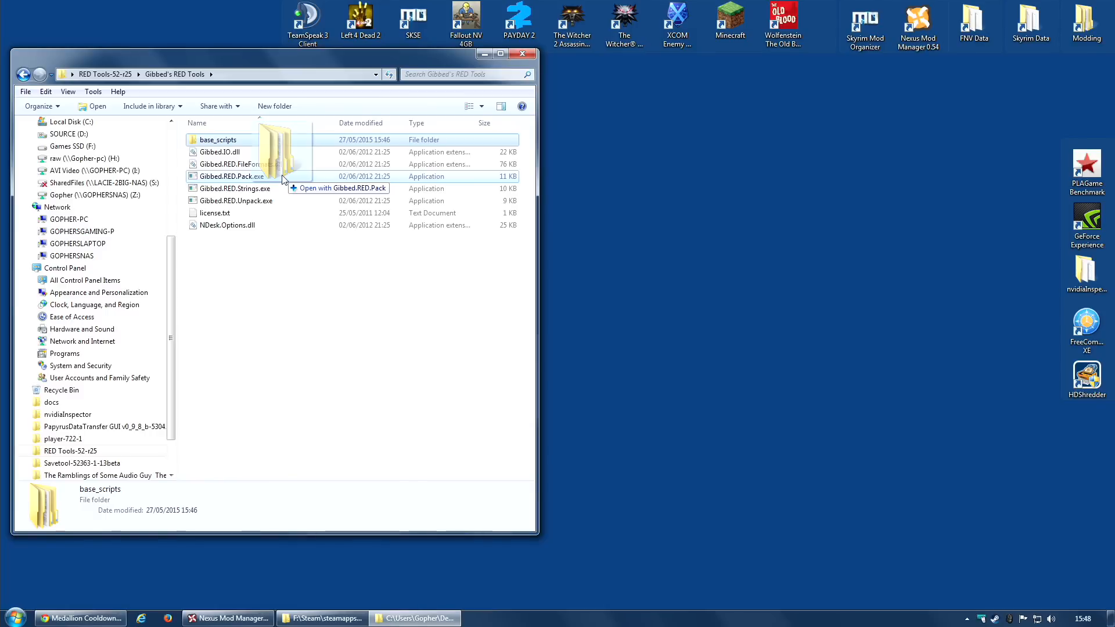
double_click(232, 176)
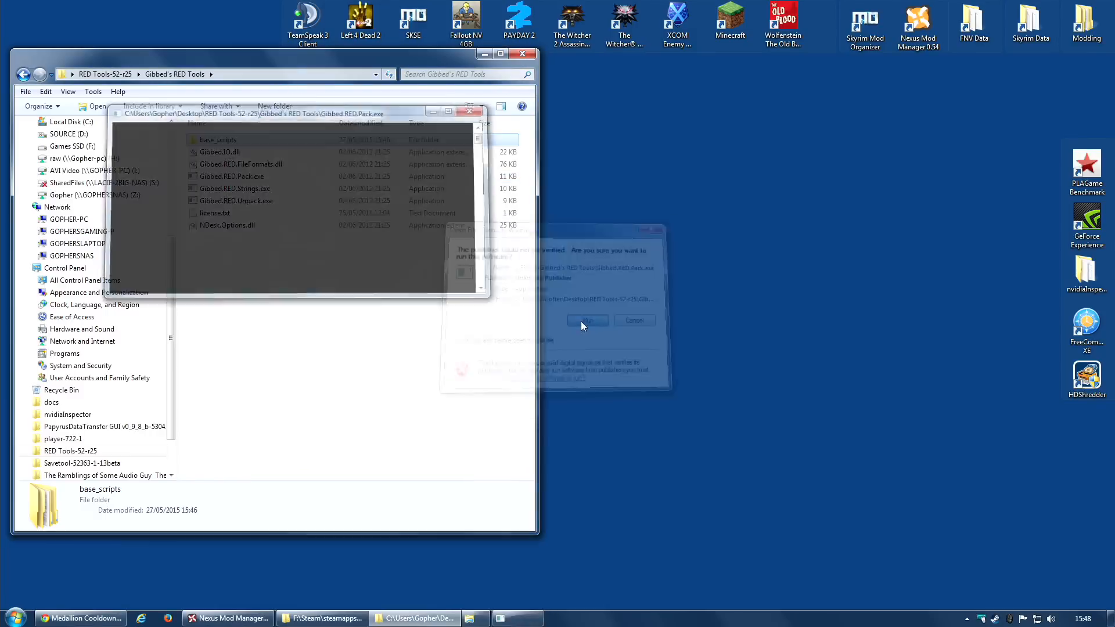
left_click(587, 321)
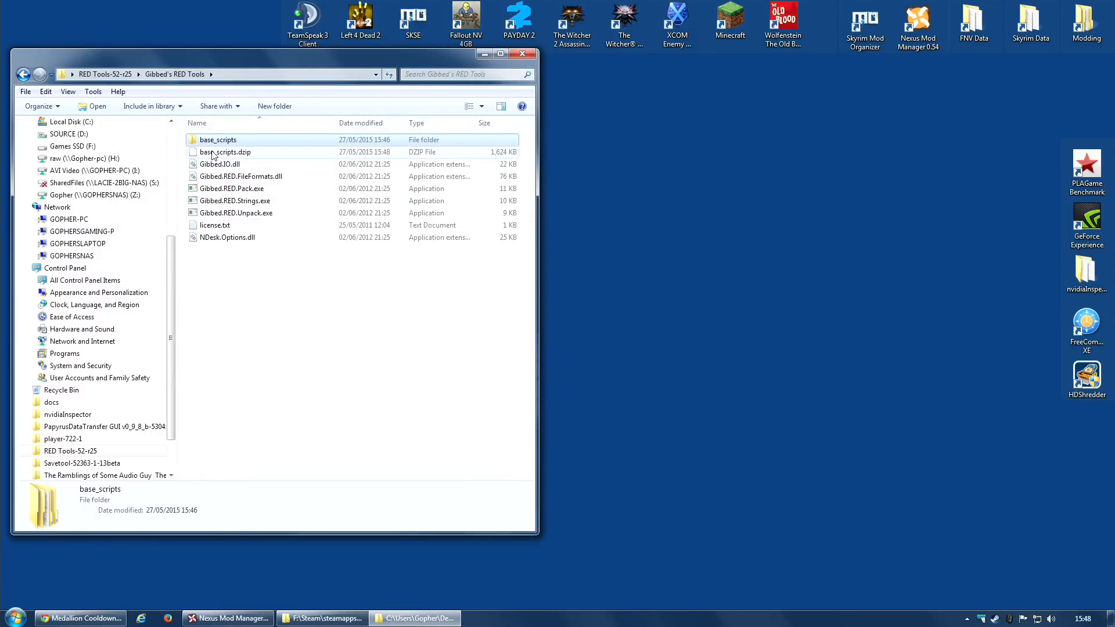
left_click(226, 152)
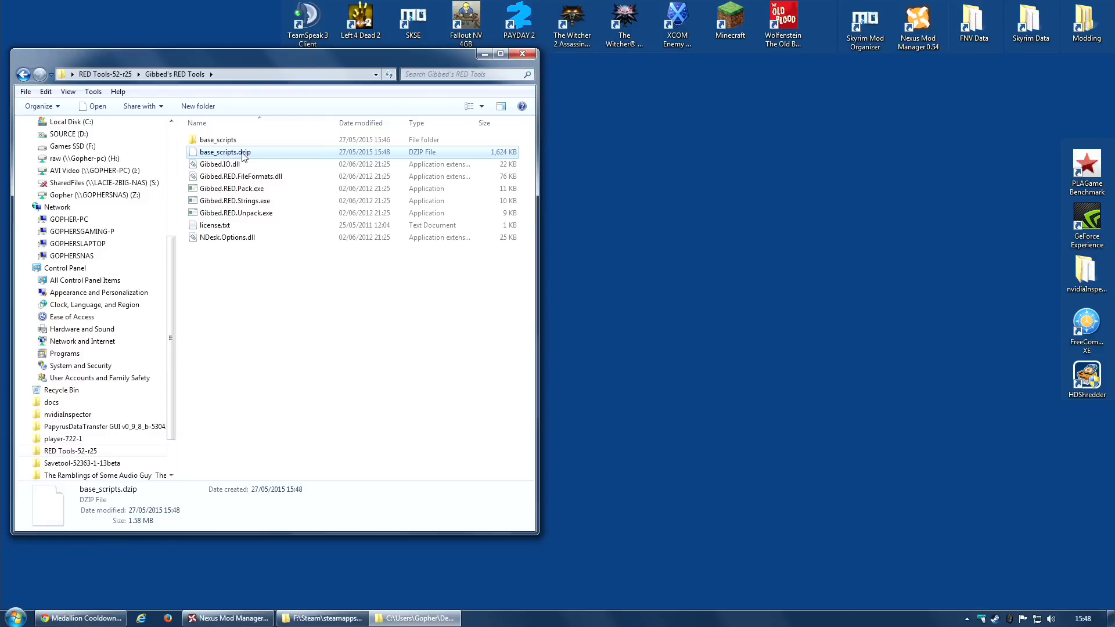
mouse_move(224, 153)
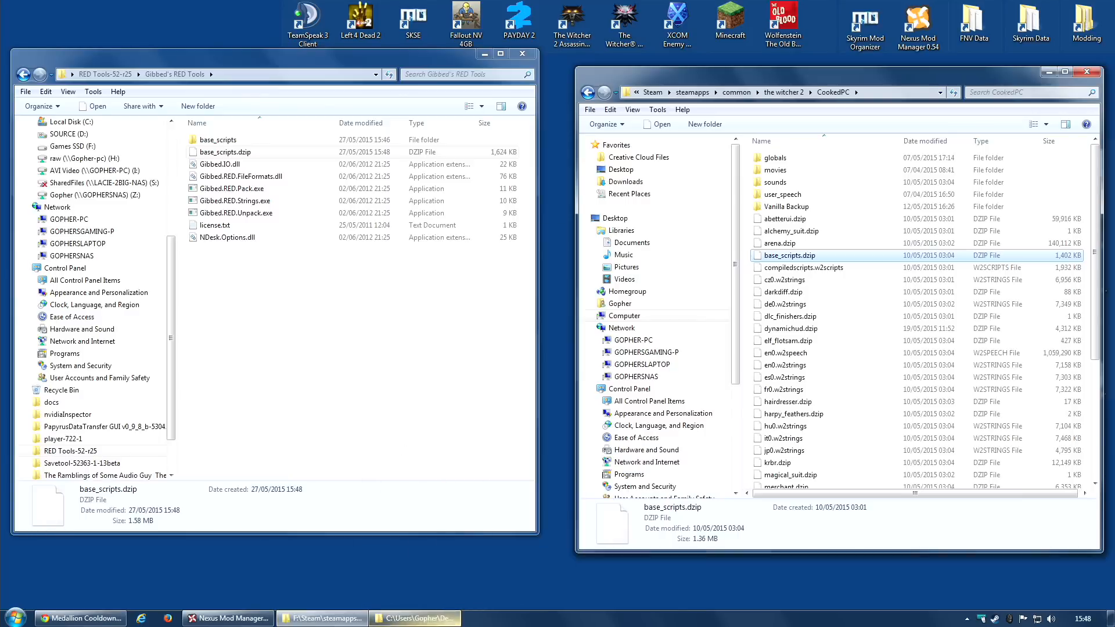
mouse_move(872, 338)
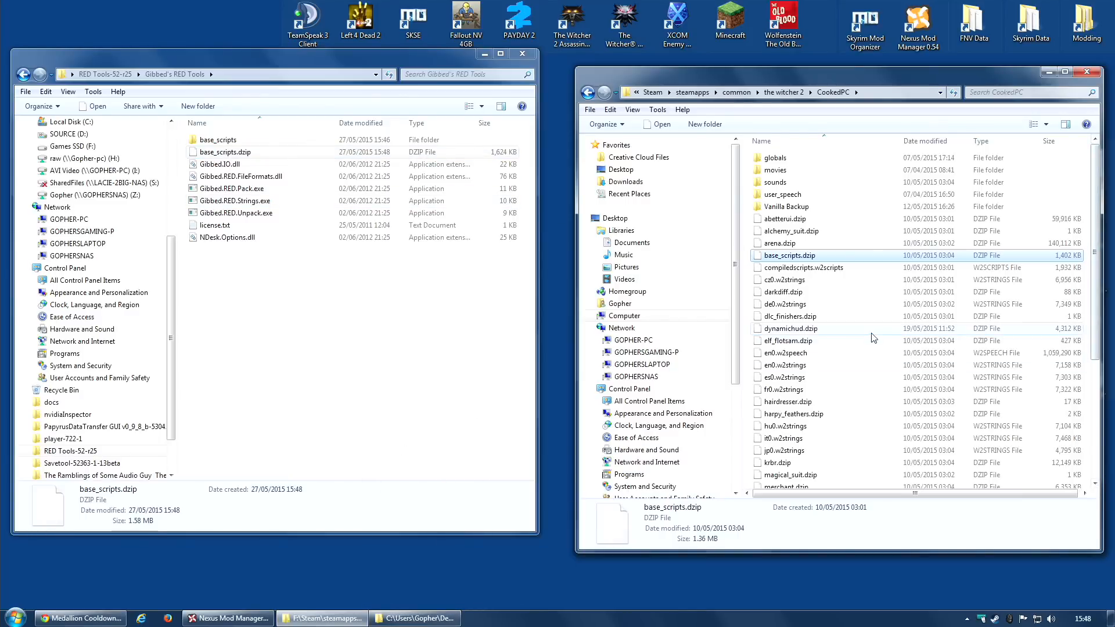
mouse_move(871, 329)
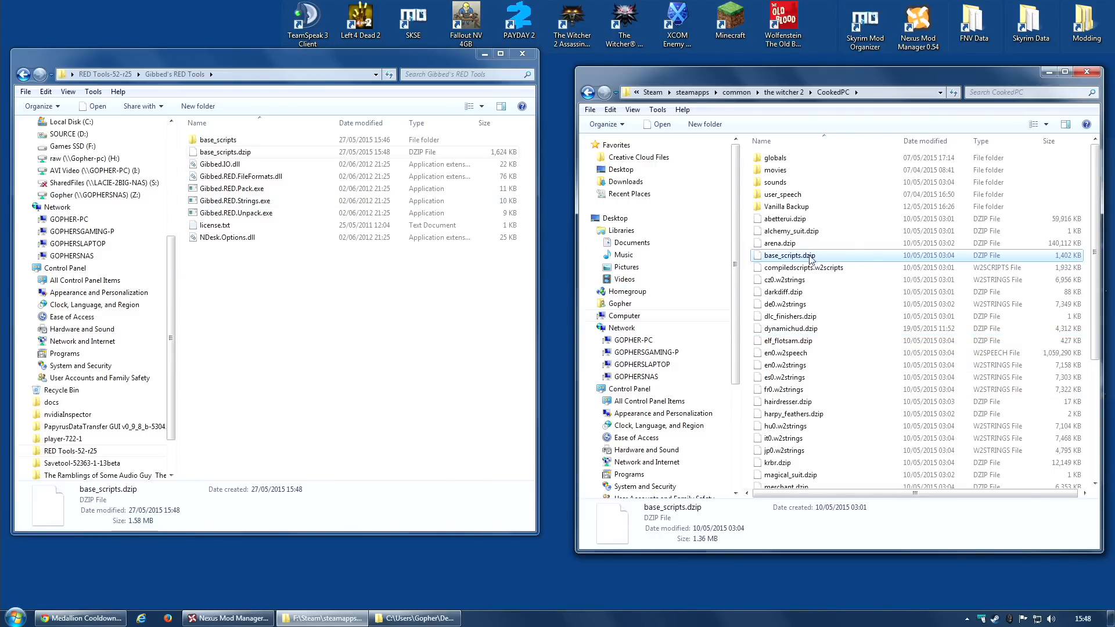
mouse_move(811, 256)
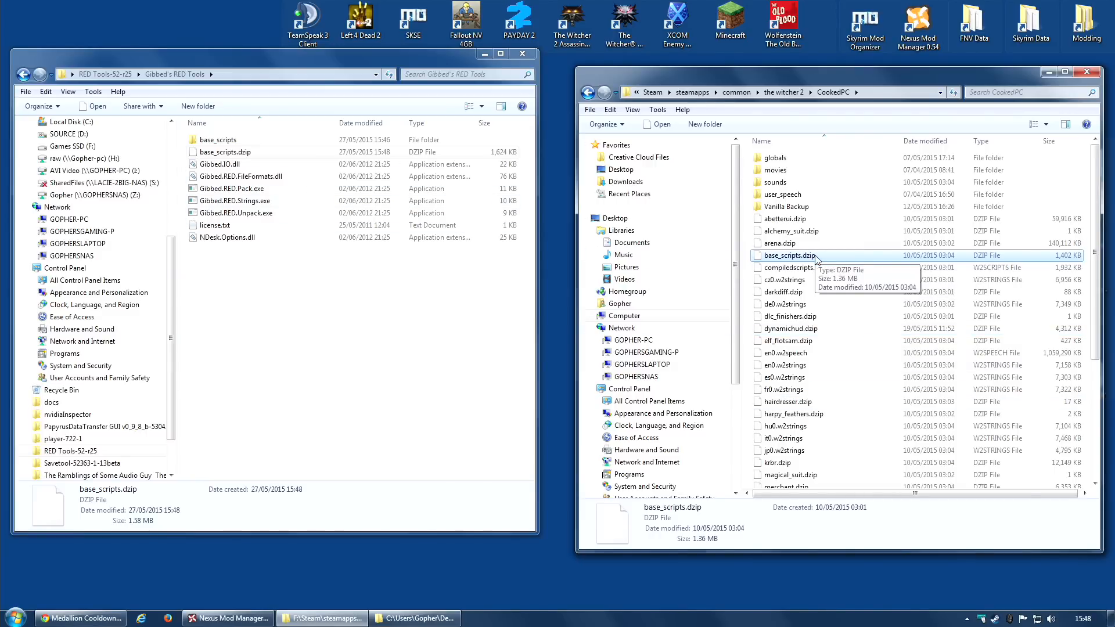
mouse_move(823, 366)
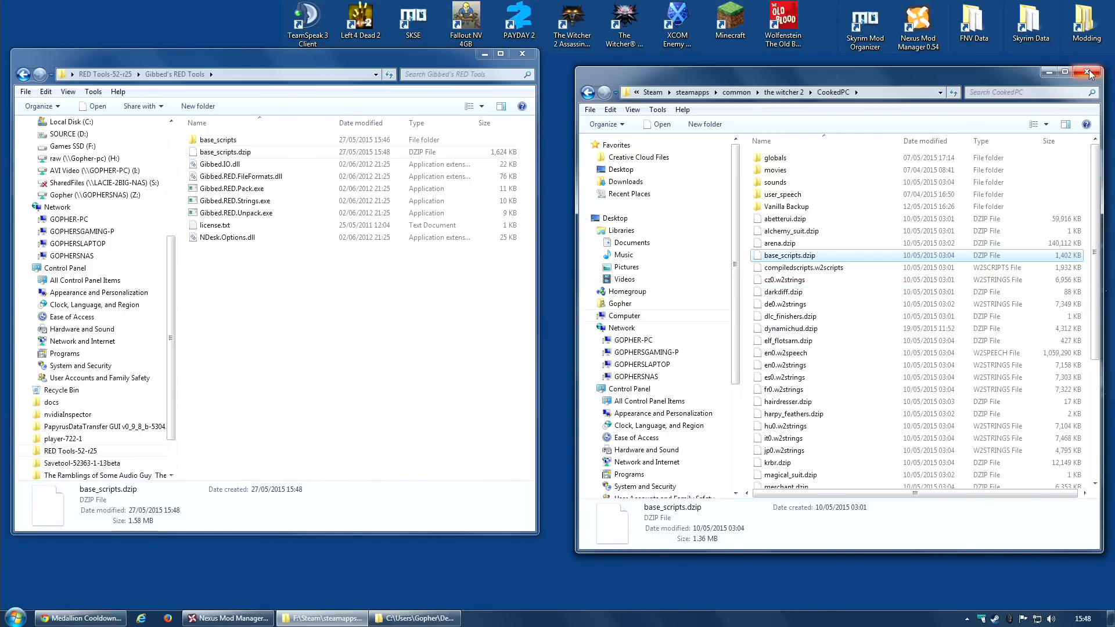
Step: Close CookedPC, delete the base_scripts folder, move base_scripts.dzip to the desktop, close RED Tools
left_click(1088, 73)
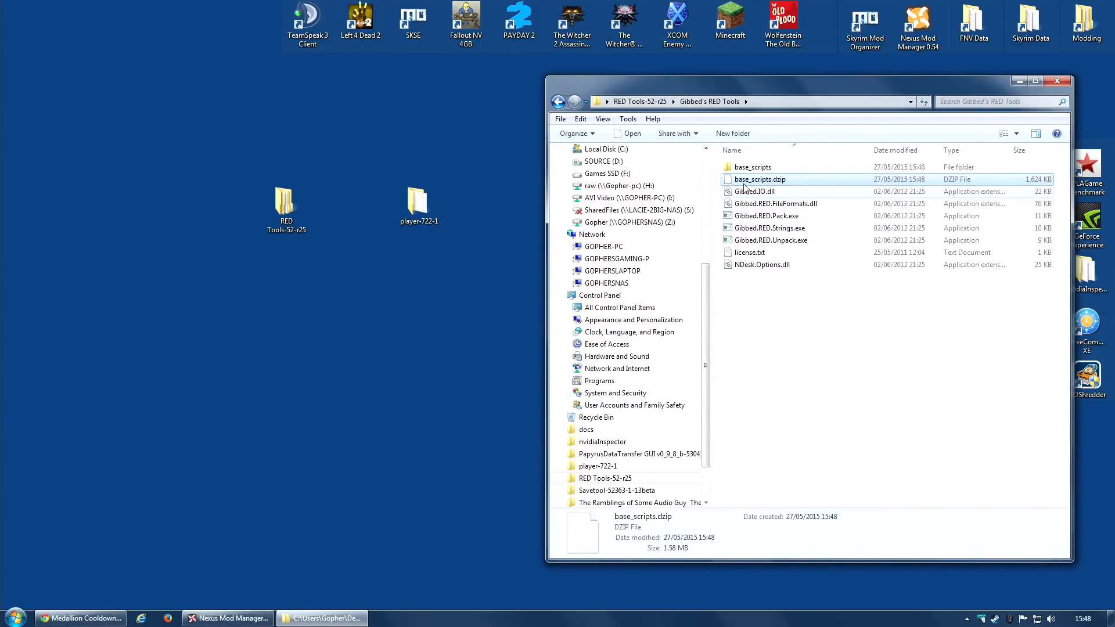
right_click(753, 167)
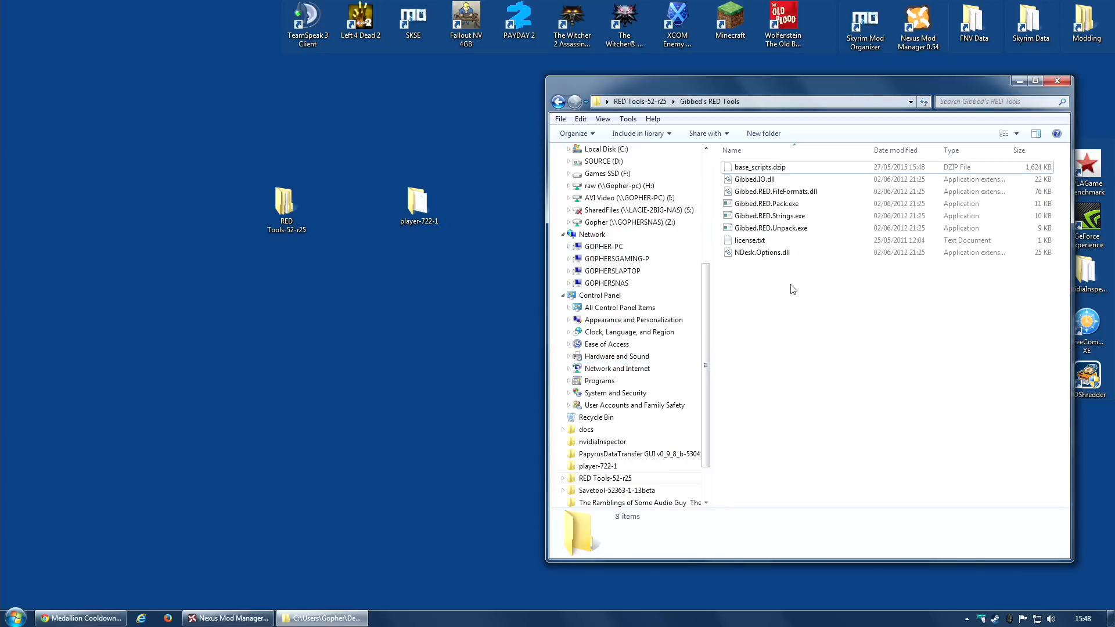
right_click(759, 167)
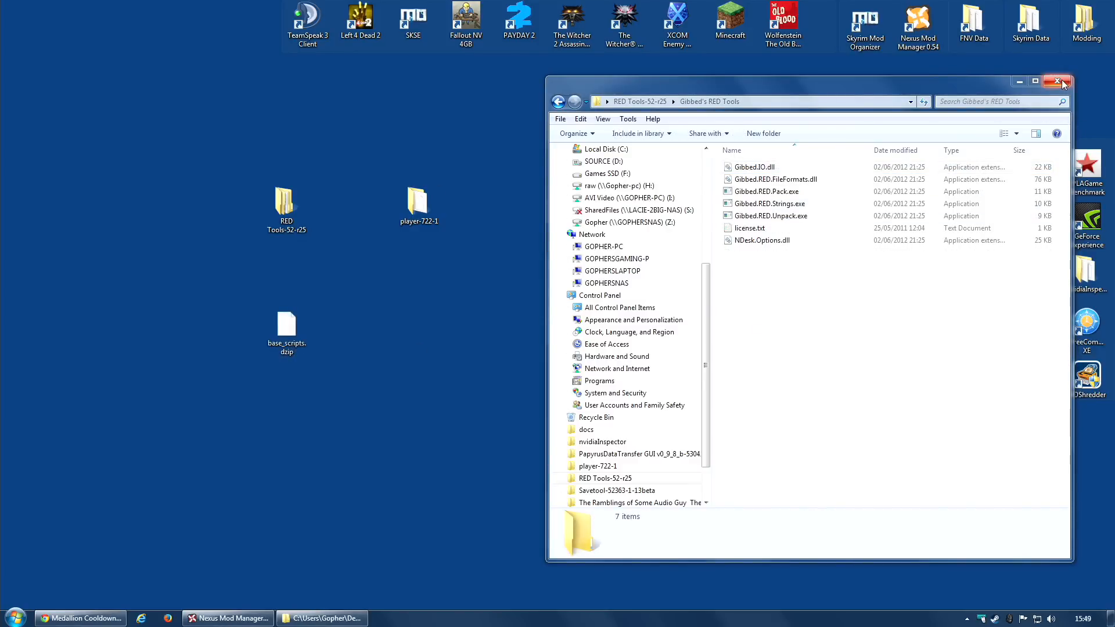
left_click(1059, 81)
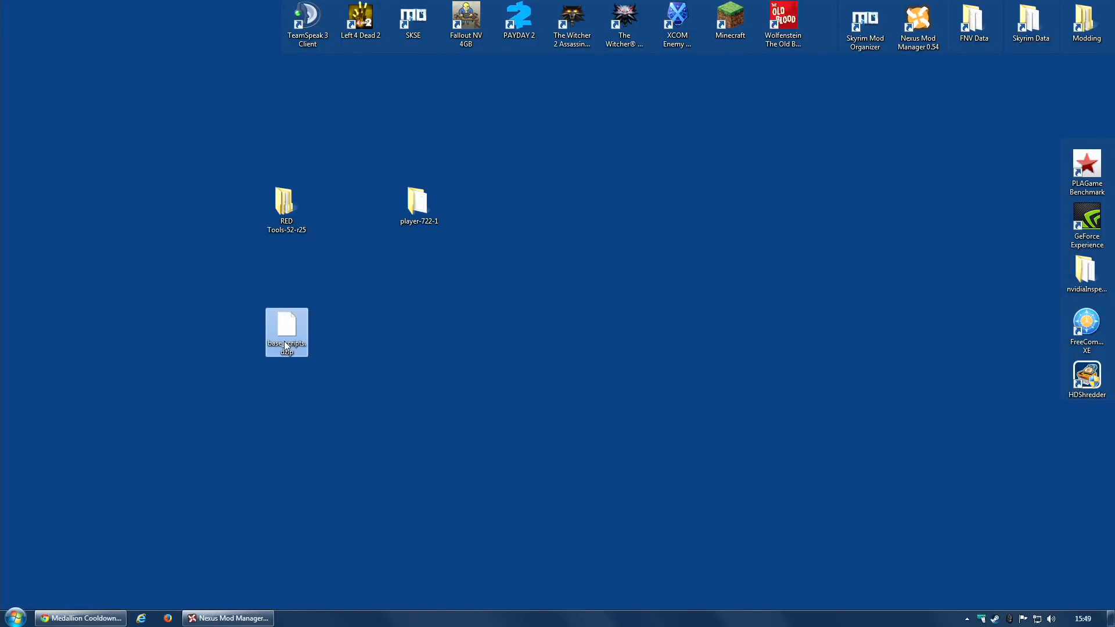
Step: Archive base_scripts.dzip as 'Medallion Cooldown Reduced.rar' on the desktop, then delete the loose base_scripts.dzip
right_click(286, 332)
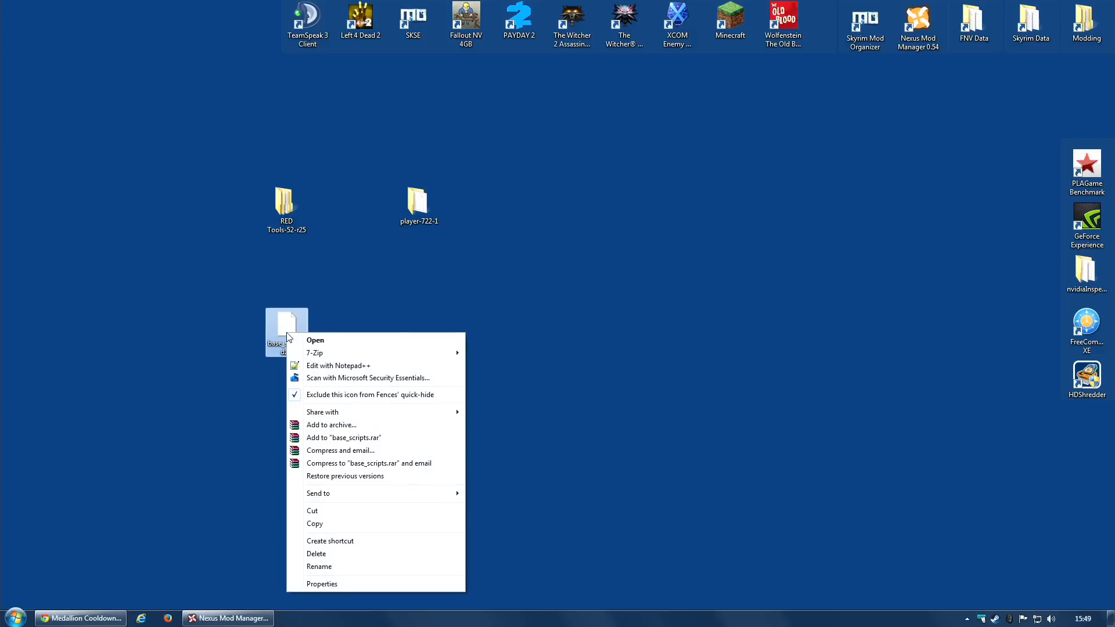
mouse_move(331, 424)
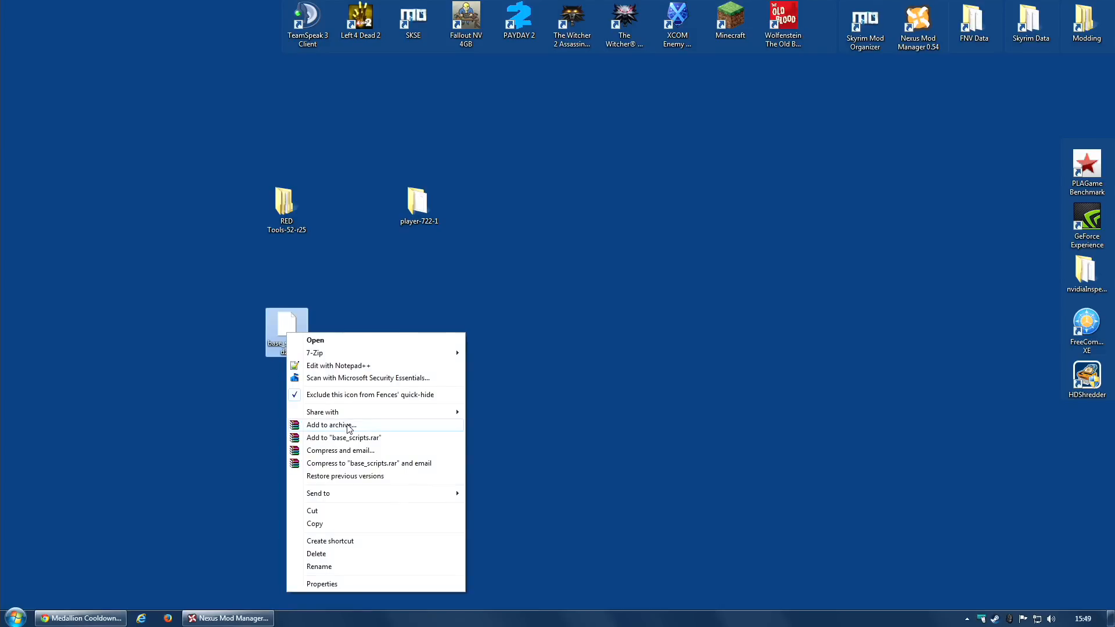
mouse_move(346, 438)
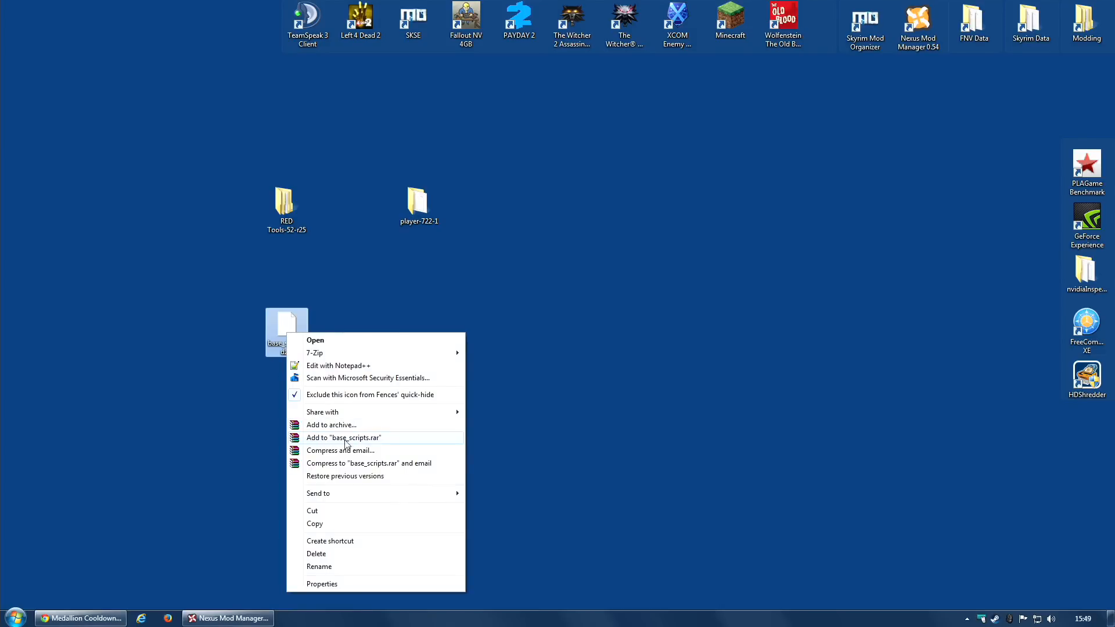
mouse_move(344, 430)
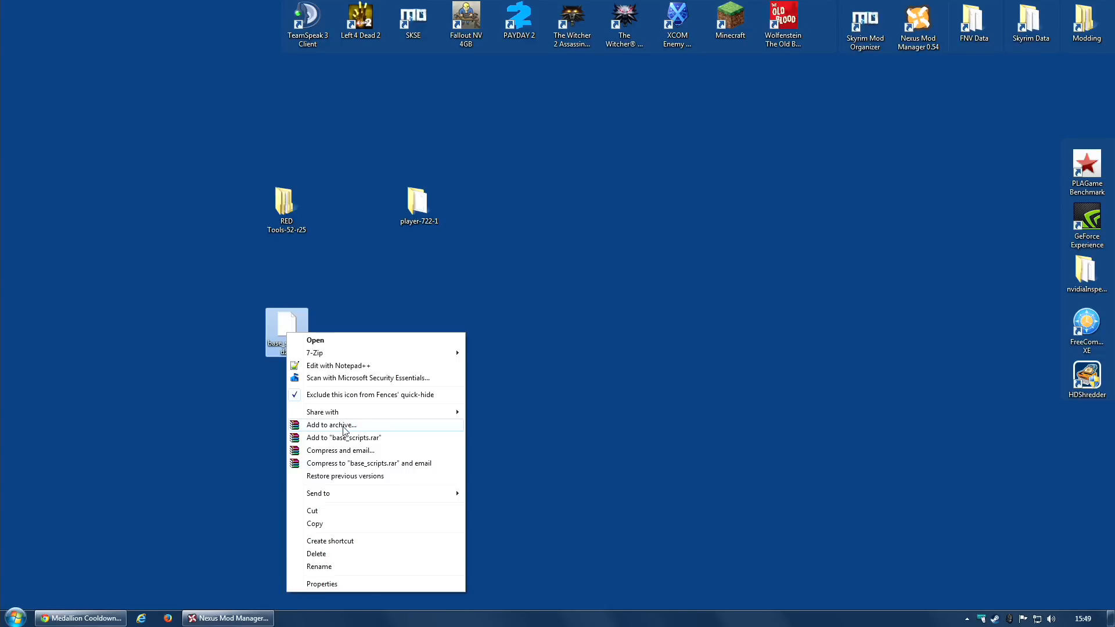
left_click(331, 425)
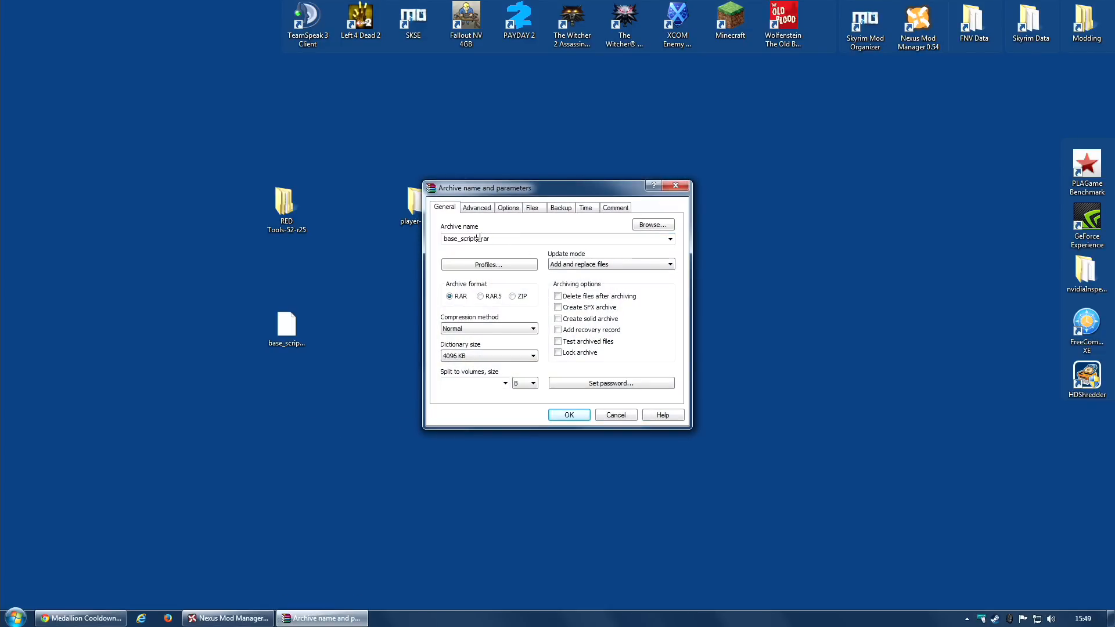
double_click(462, 238)
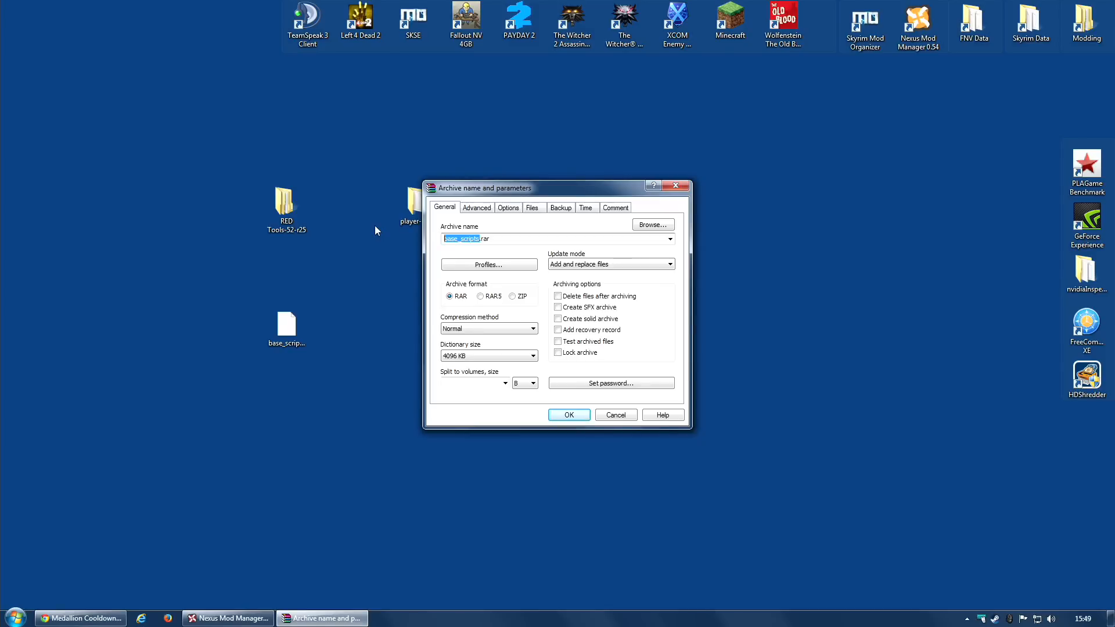
type("Medallion Cooldown Reduced.rar")
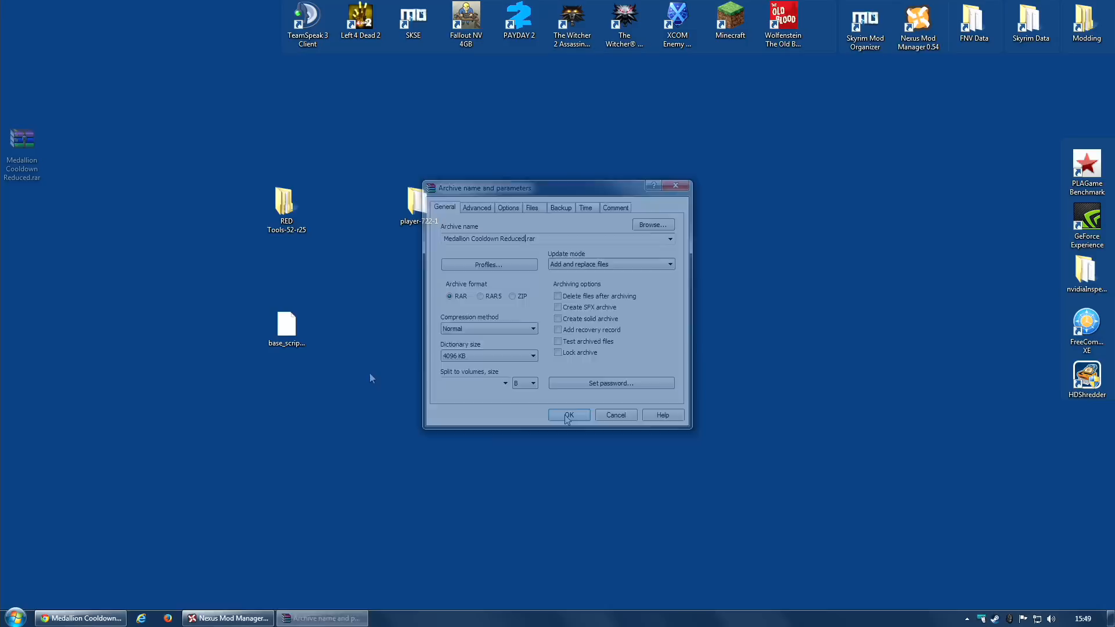
left_click(568, 414)
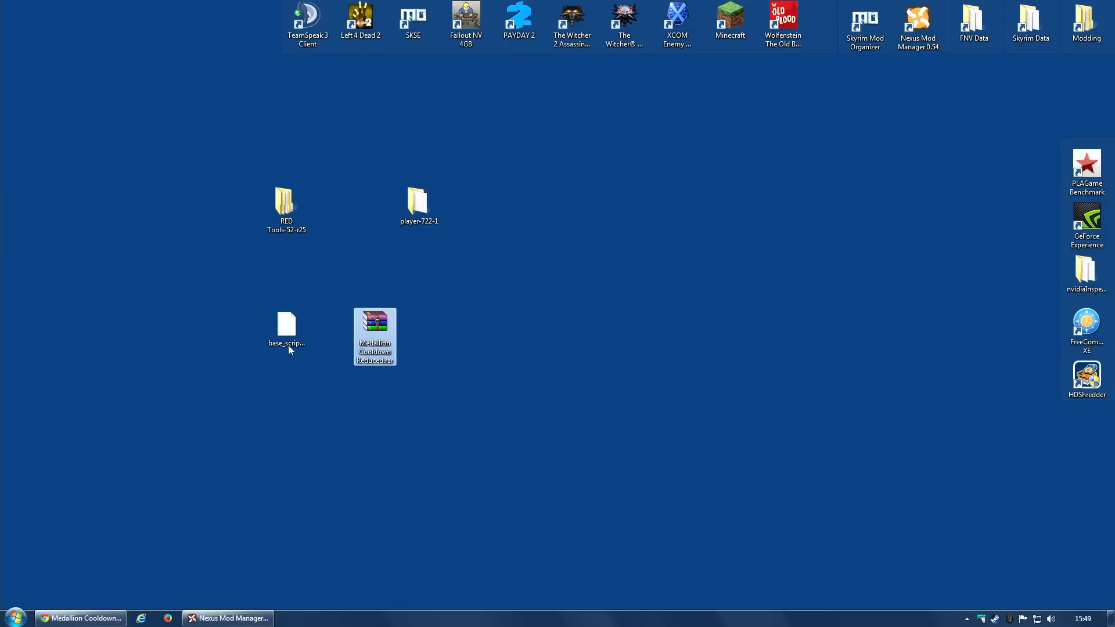
right_click(286, 330)
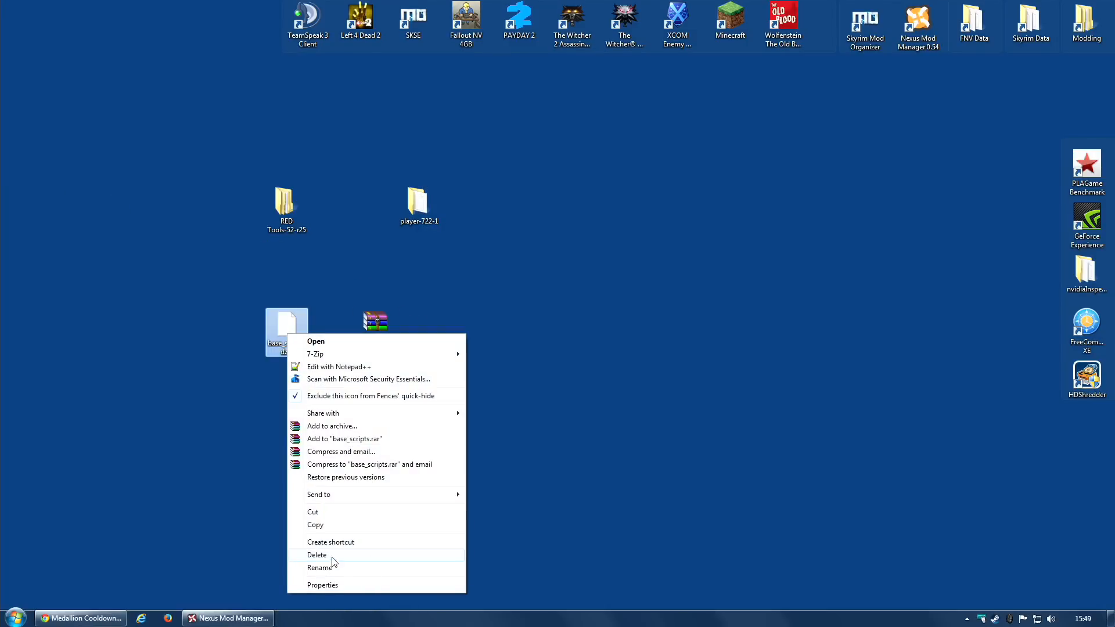
left_click(317, 554)
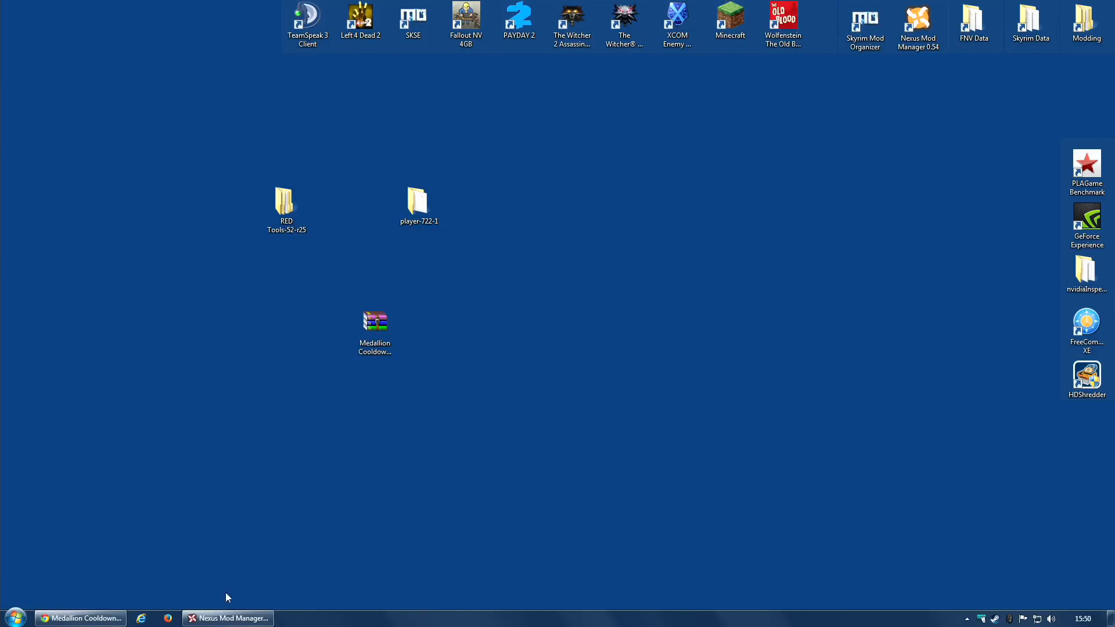
Step: Add the Medallion Cooldown Reduced archive to Nexus Mod Manager from file
left_click(228, 618)
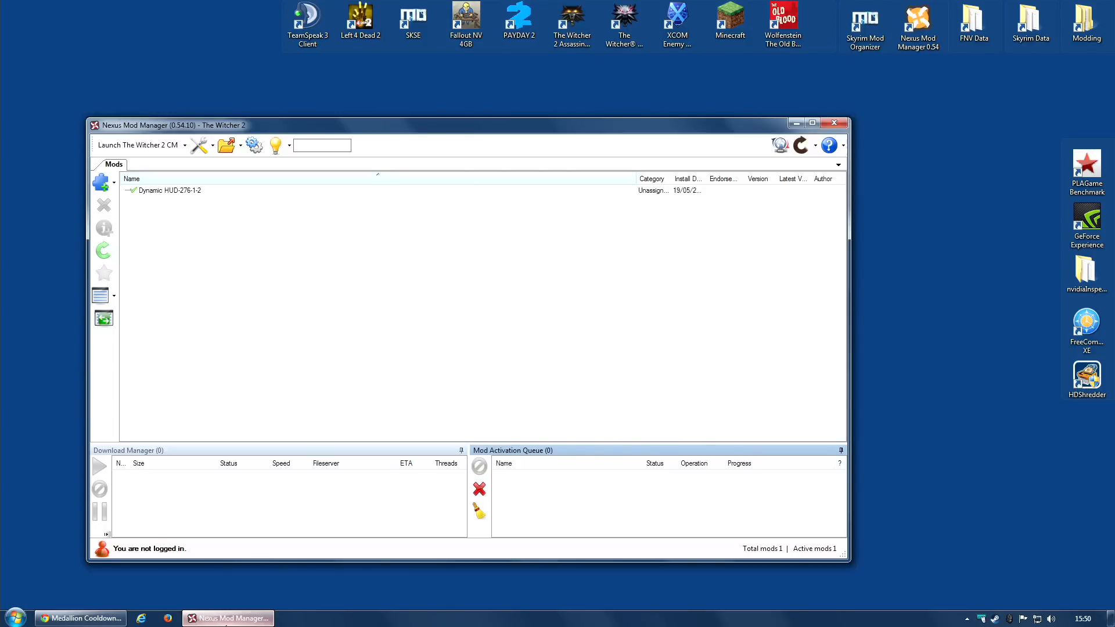
mouse_move(101, 182)
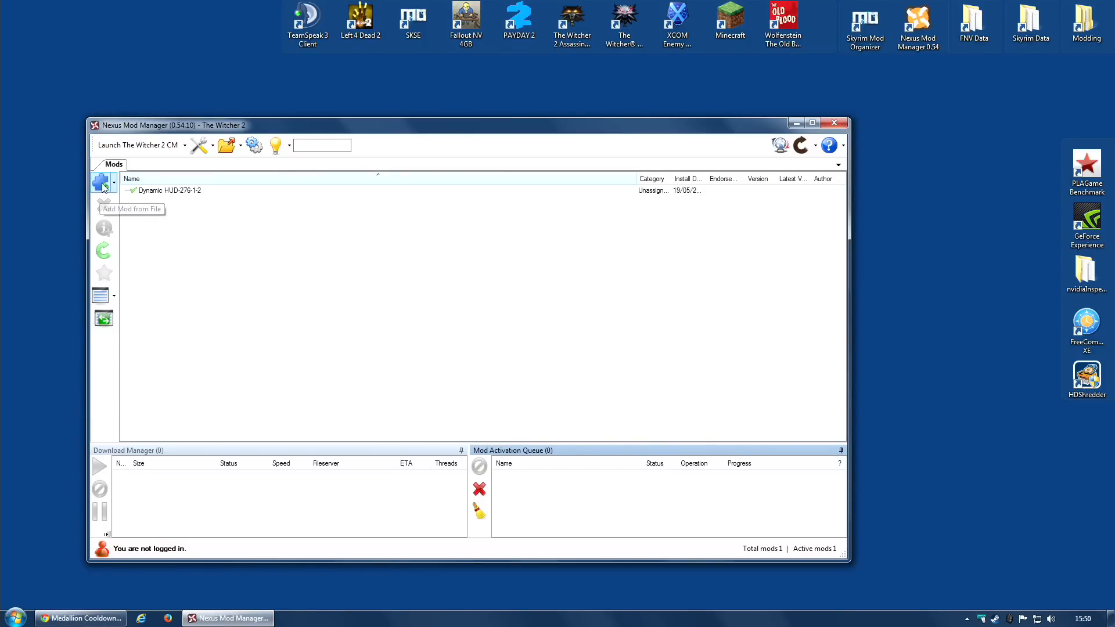
left_click(100, 182)
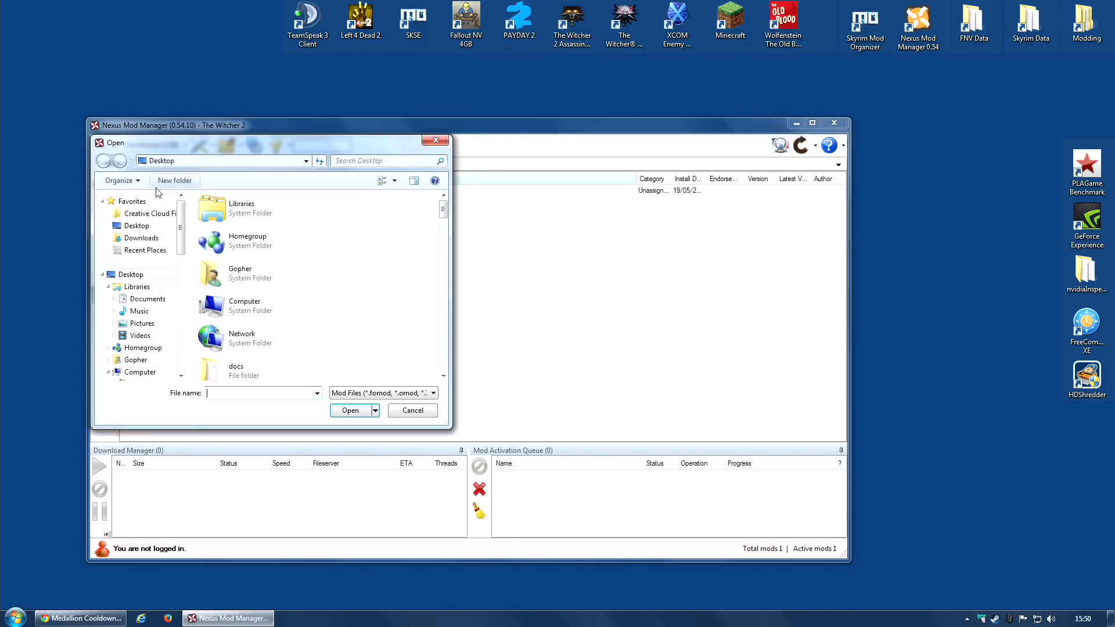
scroll("down", 3)
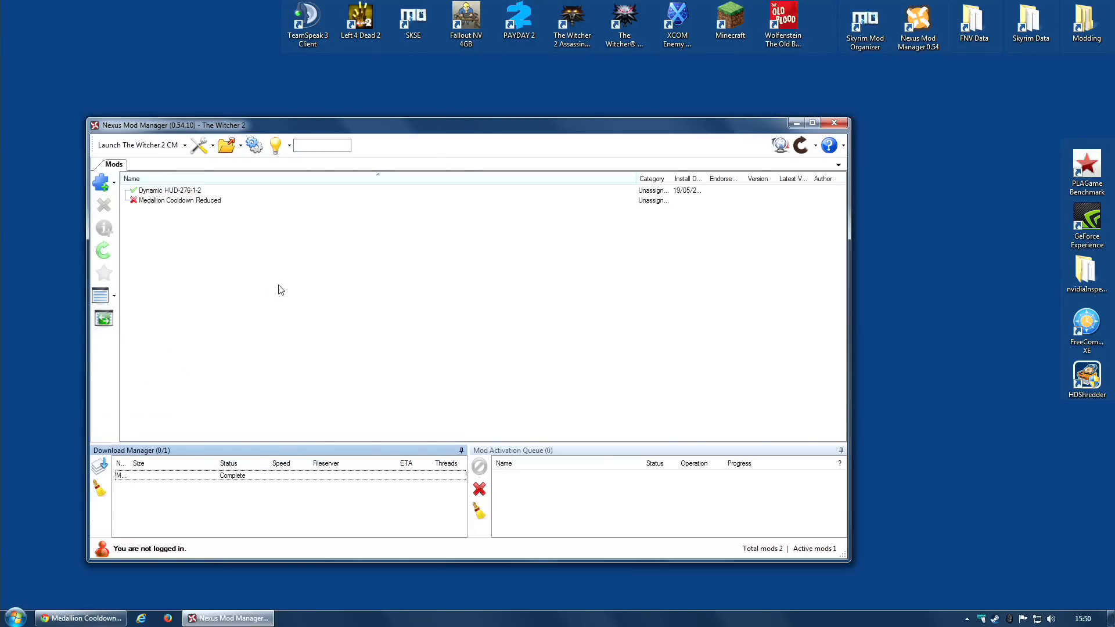
left_click(177, 200)
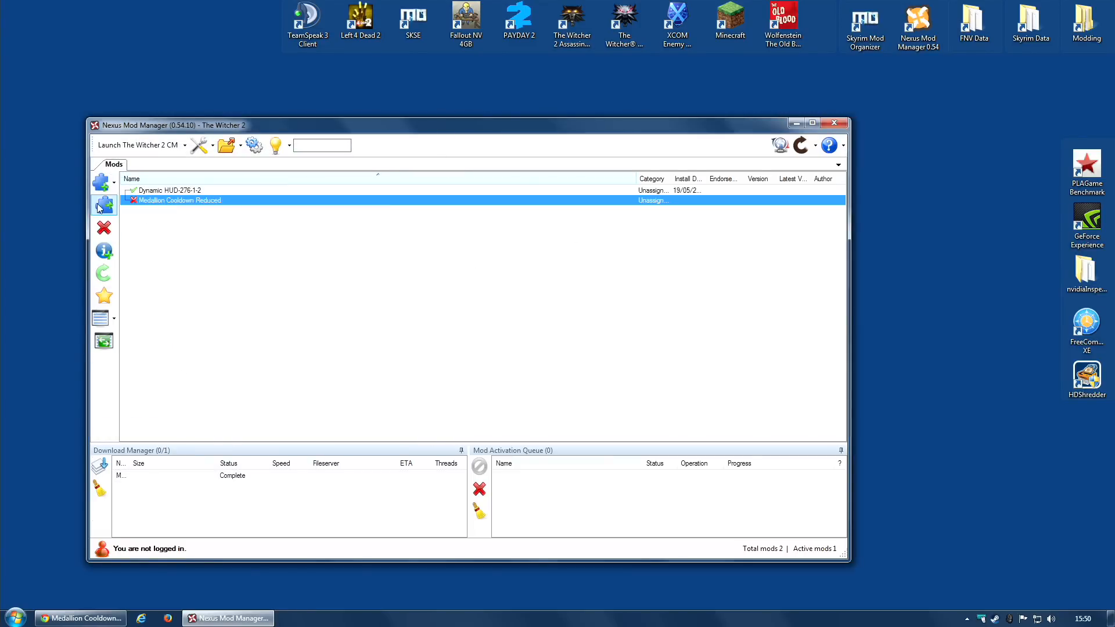
Step: Activate Medallion Cooldown Reduced, choosing Yes to all to overwrite base_scripts.dzip
left_click(103, 204)
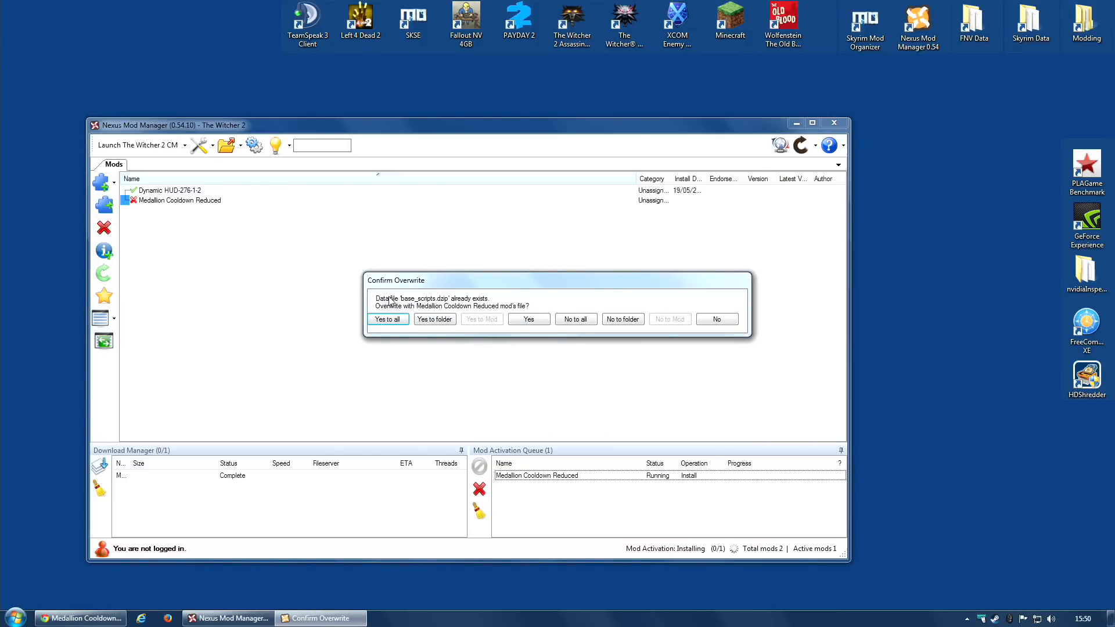
mouse_move(470, 311)
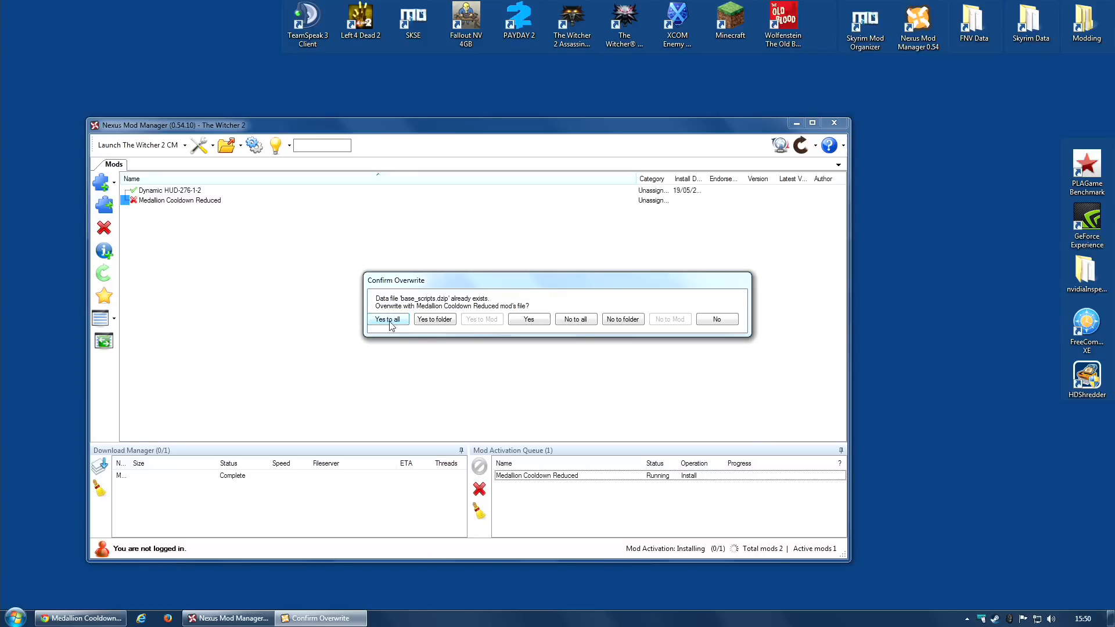
left_click(387, 319)
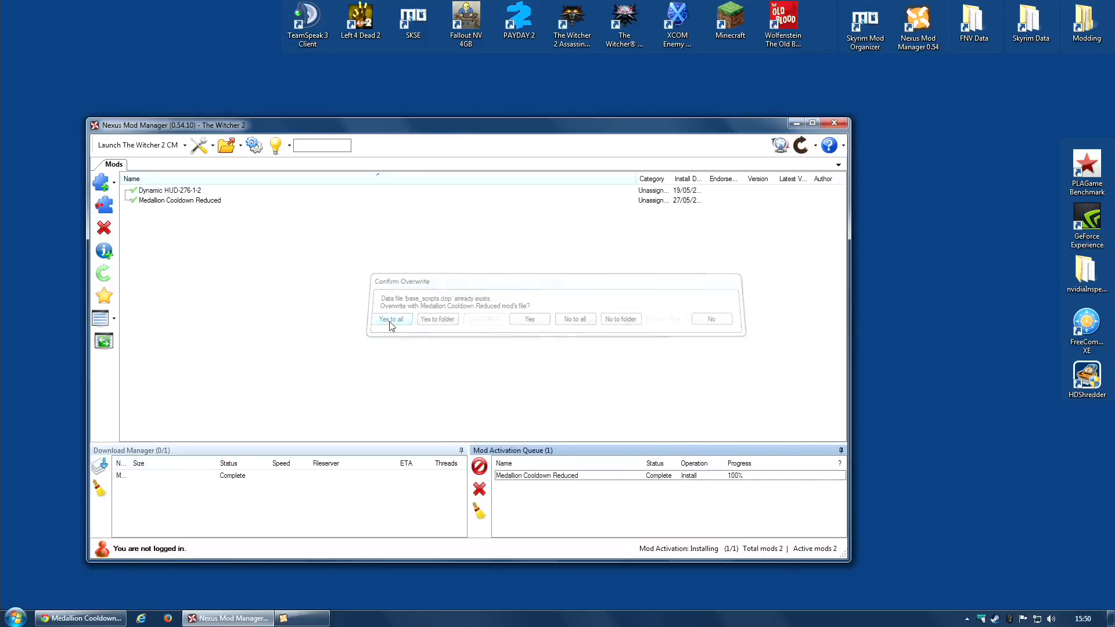
left_click(391, 318)
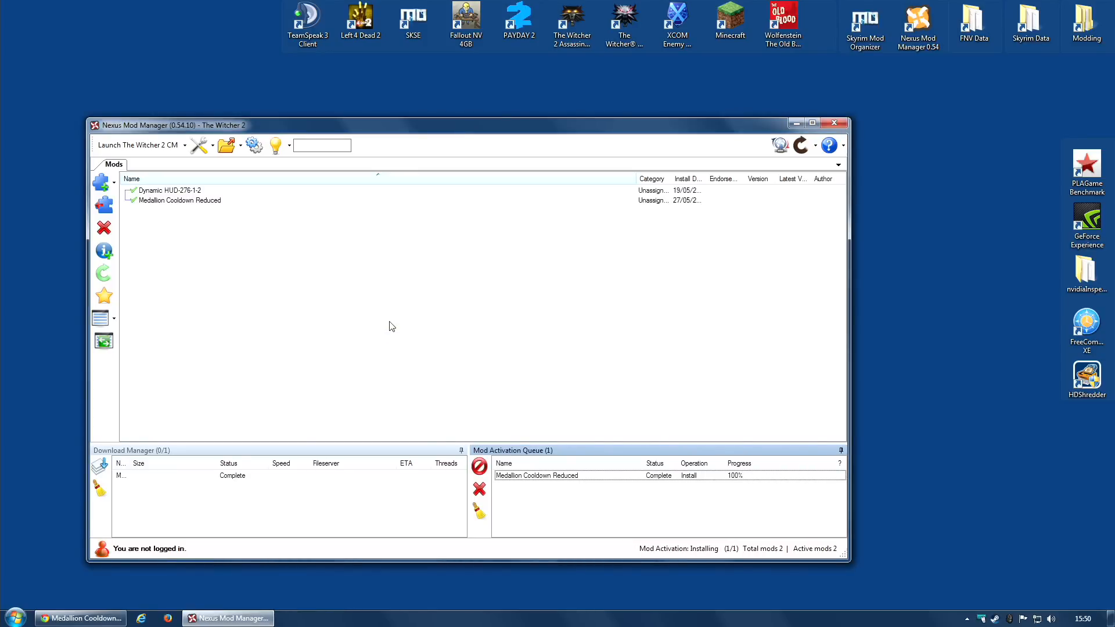
left_click(139, 145)
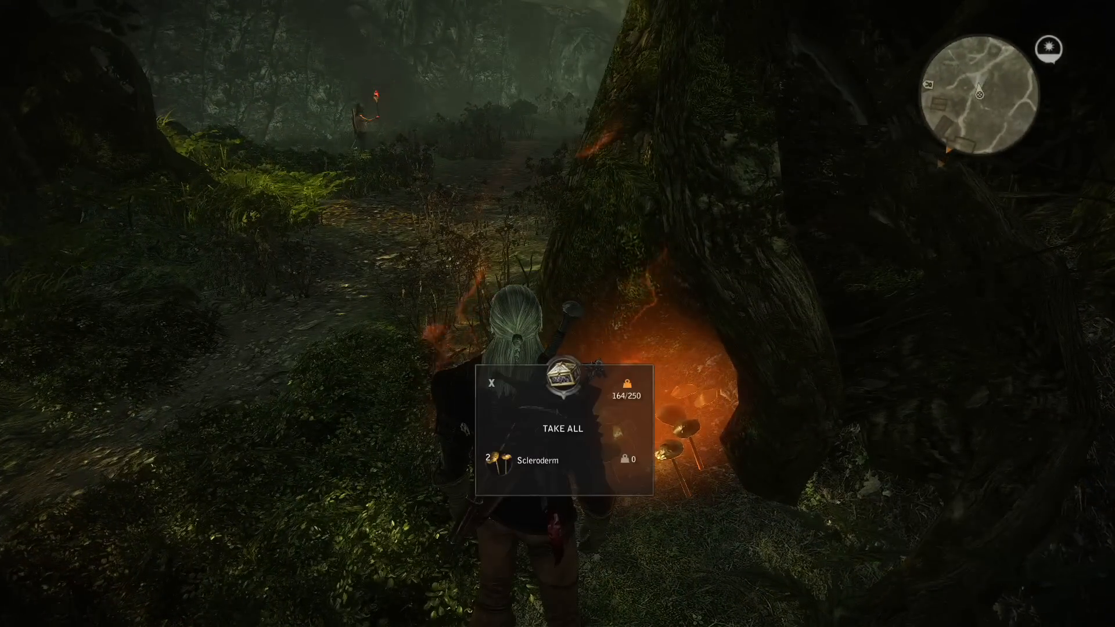
Step: Take all the Scleroderm from the tree's loot window
left_click(561, 430)
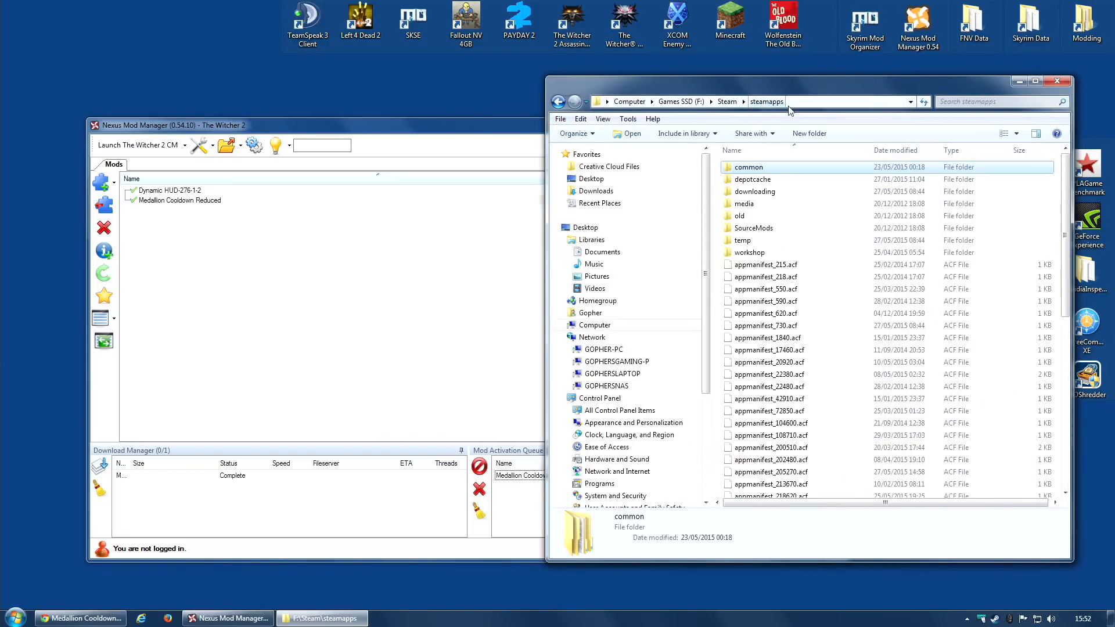
Step: Browse from common to The Witcher 2 CookedPC and select base_scripts.dzip to view its 27/05/2015 15:50 date
double_click(747, 167)
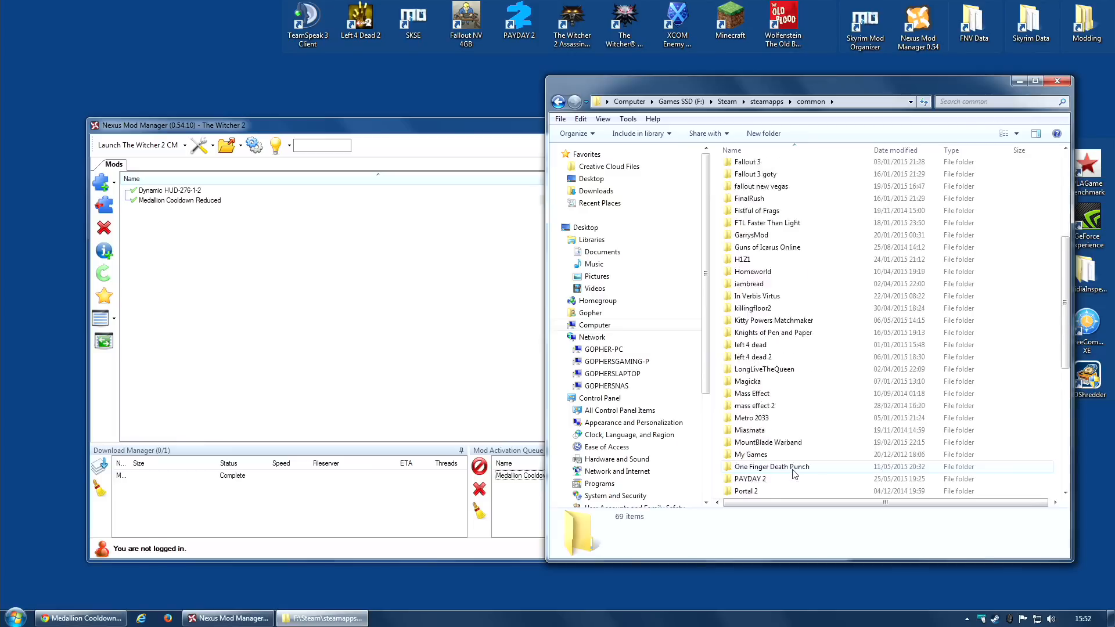
scroll("down", 3)
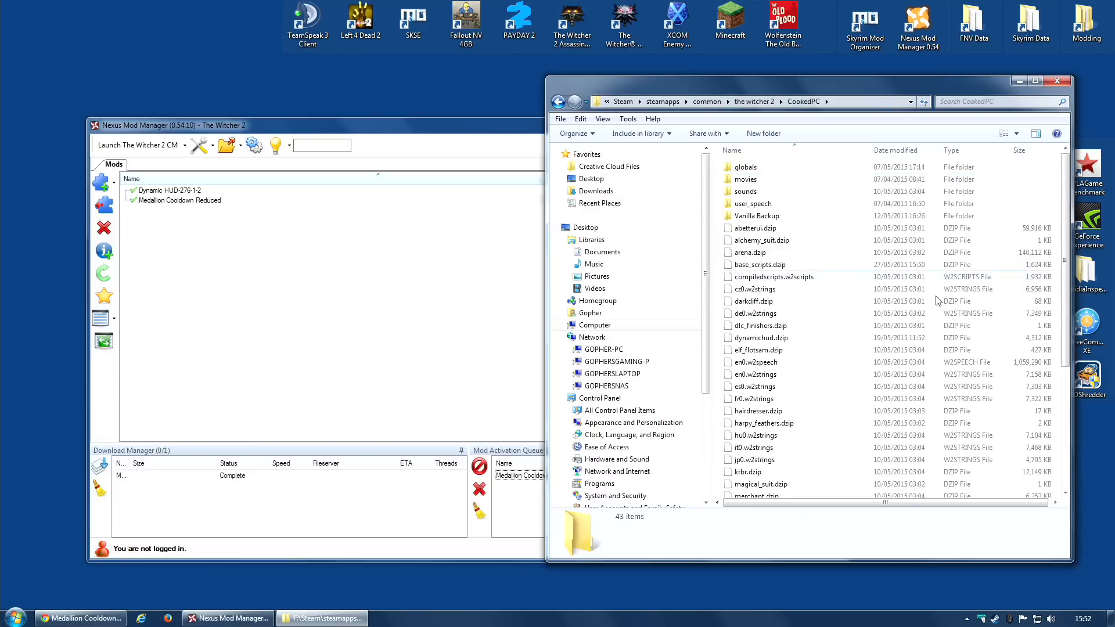
left_click(759, 265)
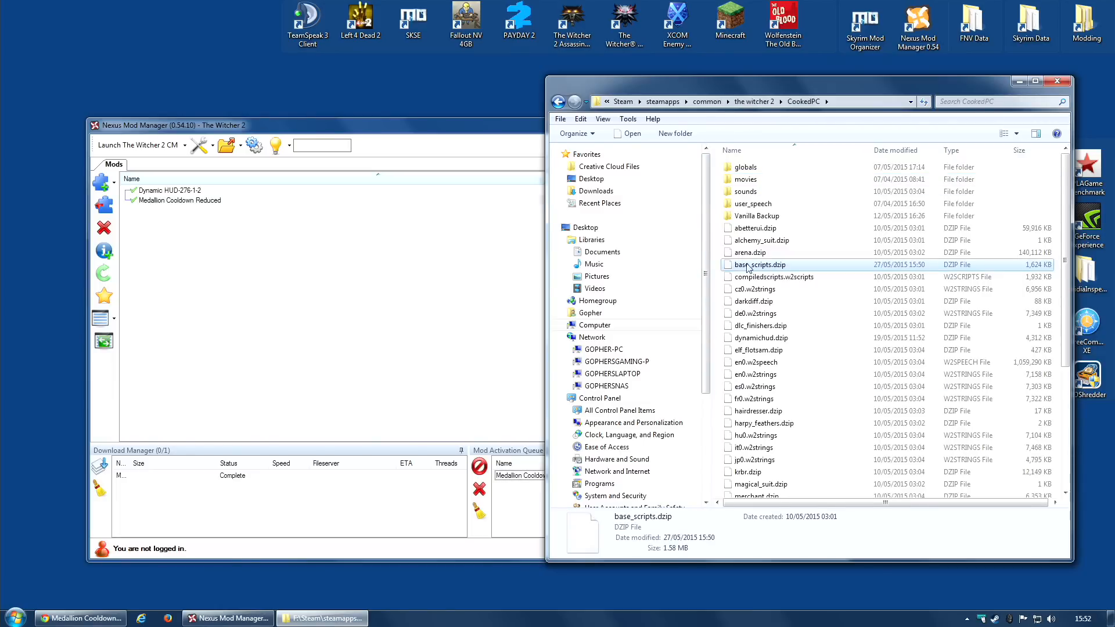
mouse_move(759, 265)
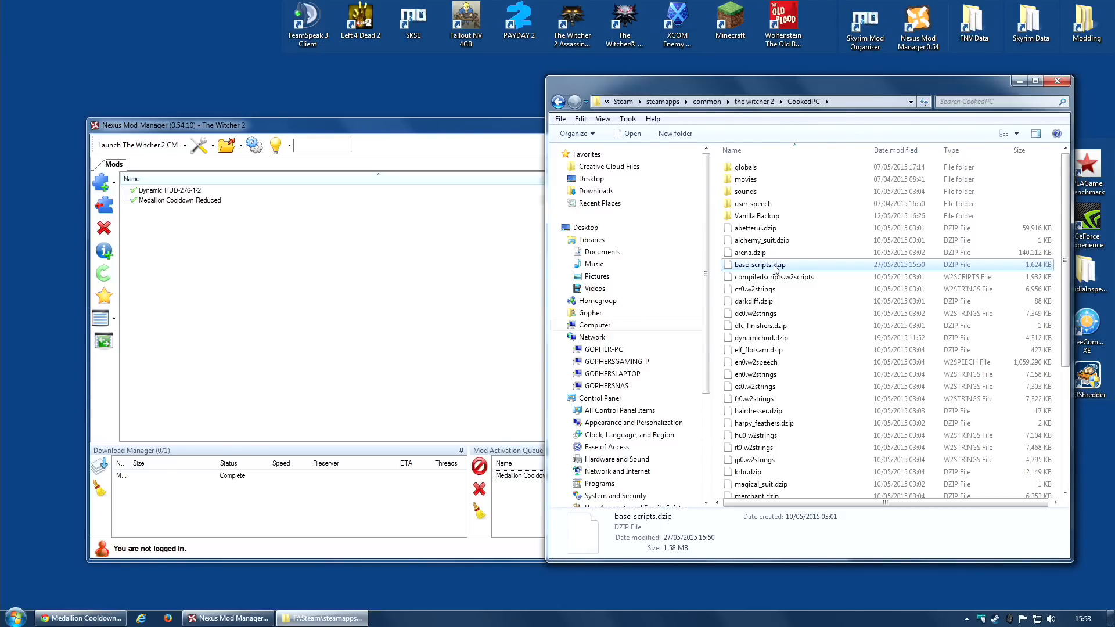
mouse_move(779, 205)
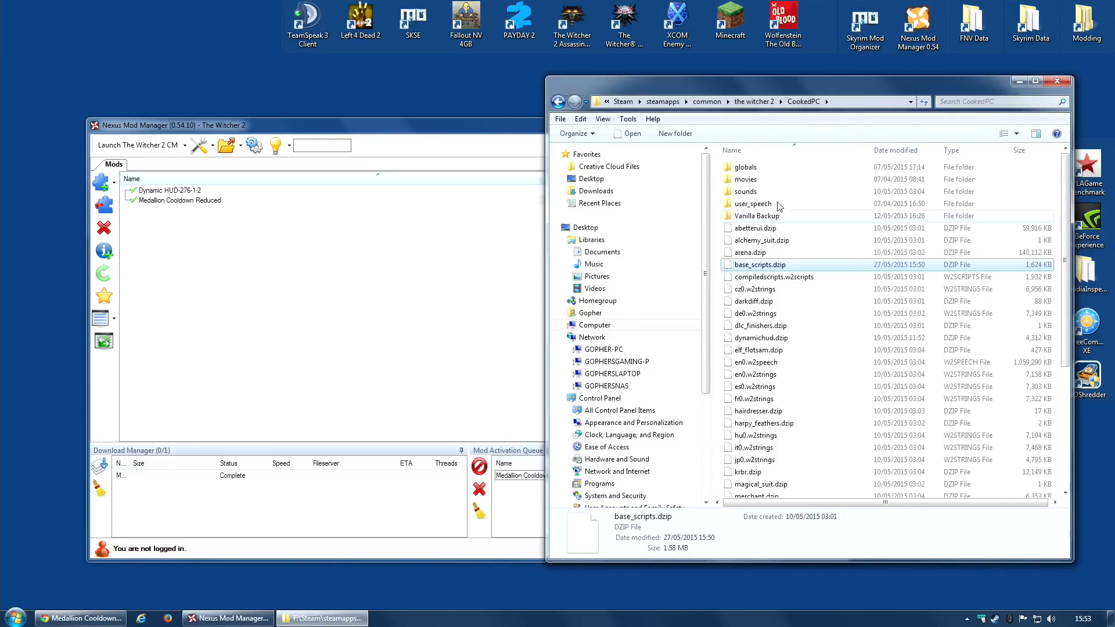
mouse_move(779, 307)
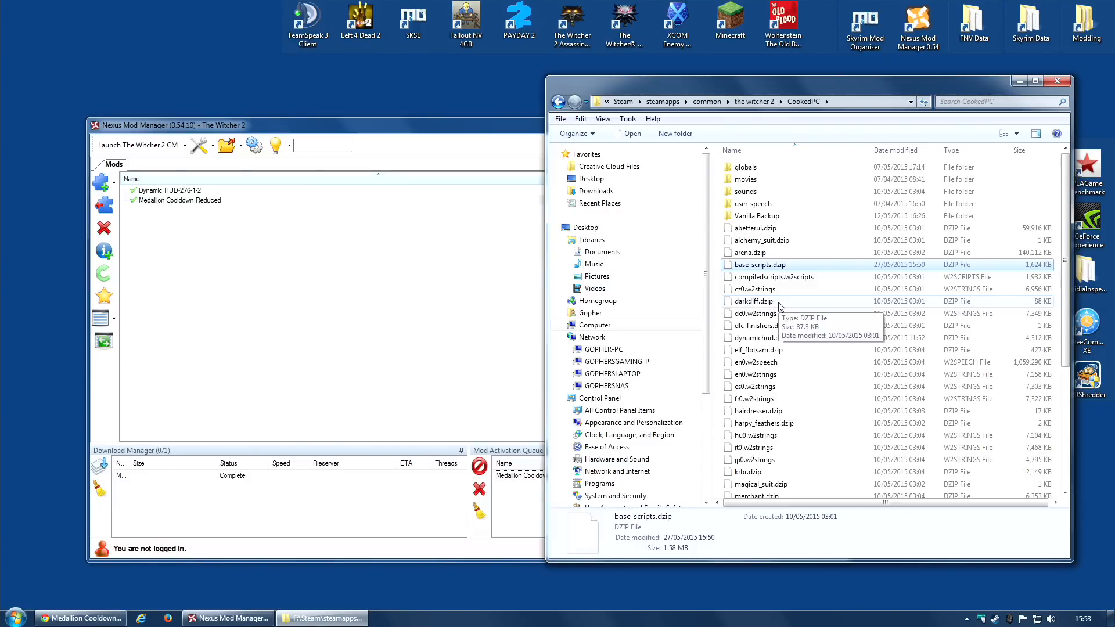
mouse_move(774, 276)
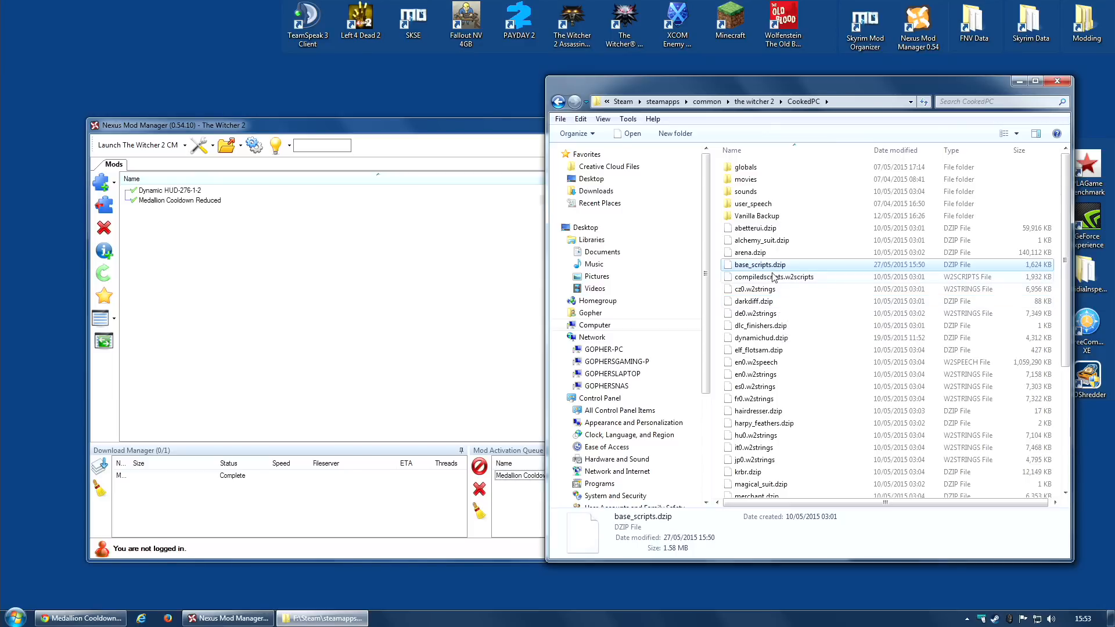
mouse_move(223, 489)
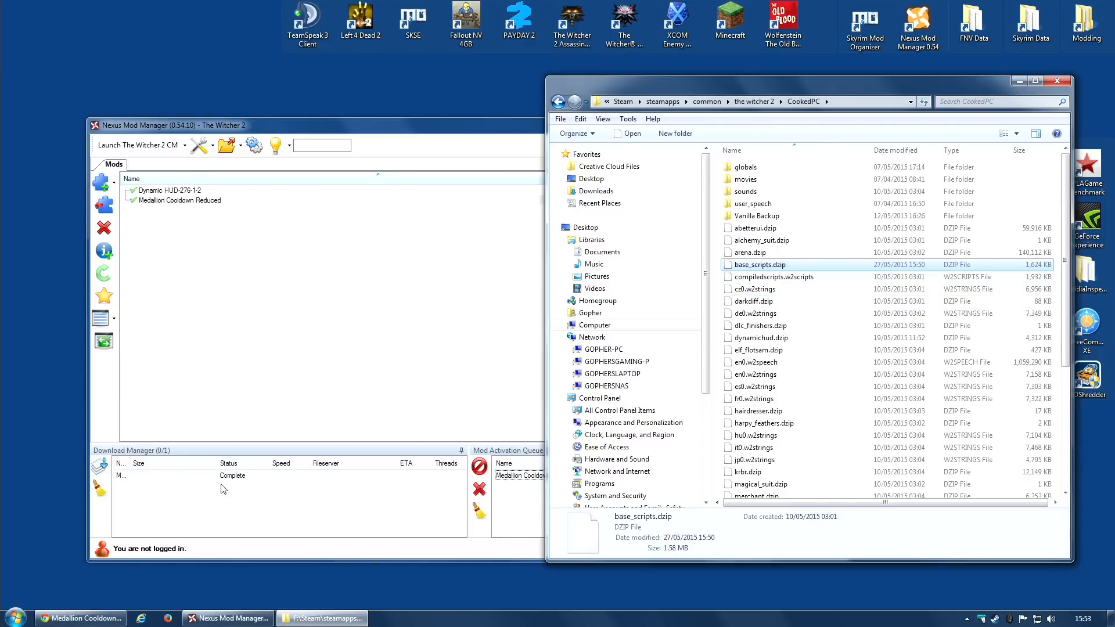
mouse_move(803, 272)
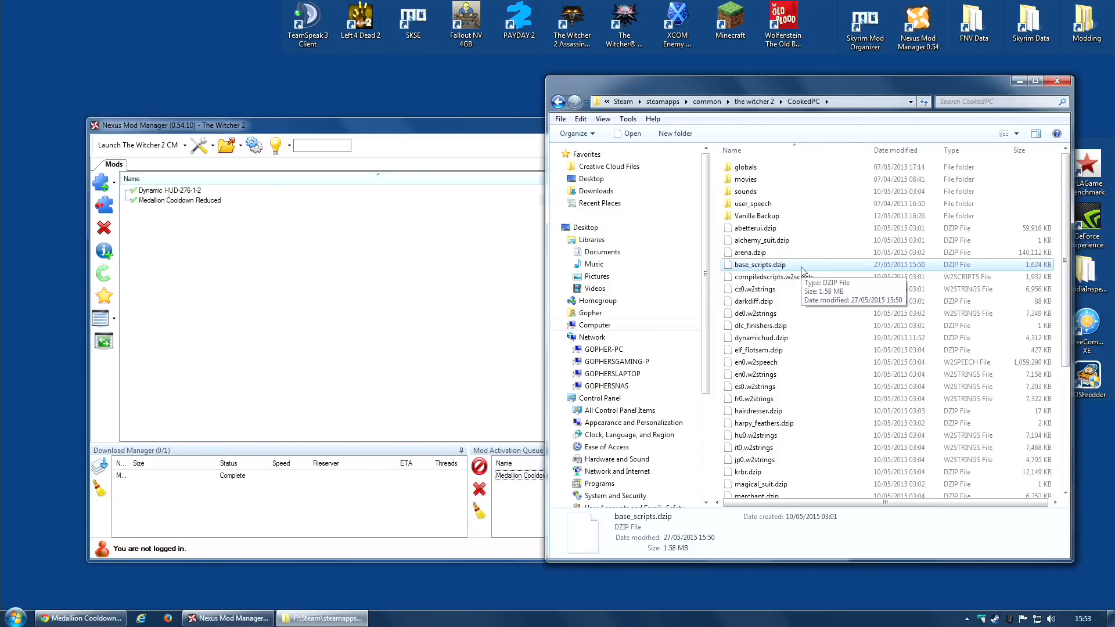
mouse_move(785, 436)
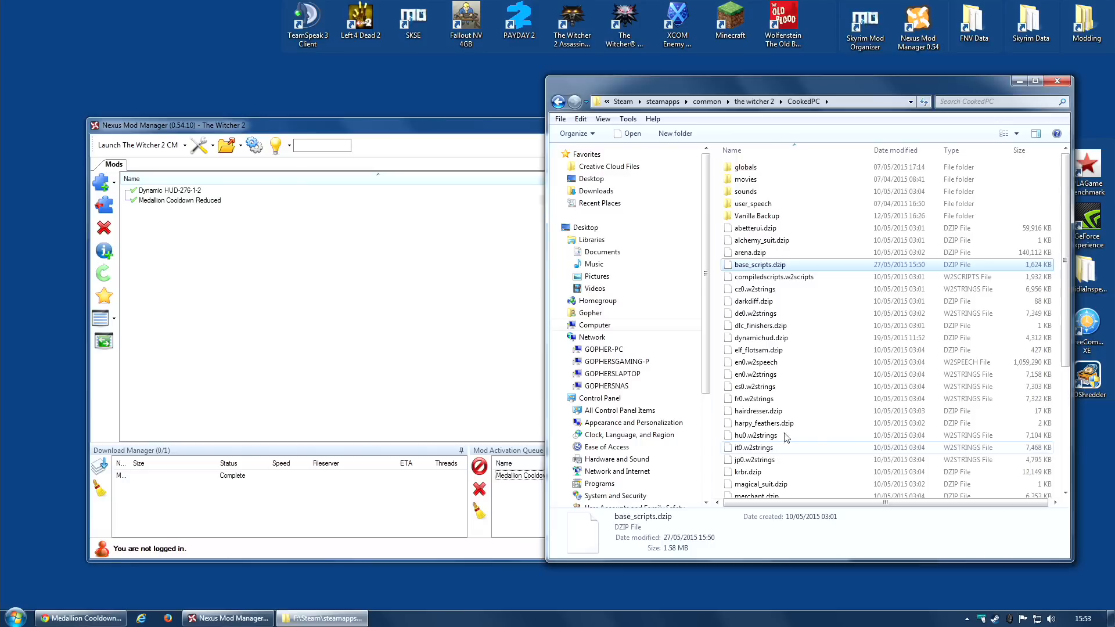
mouse_move(783, 277)
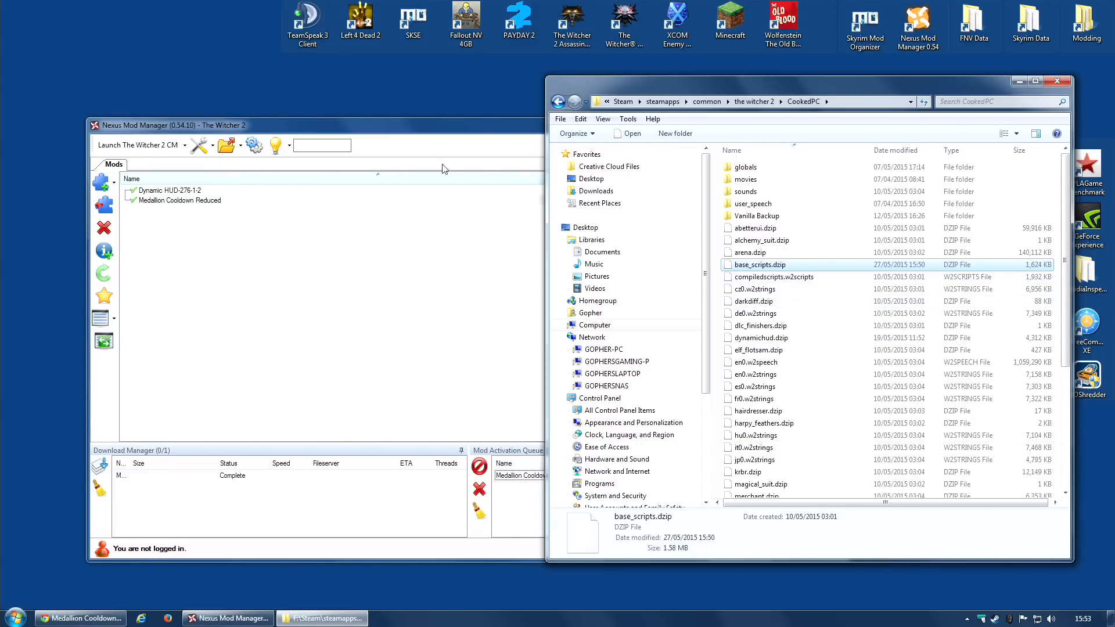
mouse_move(761, 265)
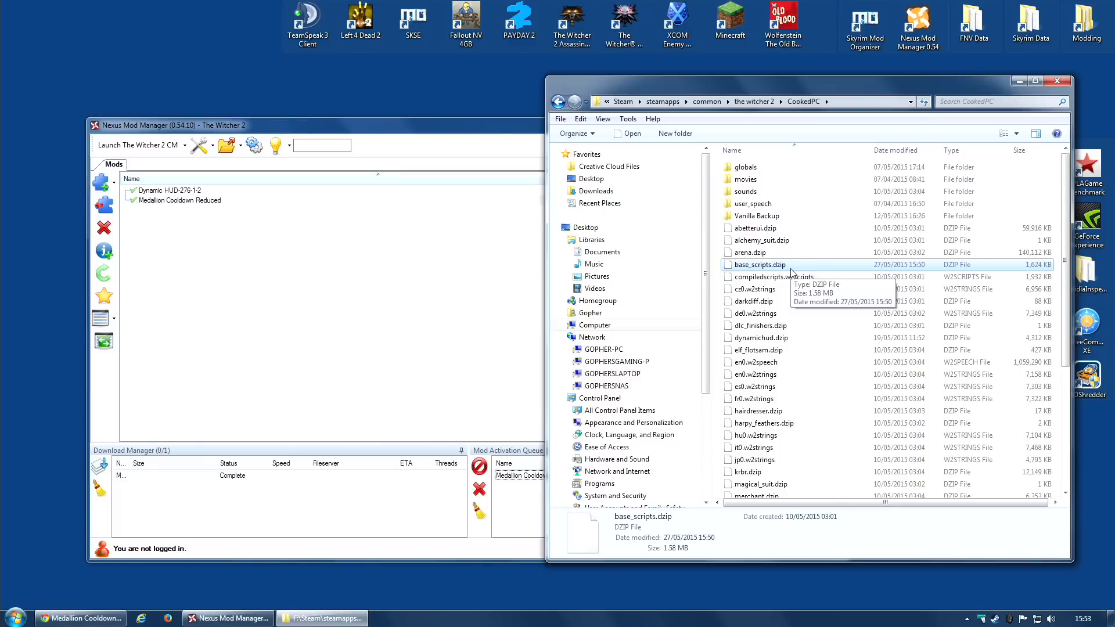
mouse_move(276, 209)
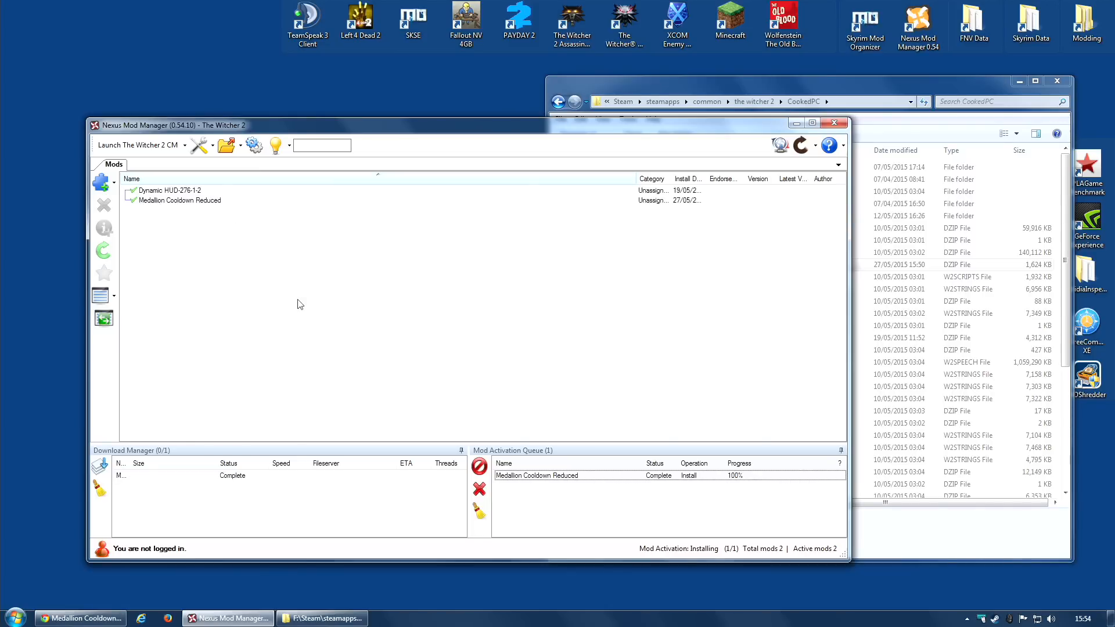
mouse_move(204, 294)
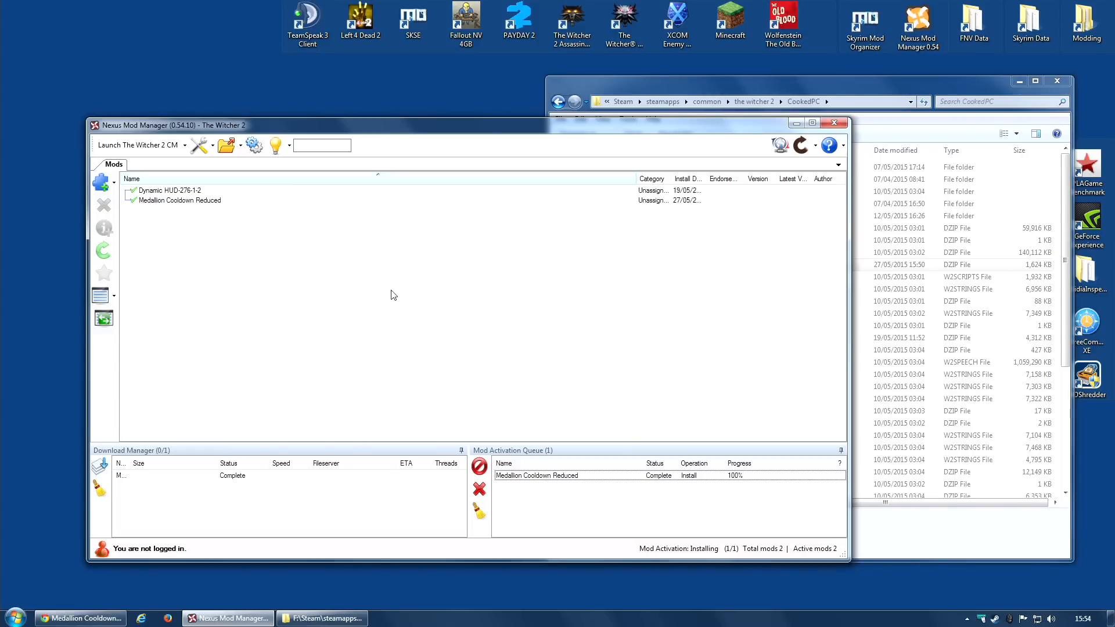
mouse_move(569, 252)
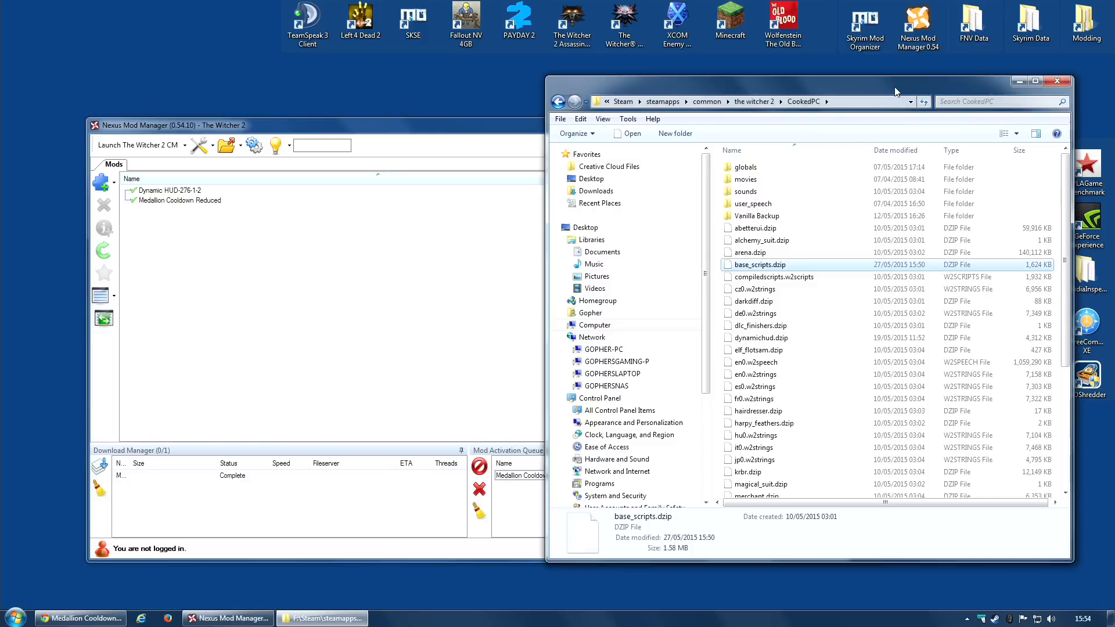
mouse_move(857, 96)
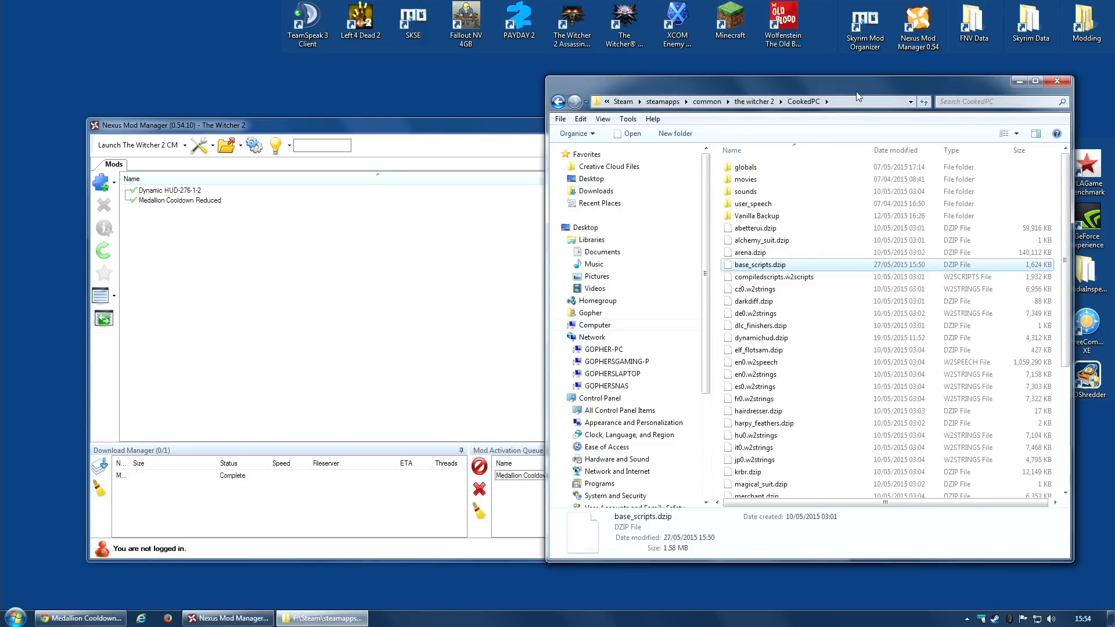
mouse_move(412, 143)
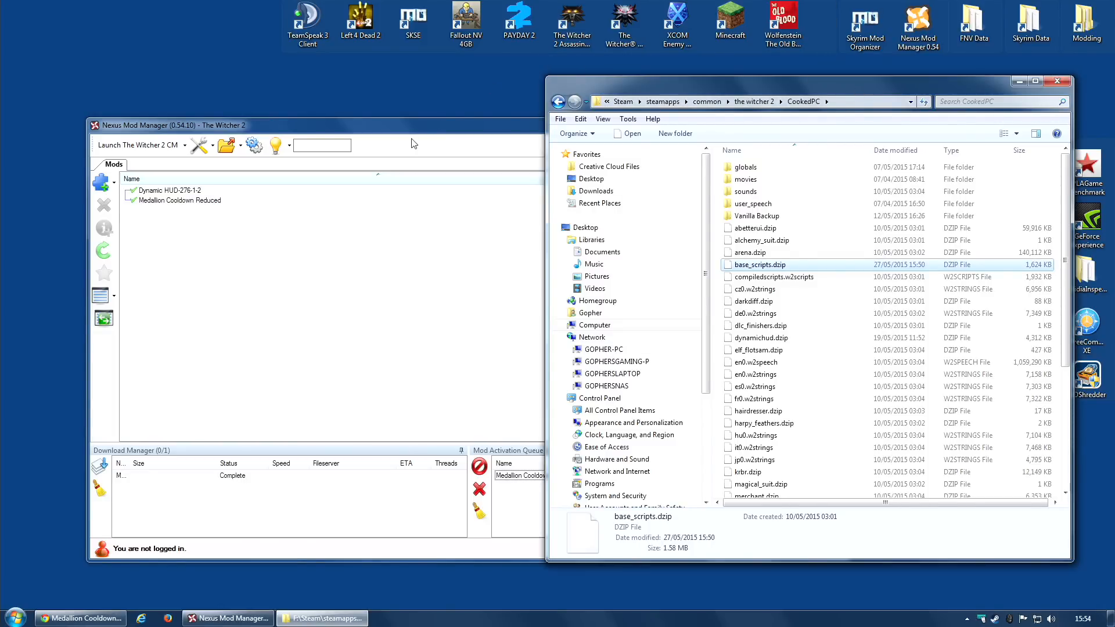